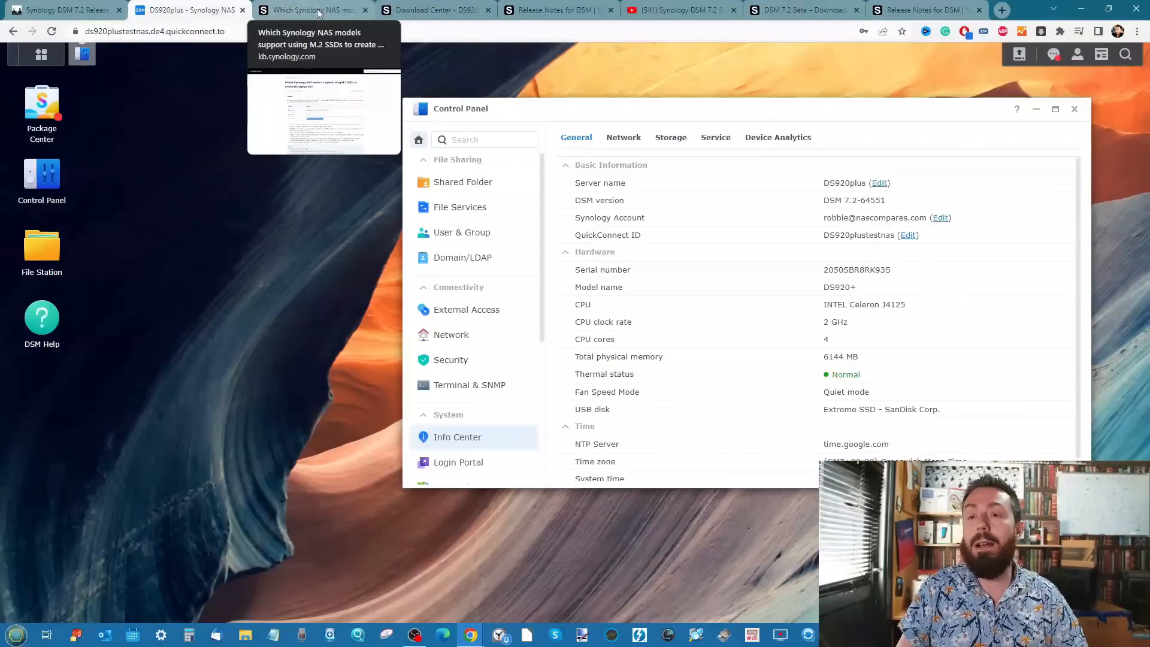
- Switch to the Release Notes for DSM tab showing version 7.2-64551 Release Candidate
click(558, 10)
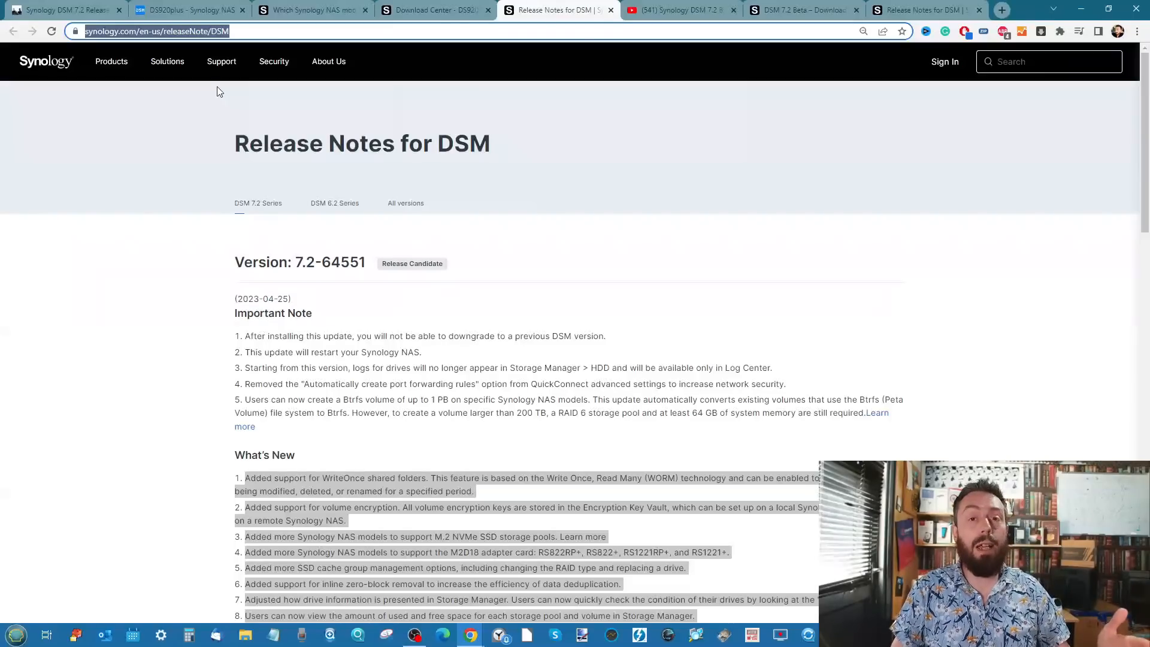
mouse_move(167, 61)
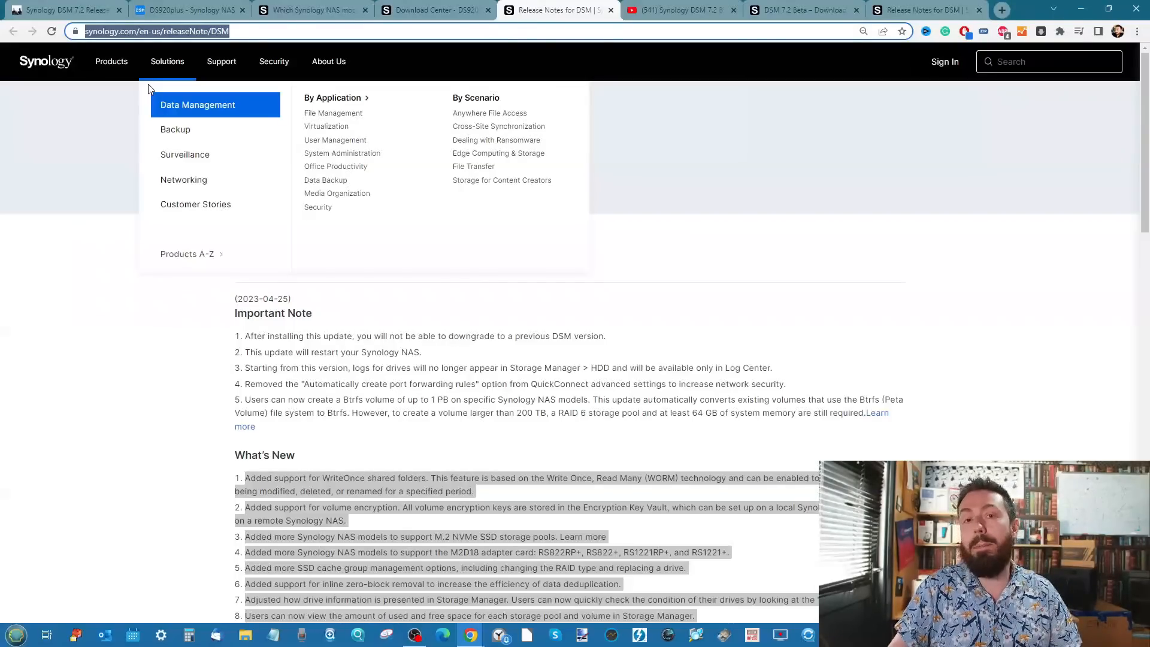
- Skim the release notes, then view the DS920+ DSM 7.2 Beta Download Center listing
scroll(down, 3)
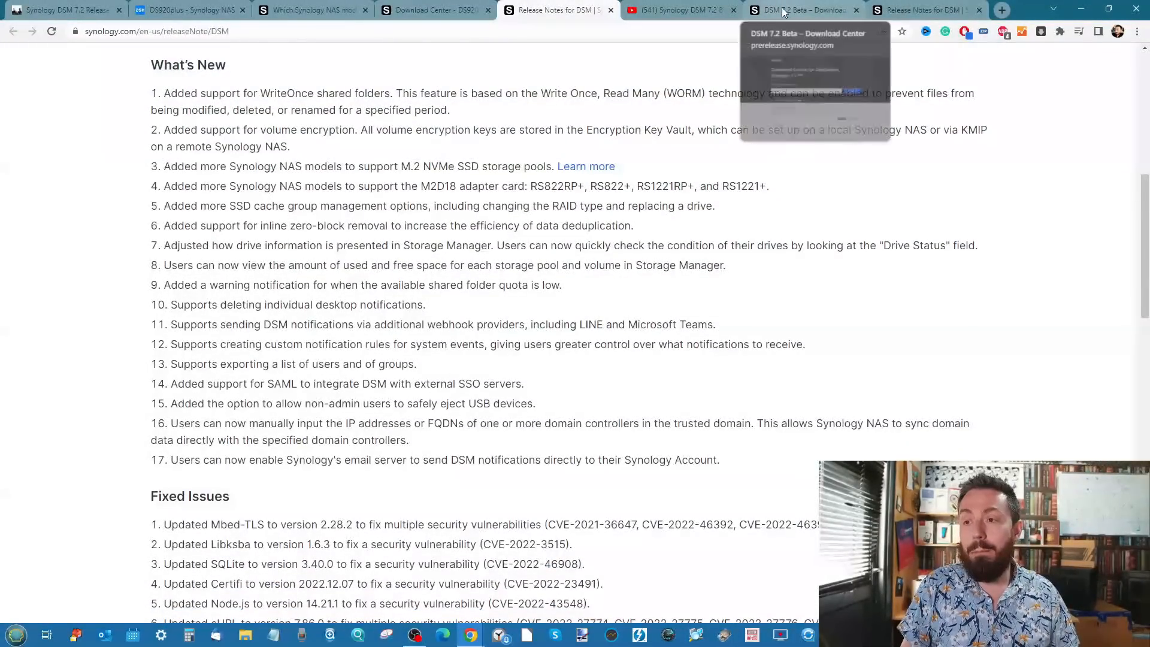
click(796, 9)
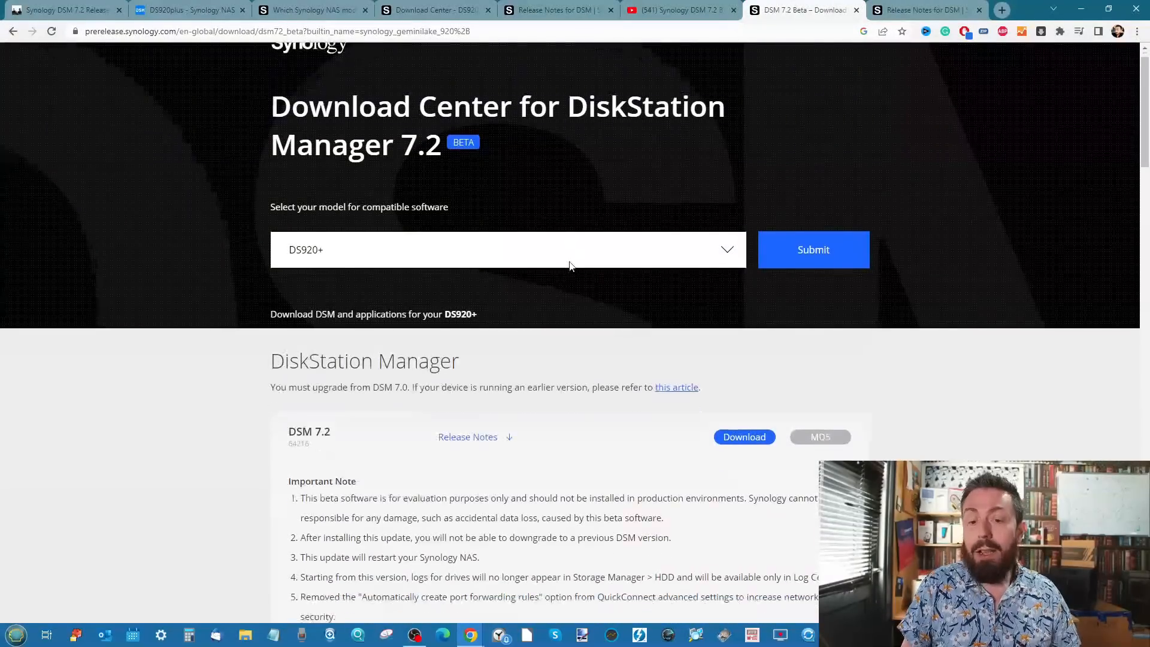
scroll(down, 3)
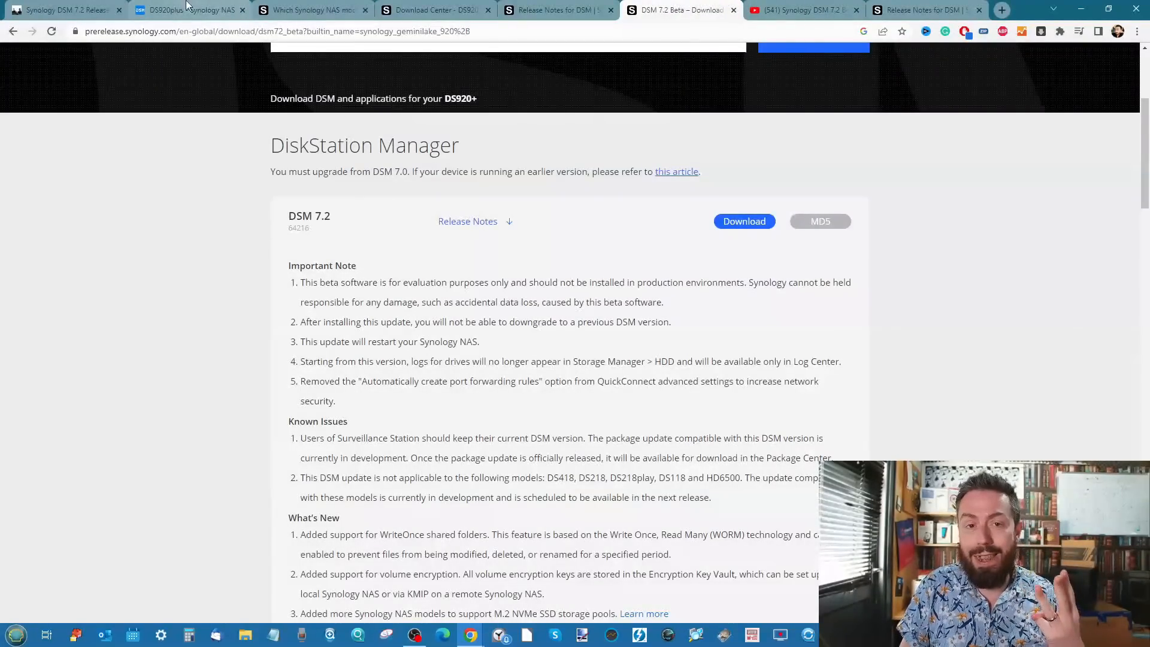
- Bring up the NASCompares release candidate article and scroll through it
click(62, 9)
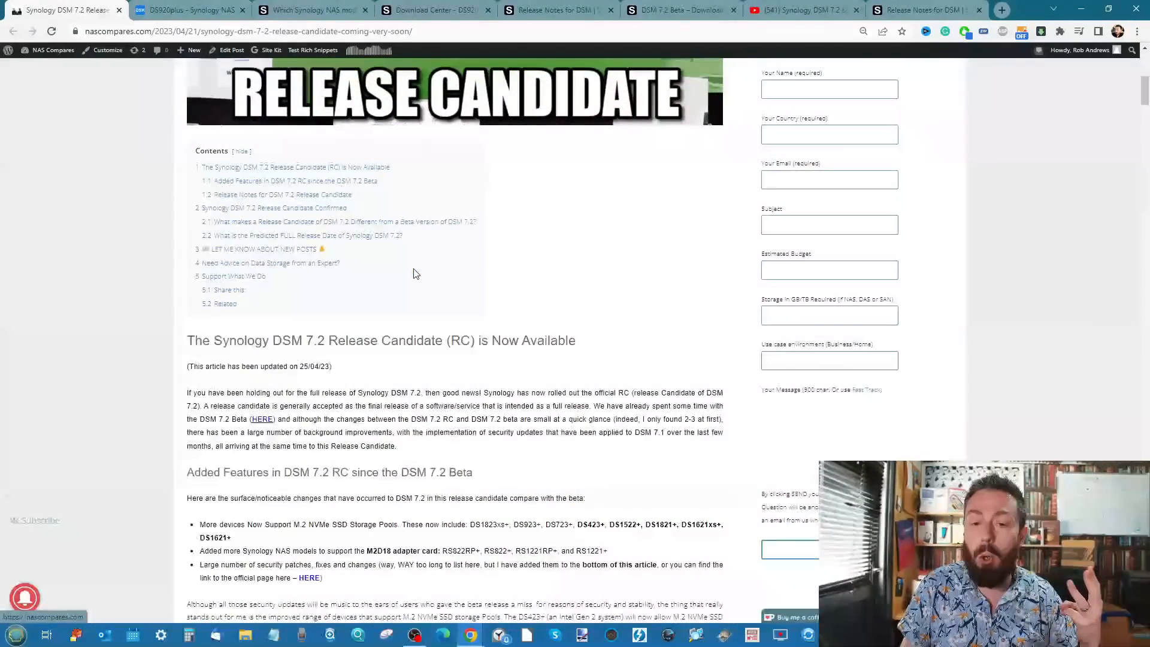
scroll(down, 3)
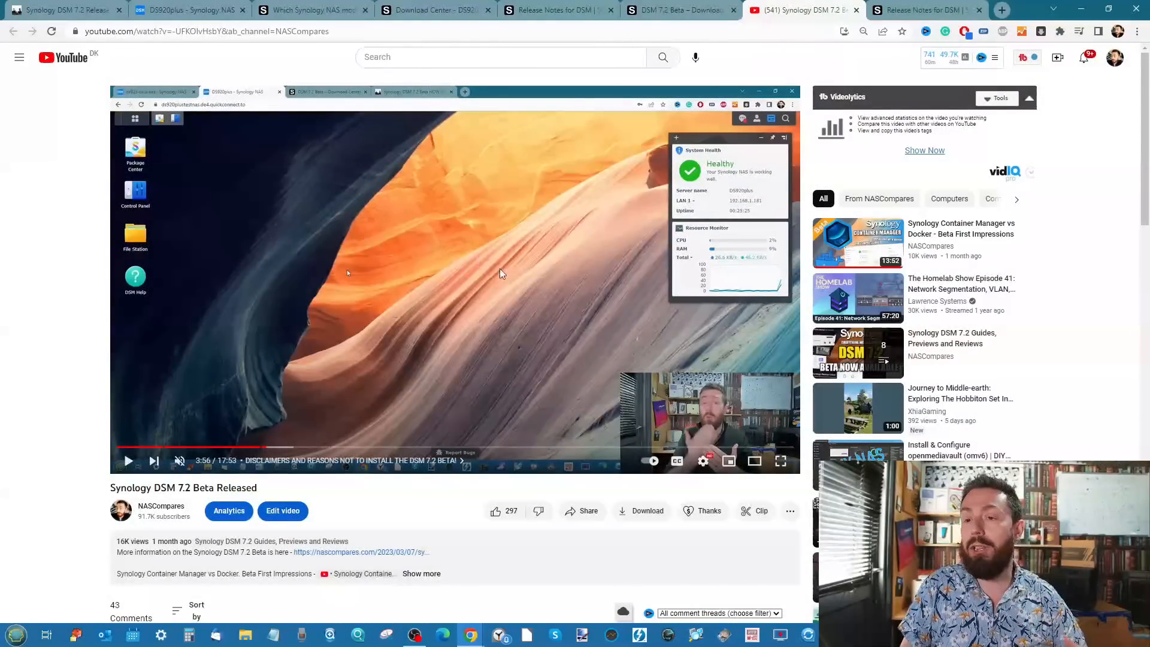
mouse_move(568, 301)
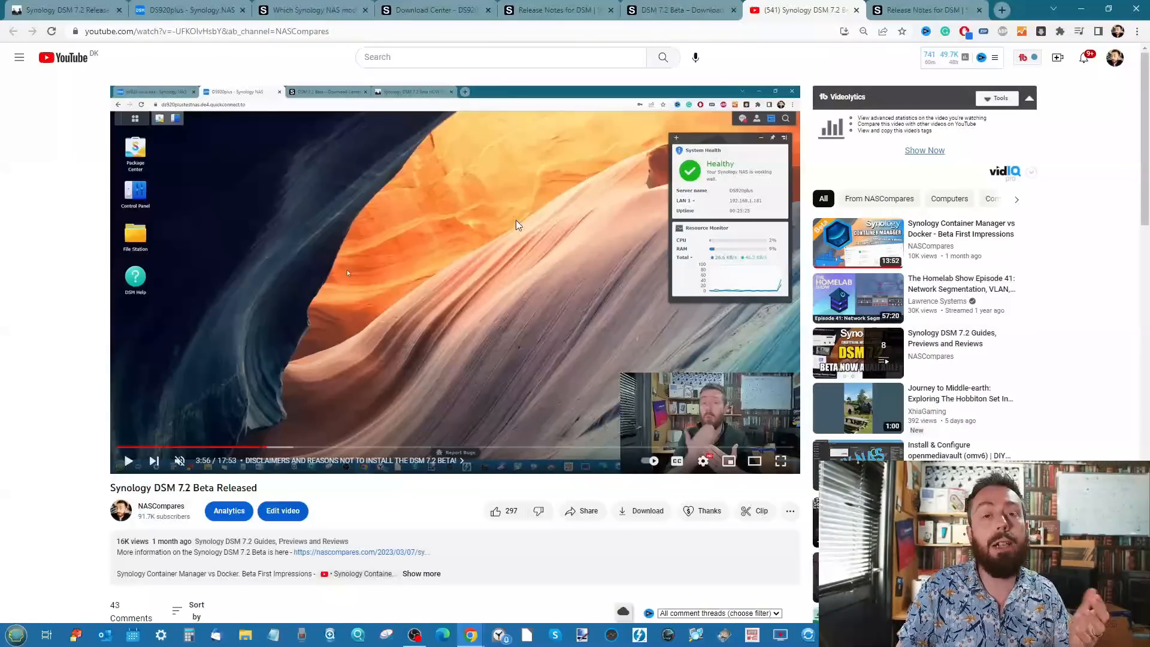
mouse_move(348, 164)
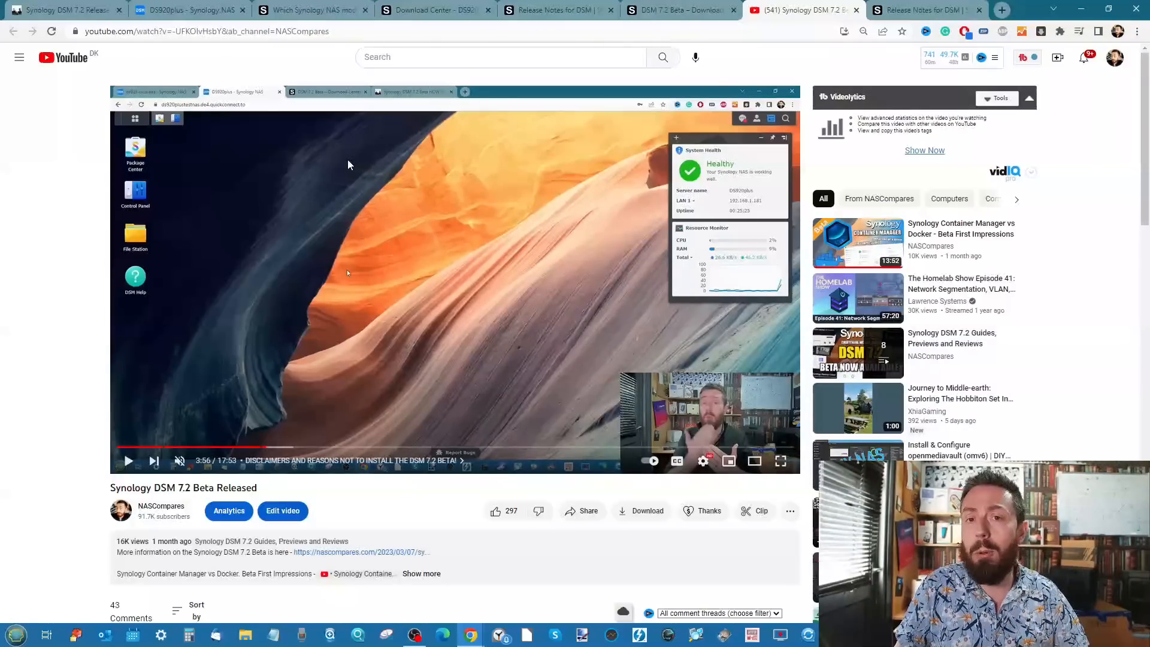
- Scroll to Added Features and highlight new models DS1823xs+, DS923+ and DS723+
click(62, 9)
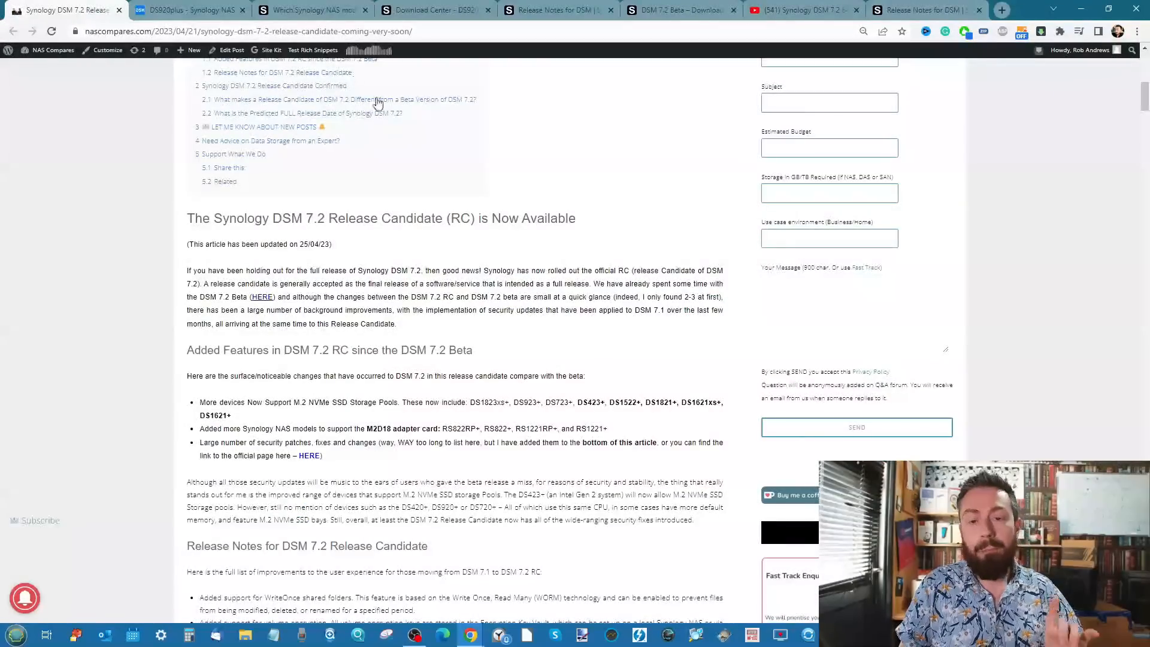
scroll(down, 3)
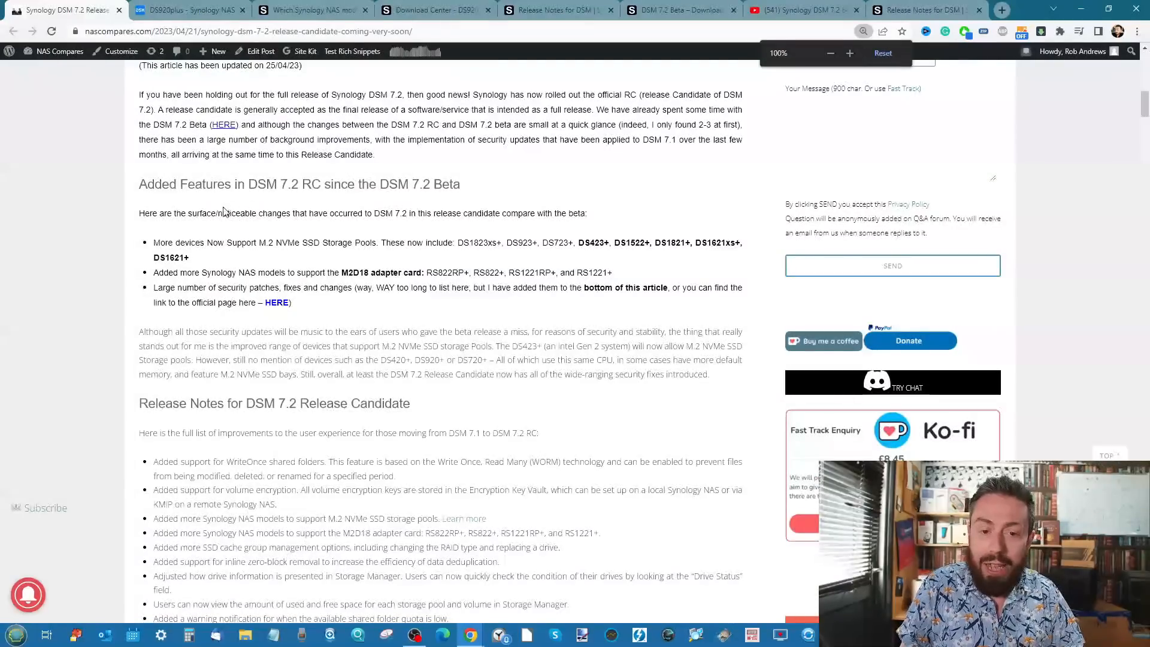
drag(158, 267, 146, 284)
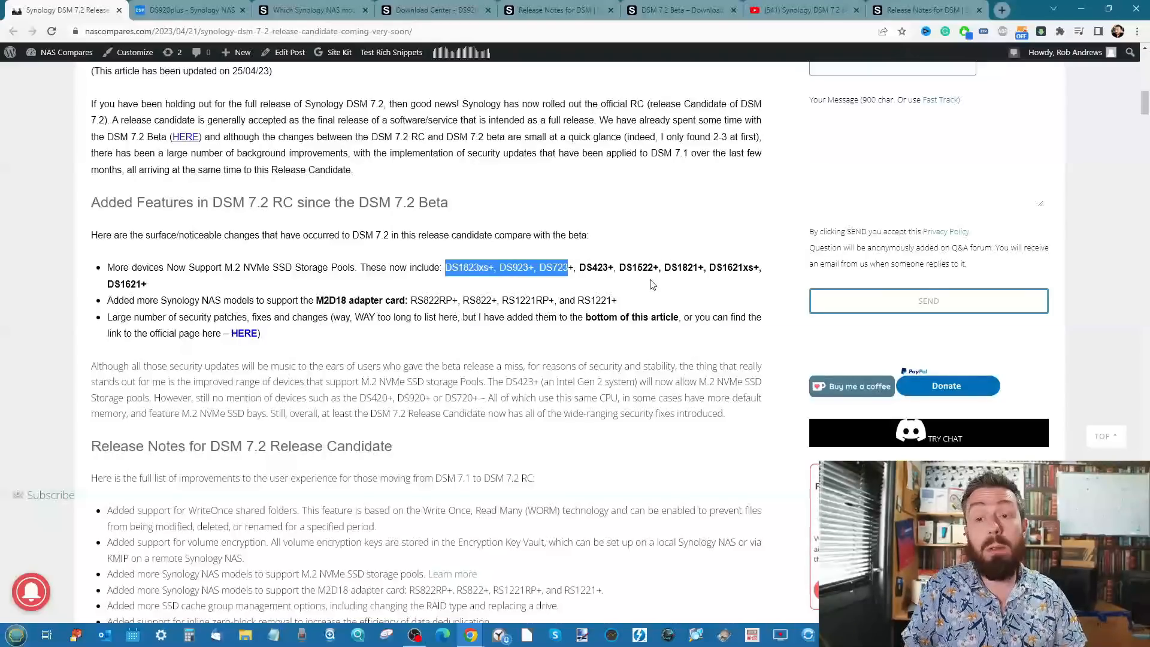
mouse_move(629, 281)
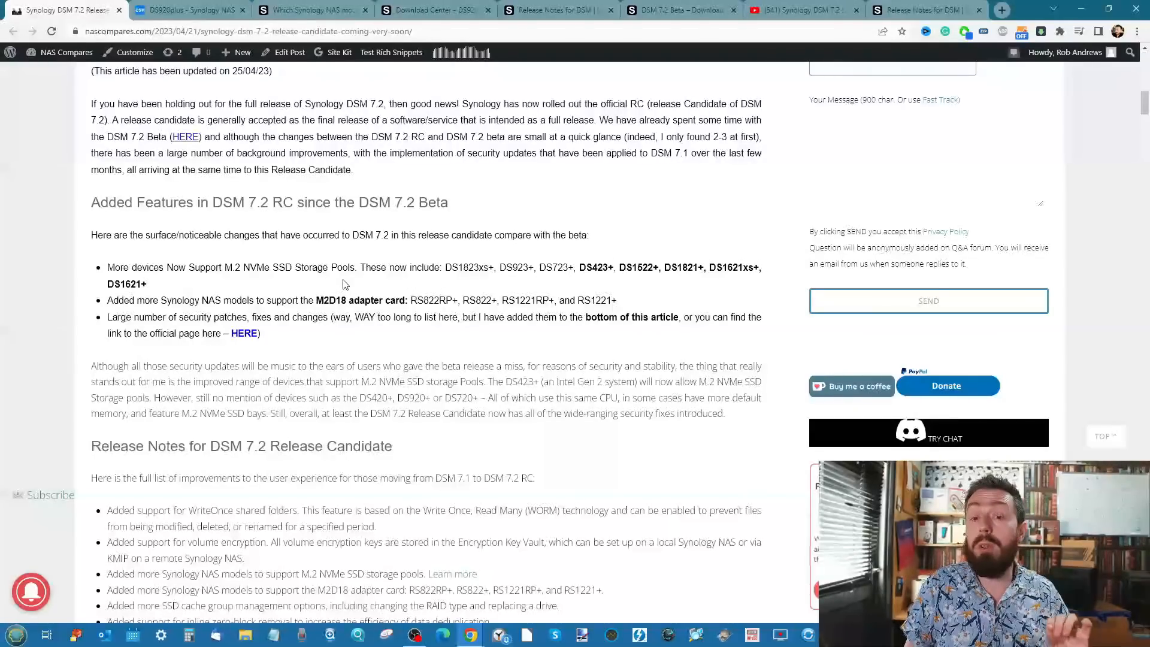
drag(559, 267, 148, 284)
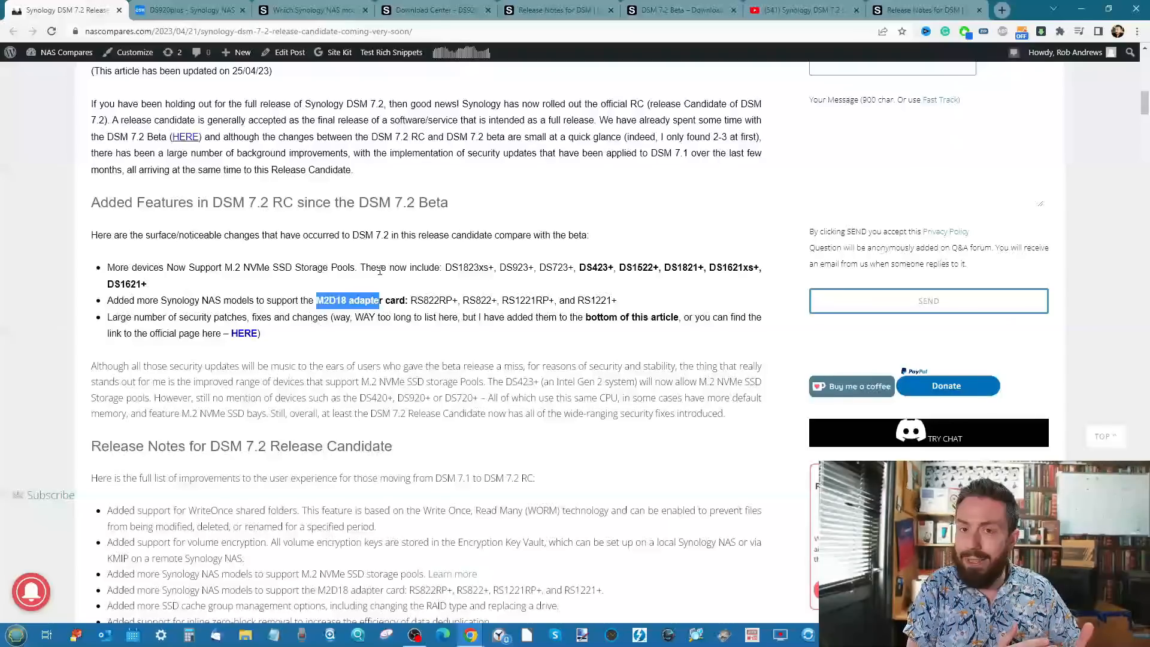
mouse_move(526, 279)
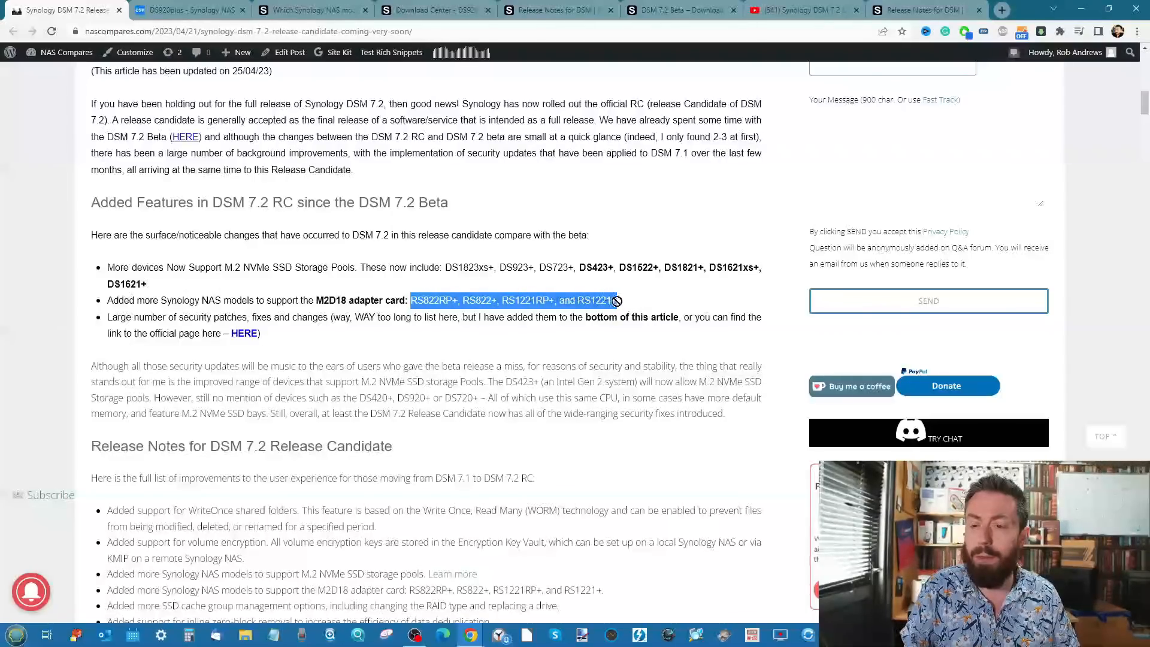
click(514, 300)
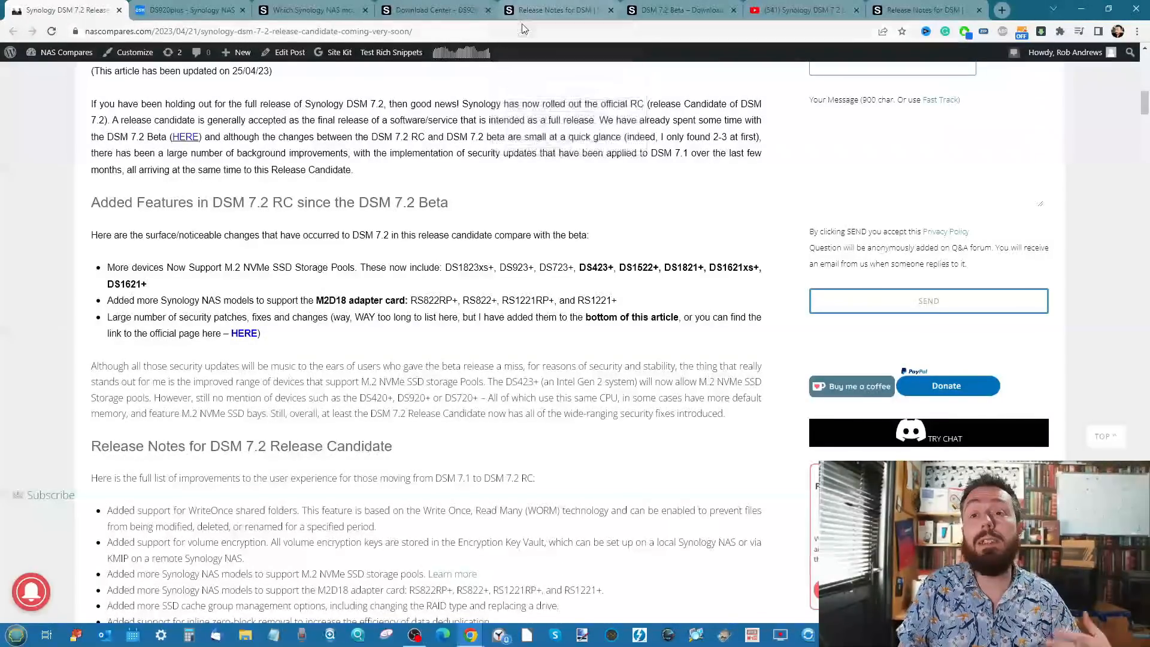
- Highlight the M.2 NVMe S.M.A.R.T. testing limitation, then return to the DS920+ DSM
click(557, 10)
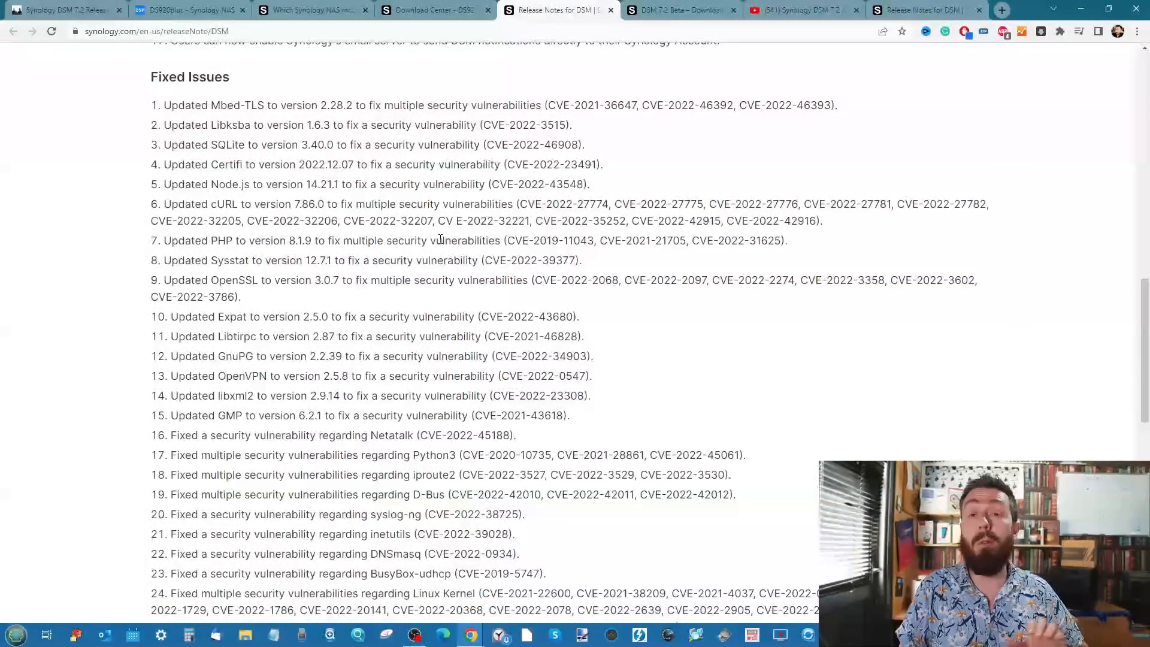
scroll(down, 3)
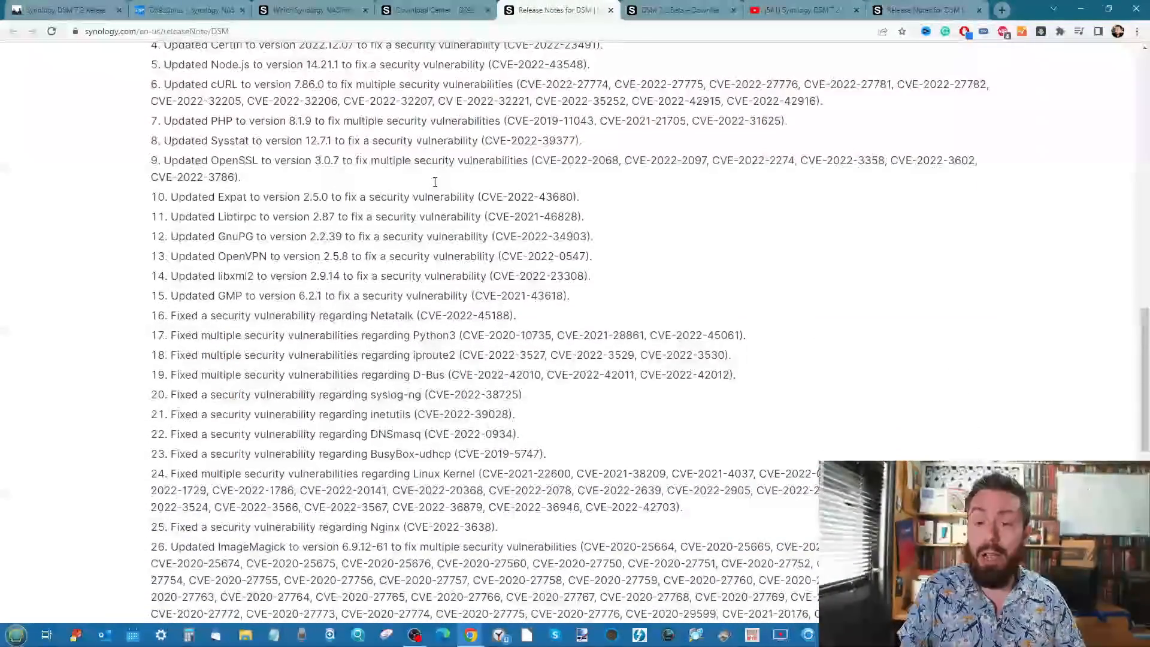
scroll(down, 3)
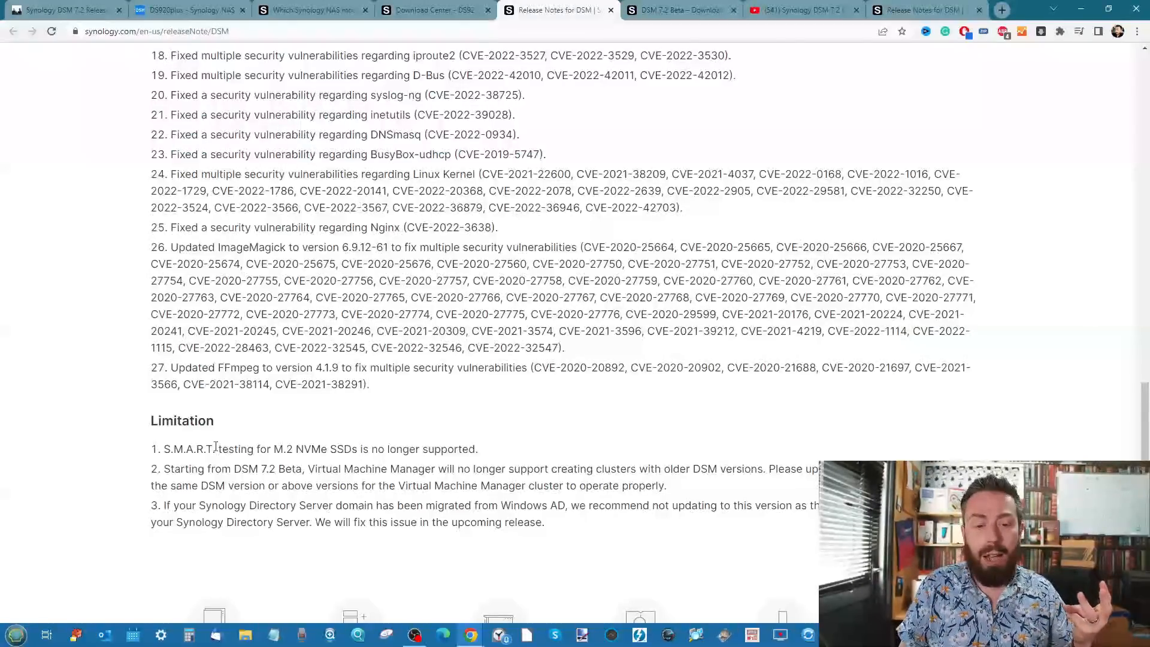
drag(172, 448, 311, 448)
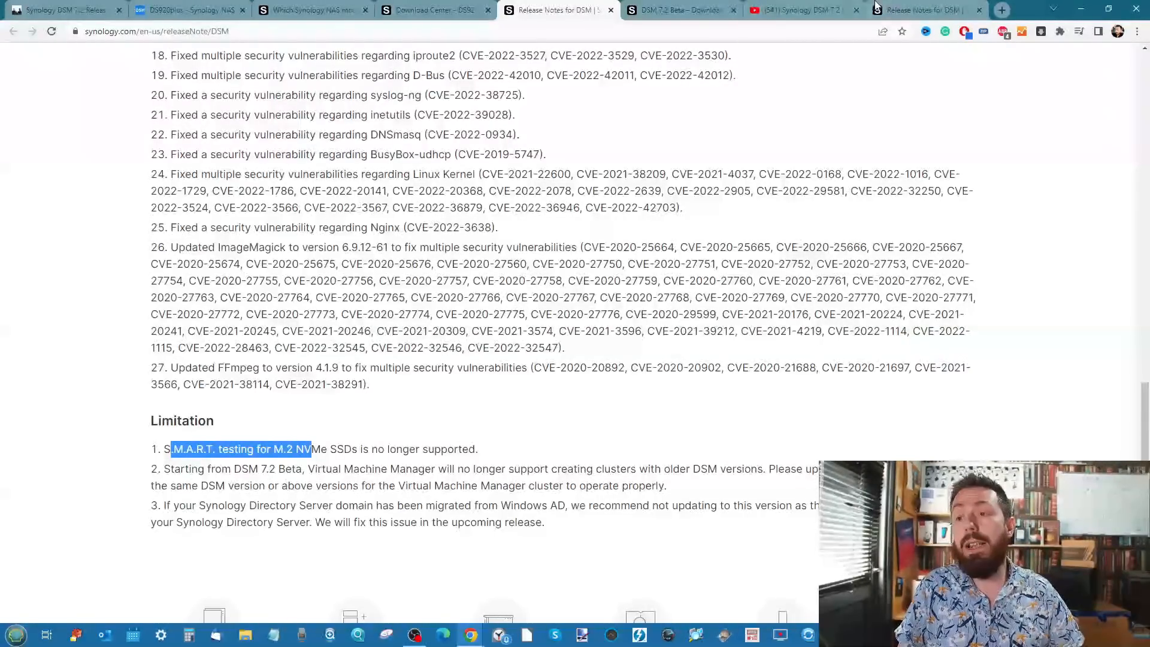
click(187, 10)
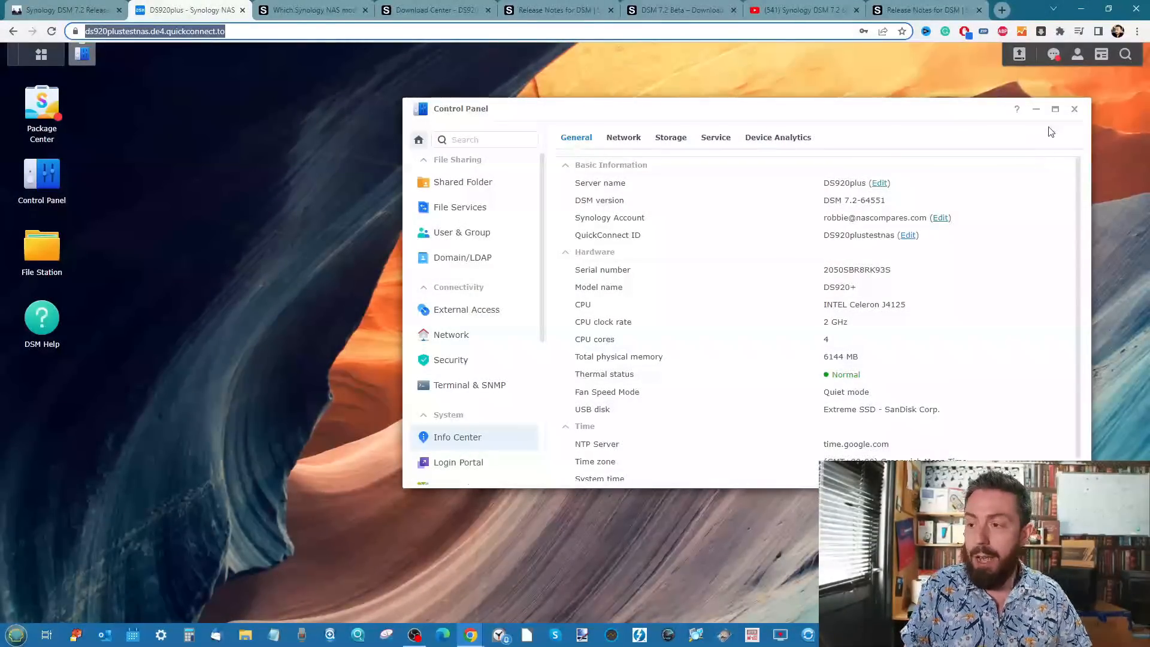
click(1074, 108)
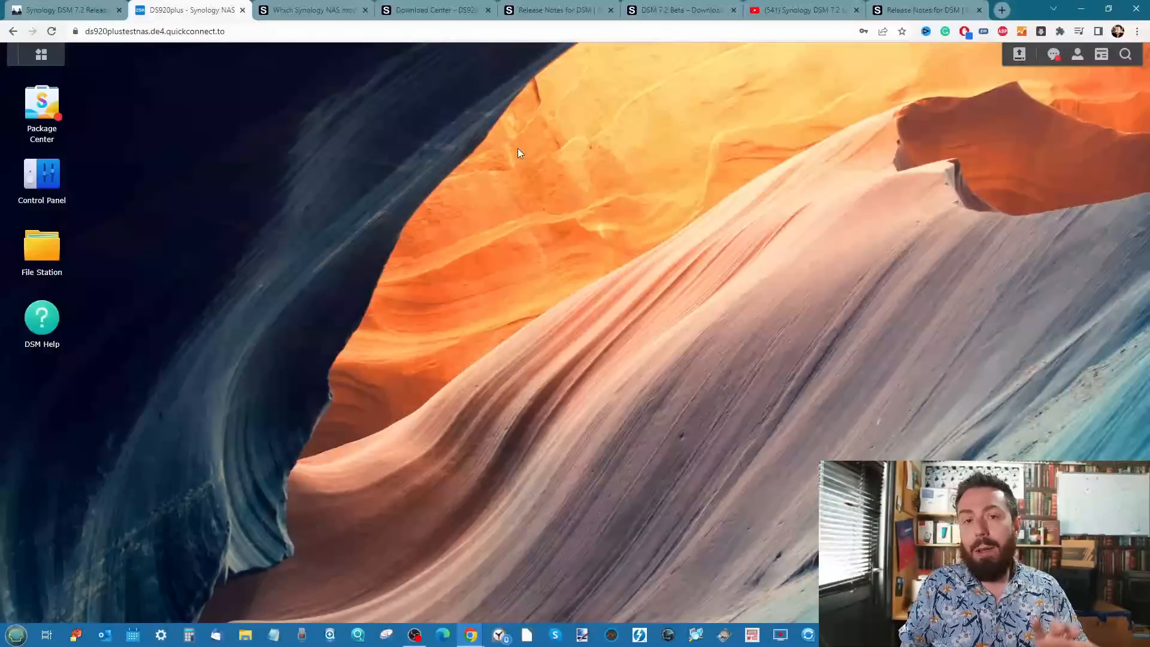
mouse_move(518, 163)
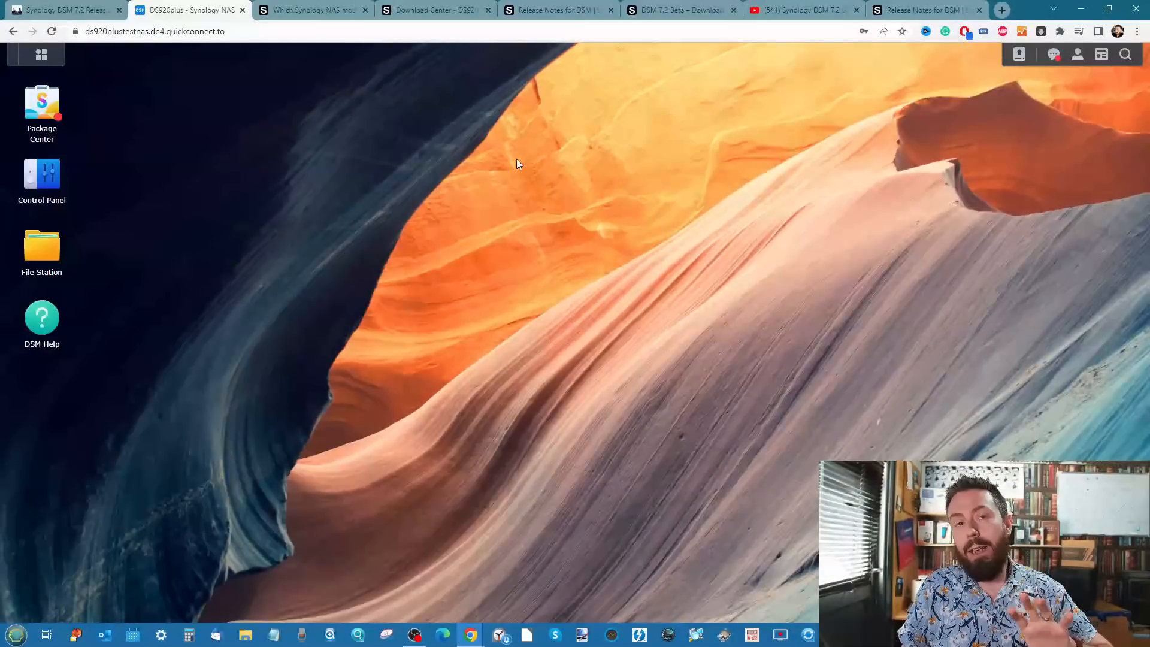
mouse_move(506, 147)
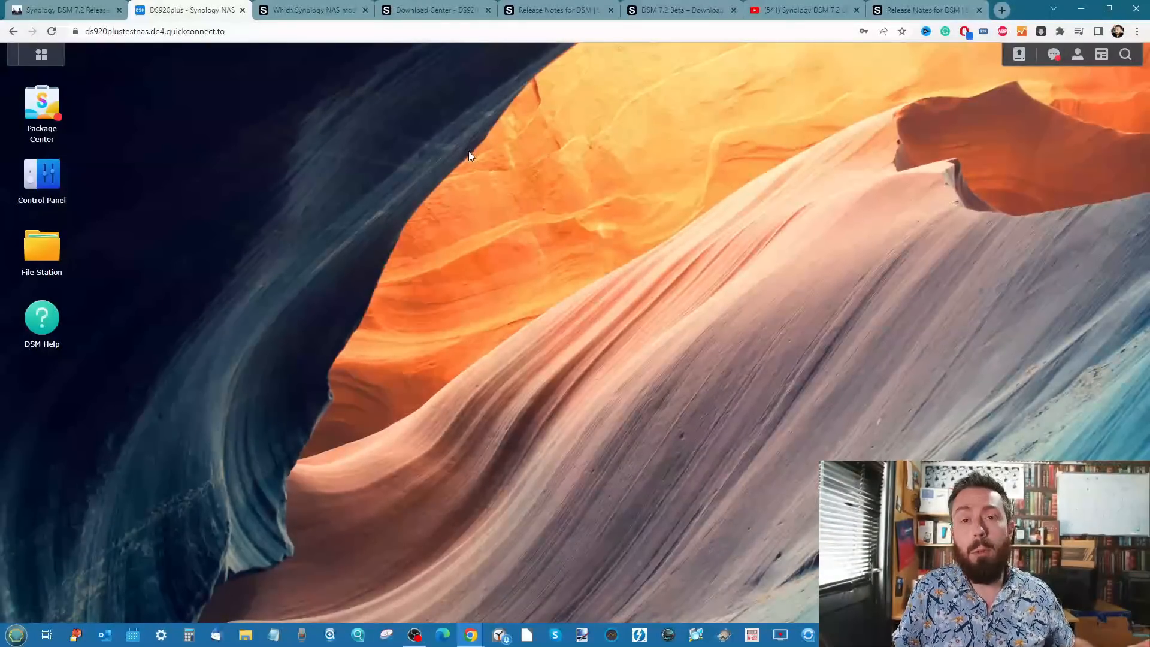
mouse_move(445, 83)
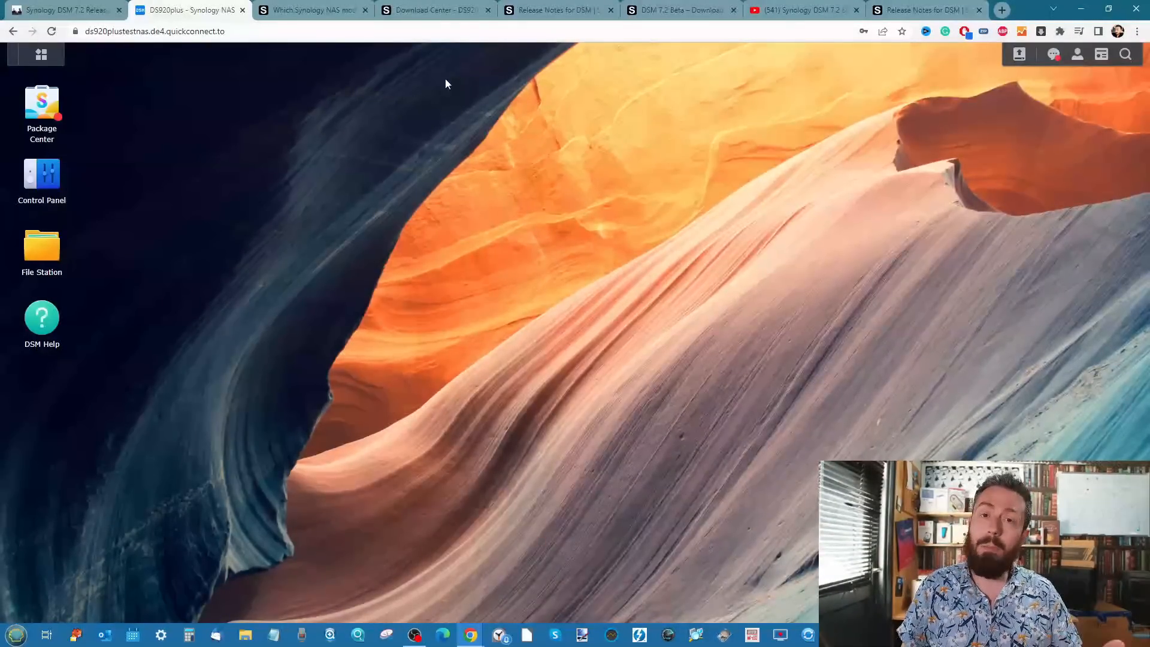
mouse_move(374, 101)
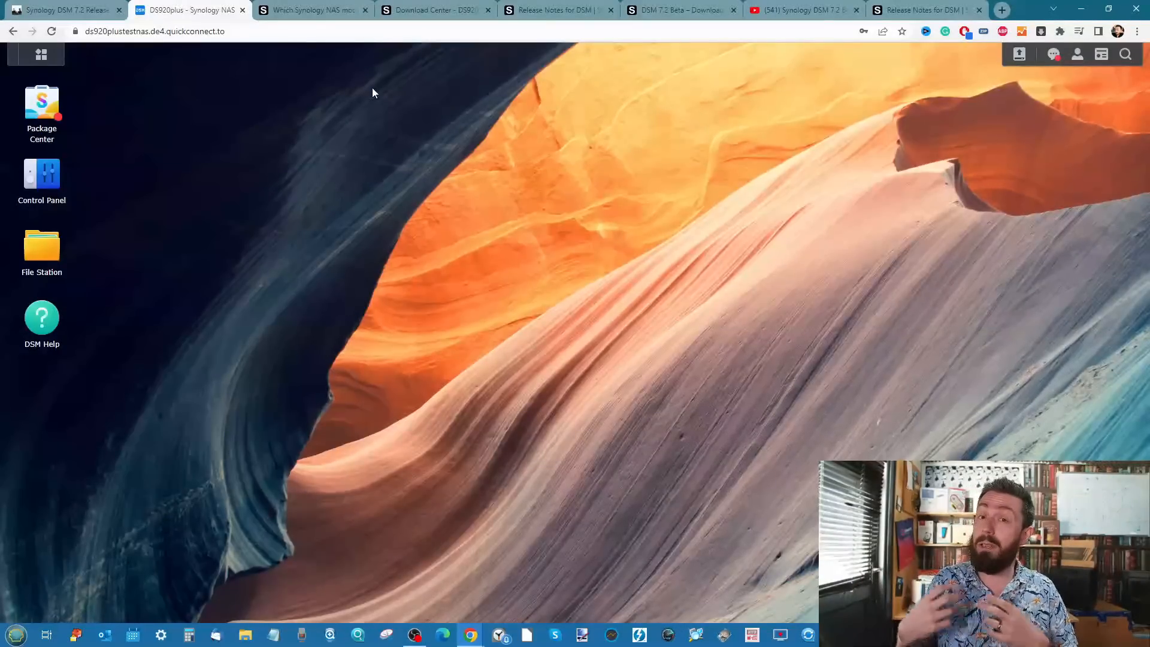
mouse_move(304, 79)
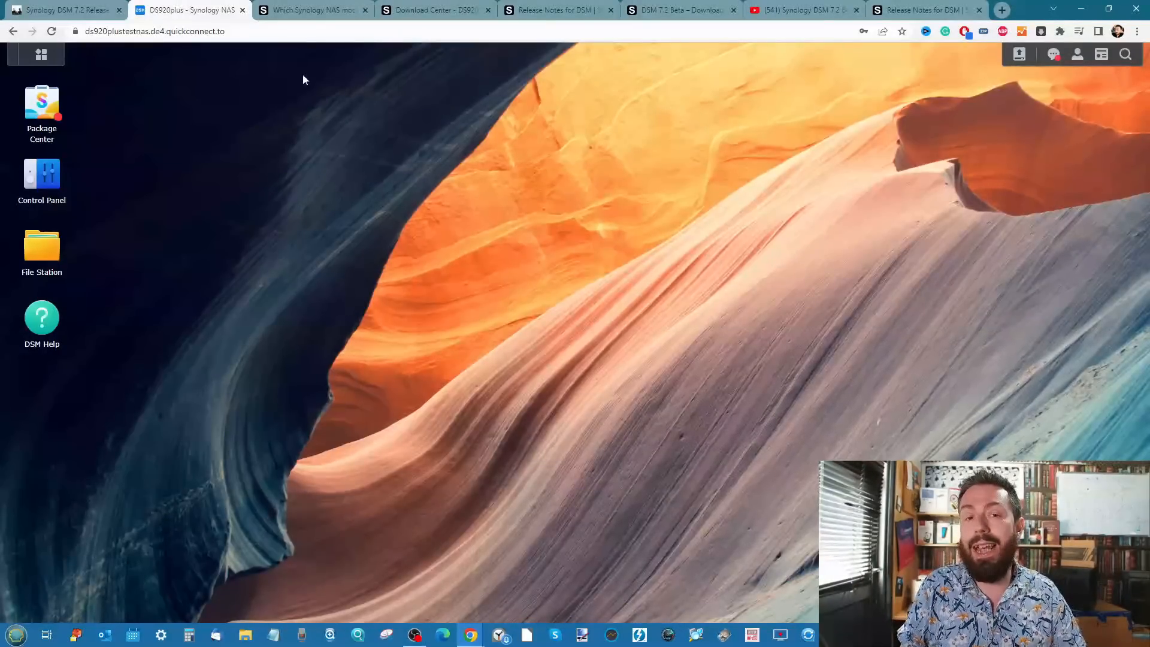
mouse_move(73, 61)
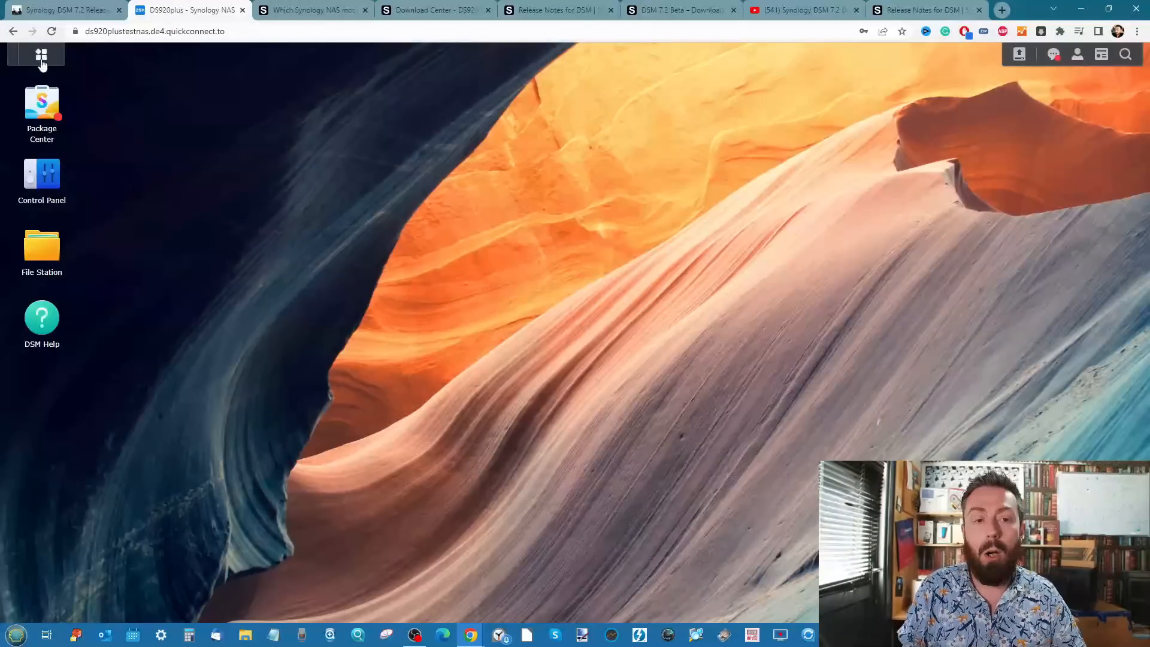
- Open Storage Manager and browse its Storage, HDD/SSD and Overview pages
click(41, 55)
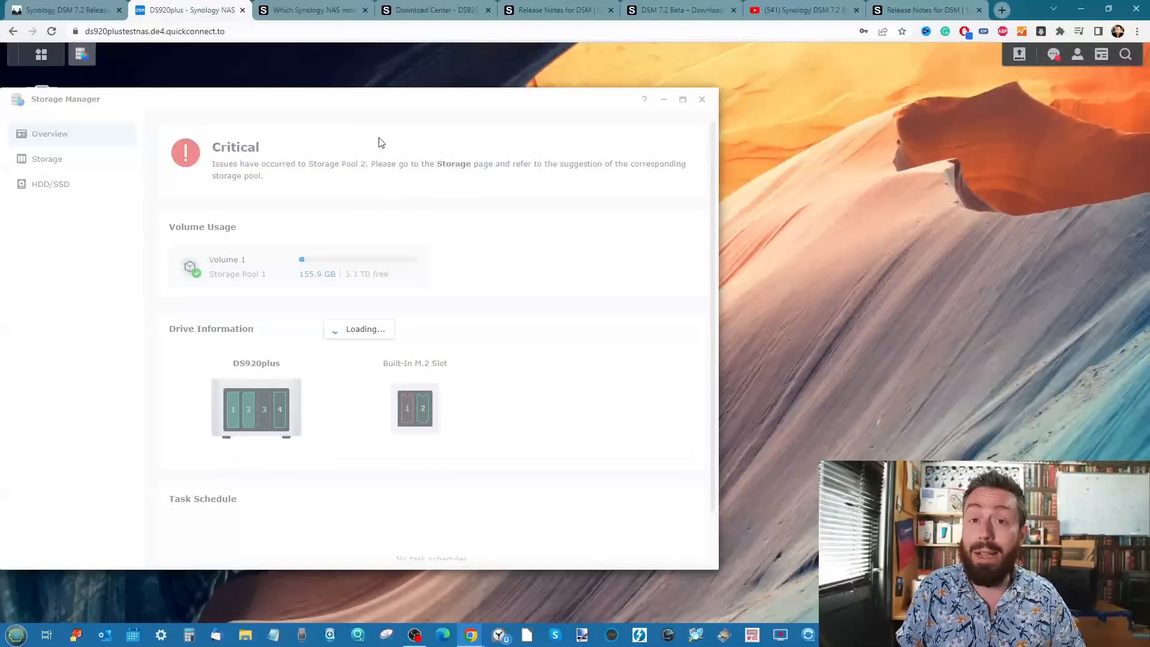
click(47, 158)
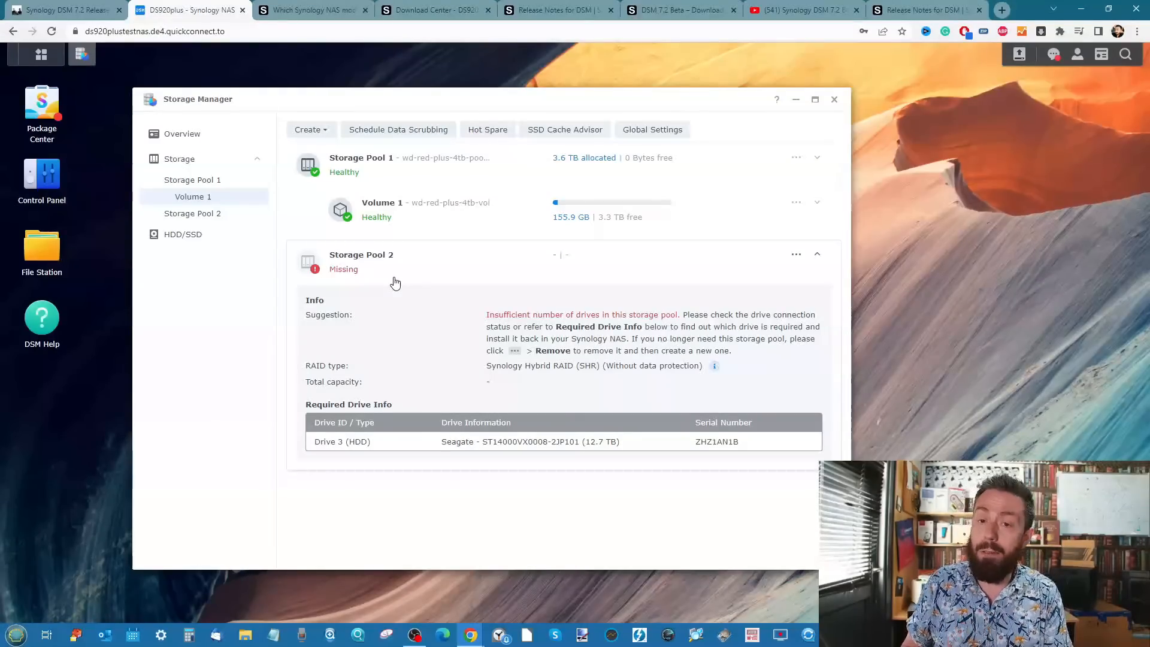
click(183, 235)
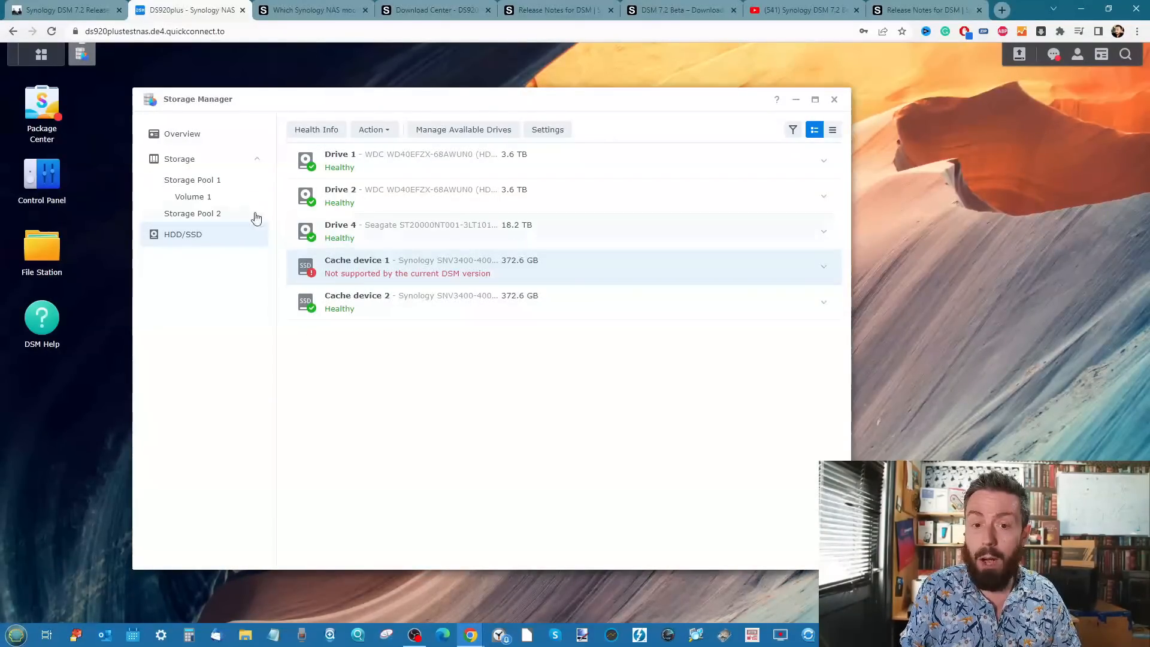
click(181, 134)
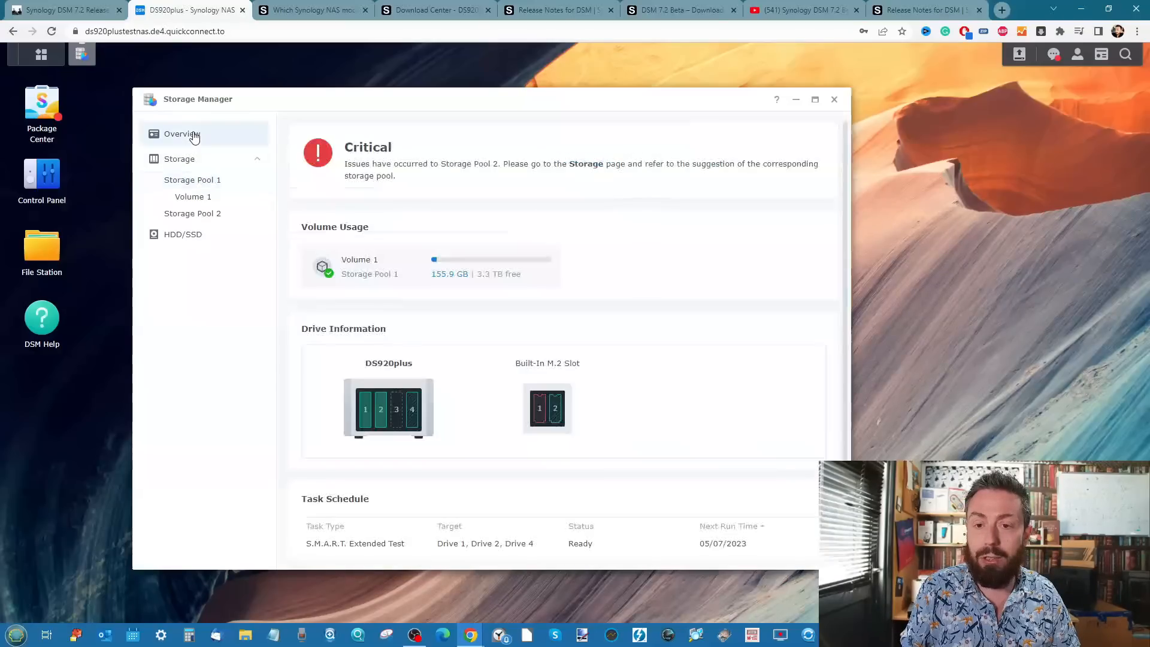
click(179, 159)
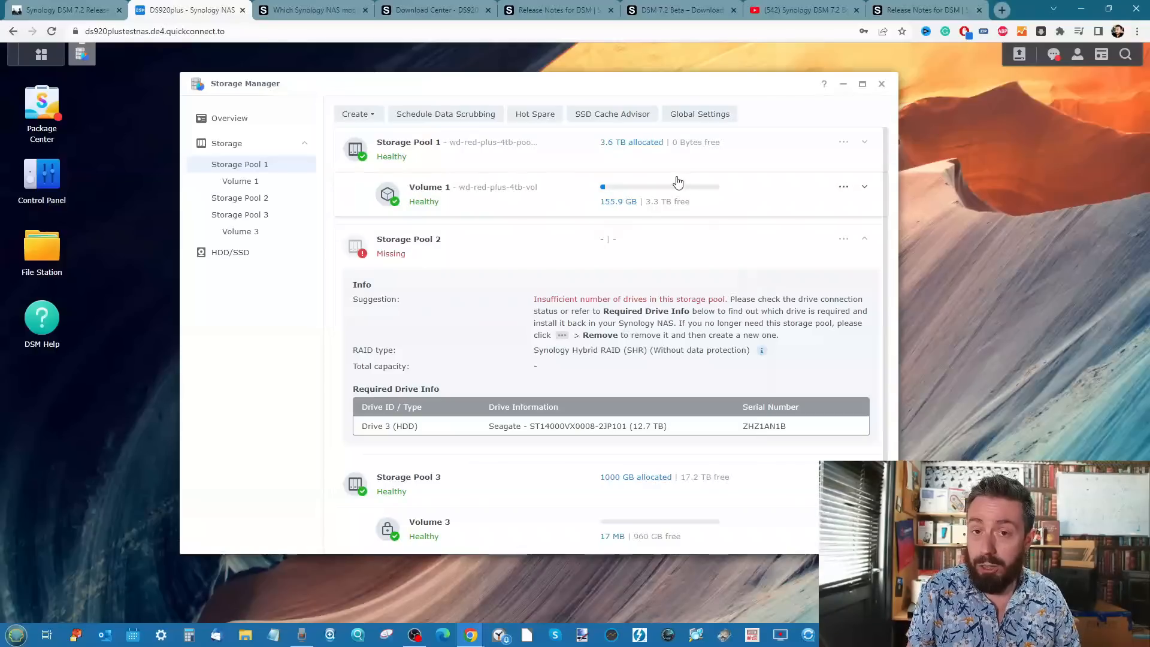
- Glance at the beta video tab, return to DSM, and start creating a volume
click(799, 10)
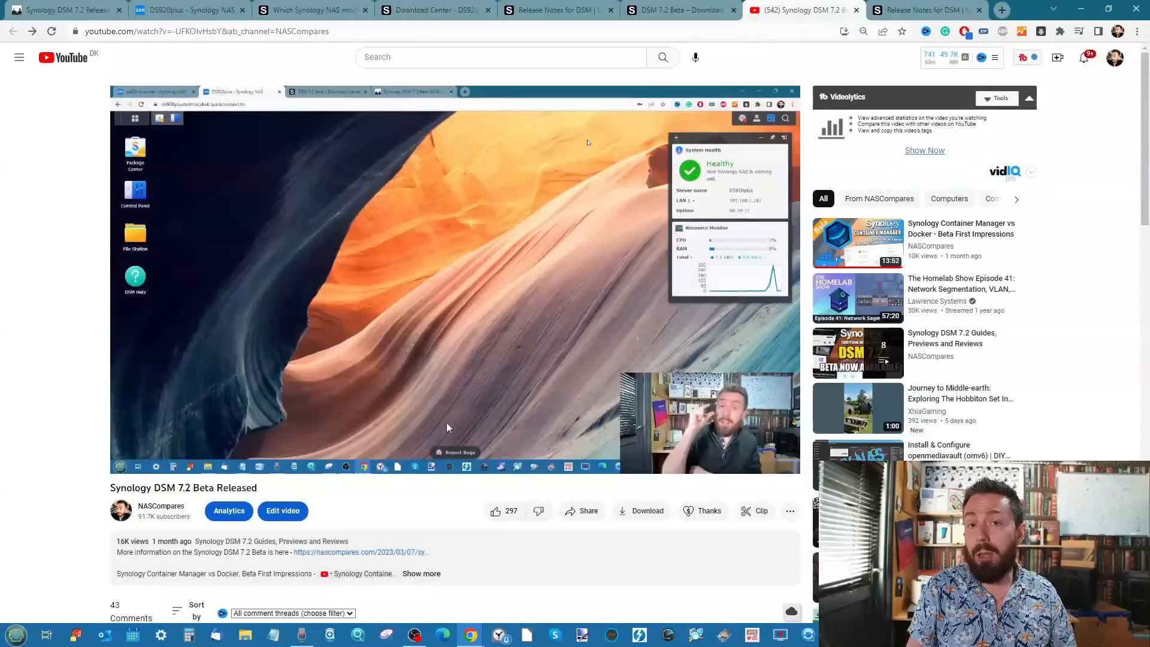
click(187, 10)
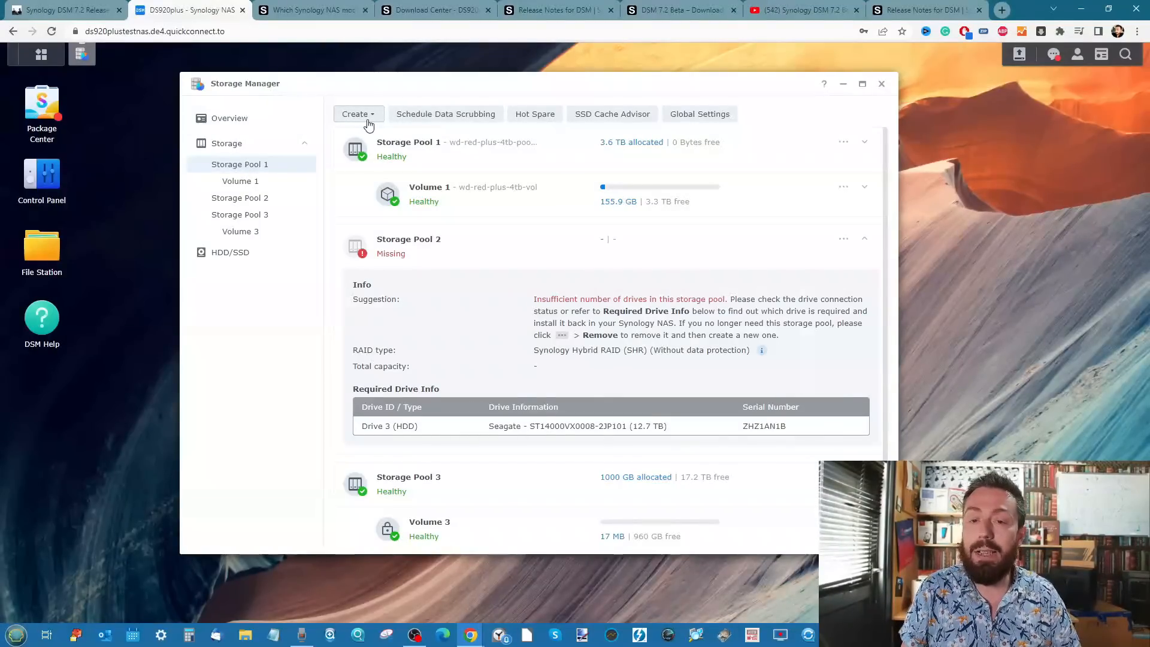
click(355, 114)
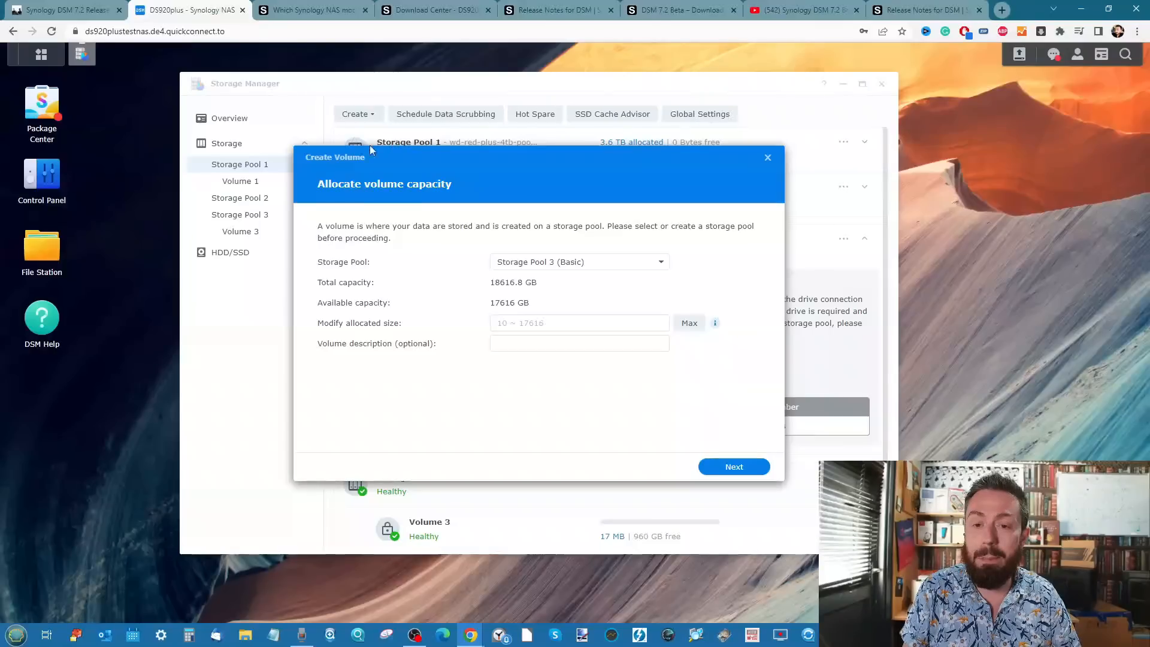
- Configure a 1000 GB encrypted Btrfs volume, confirming the Encryption Key Vault password
click(579, 323)
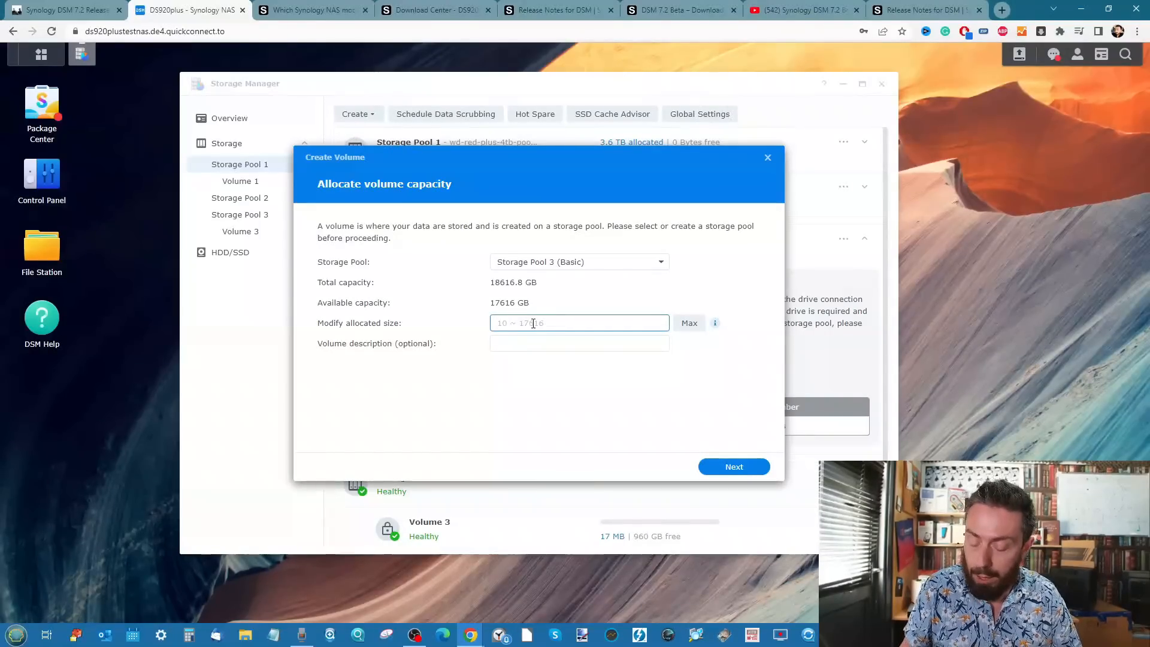
text(1000)
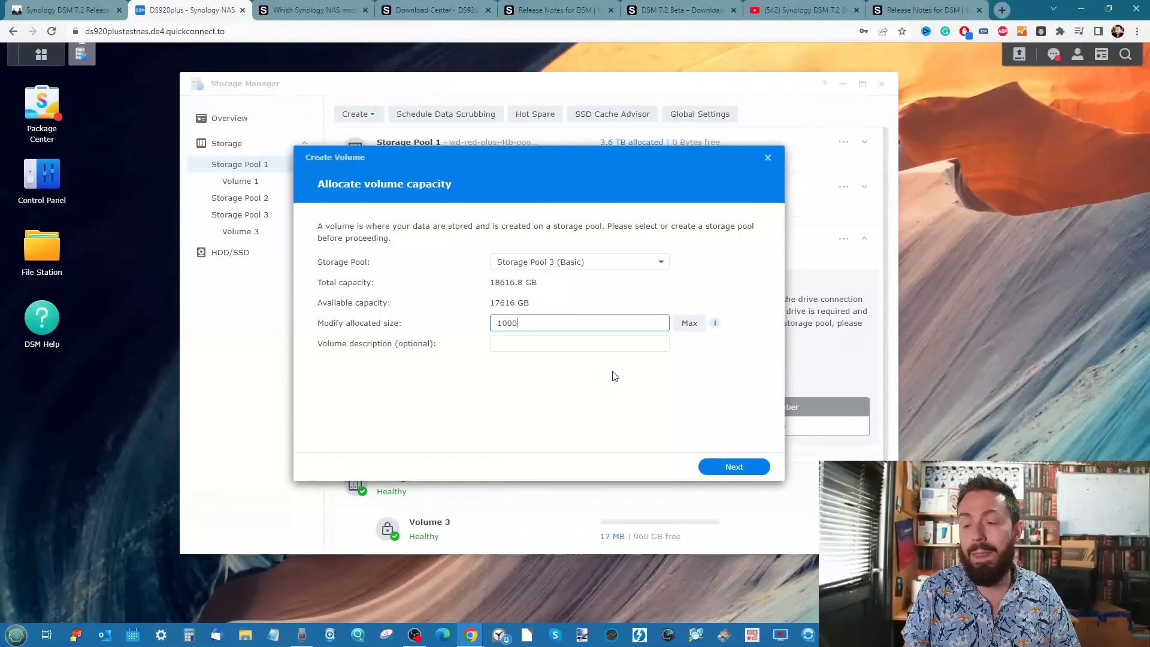
click(733, 467)
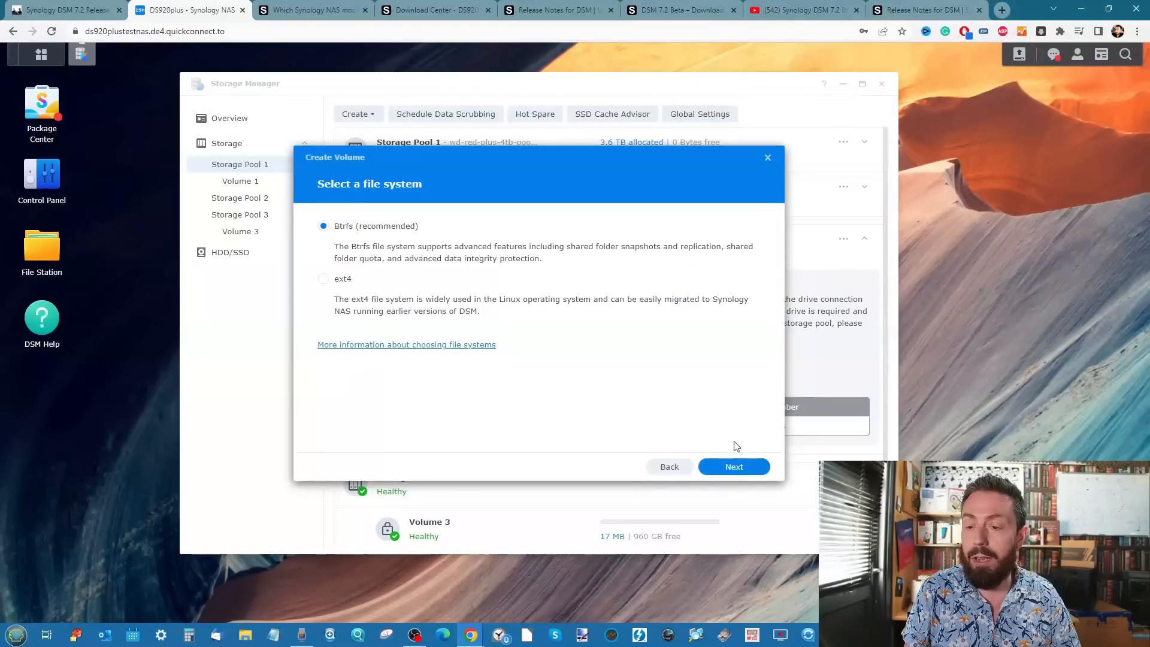
click(732, 467)
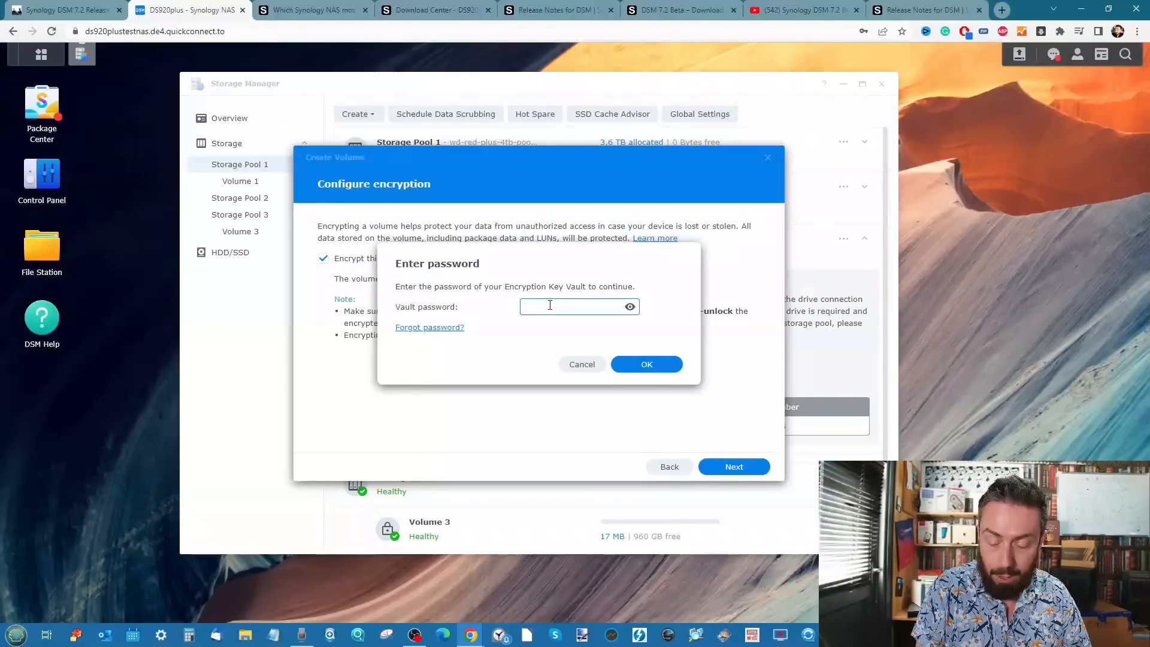
text(password)
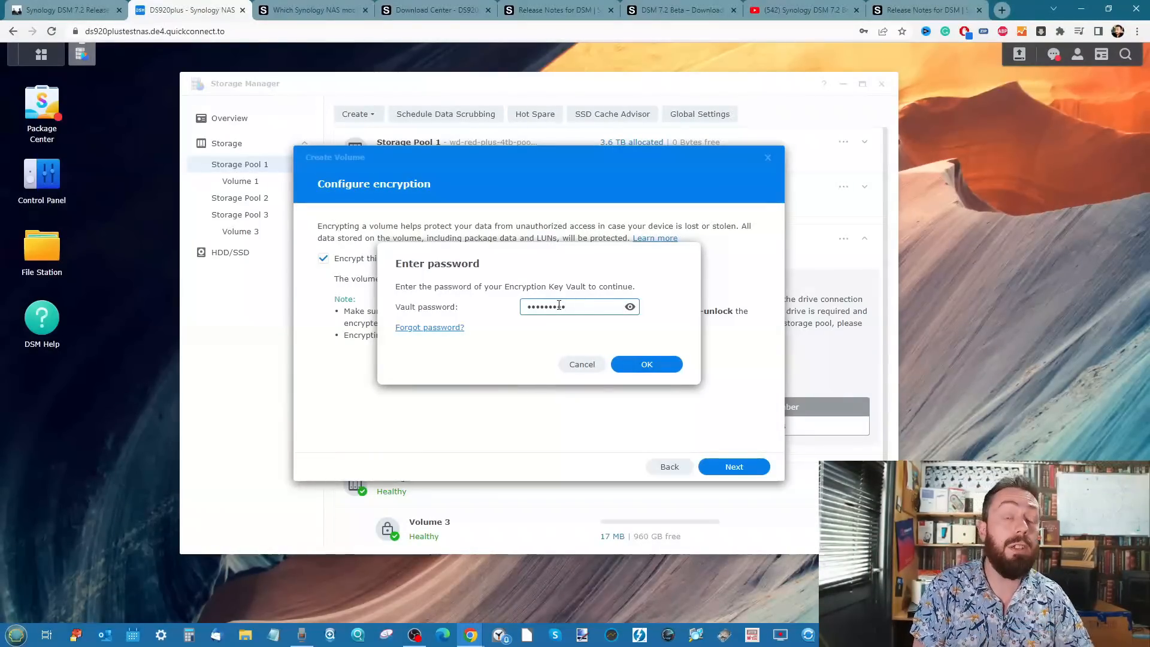
click(646, 364)
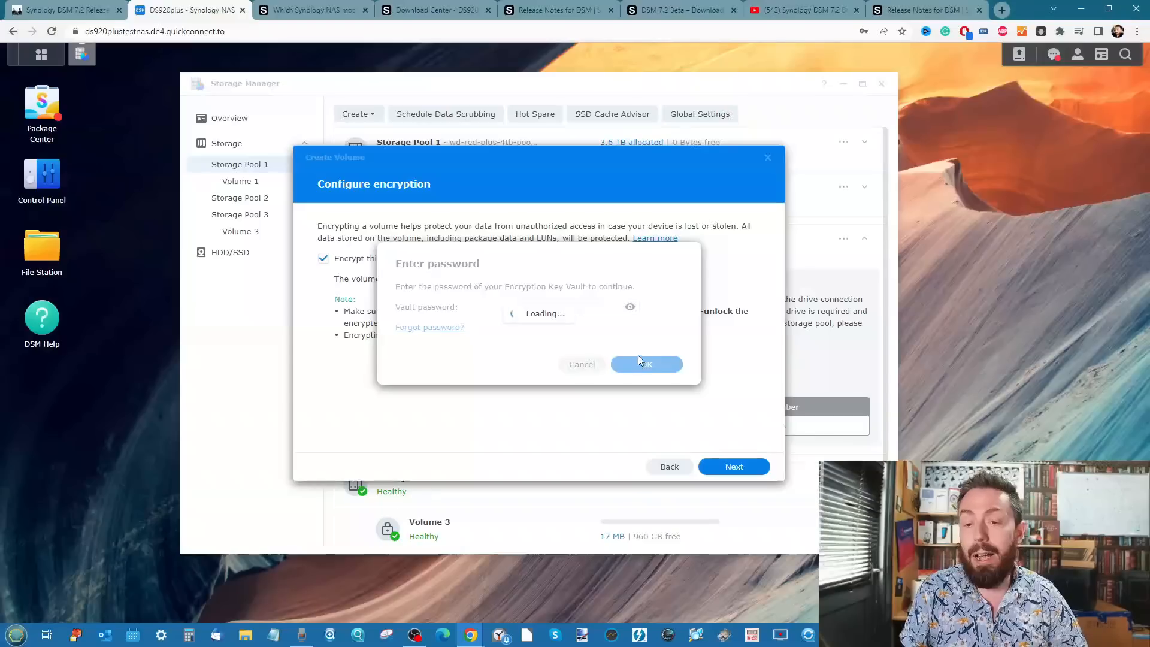
click(646, 364)
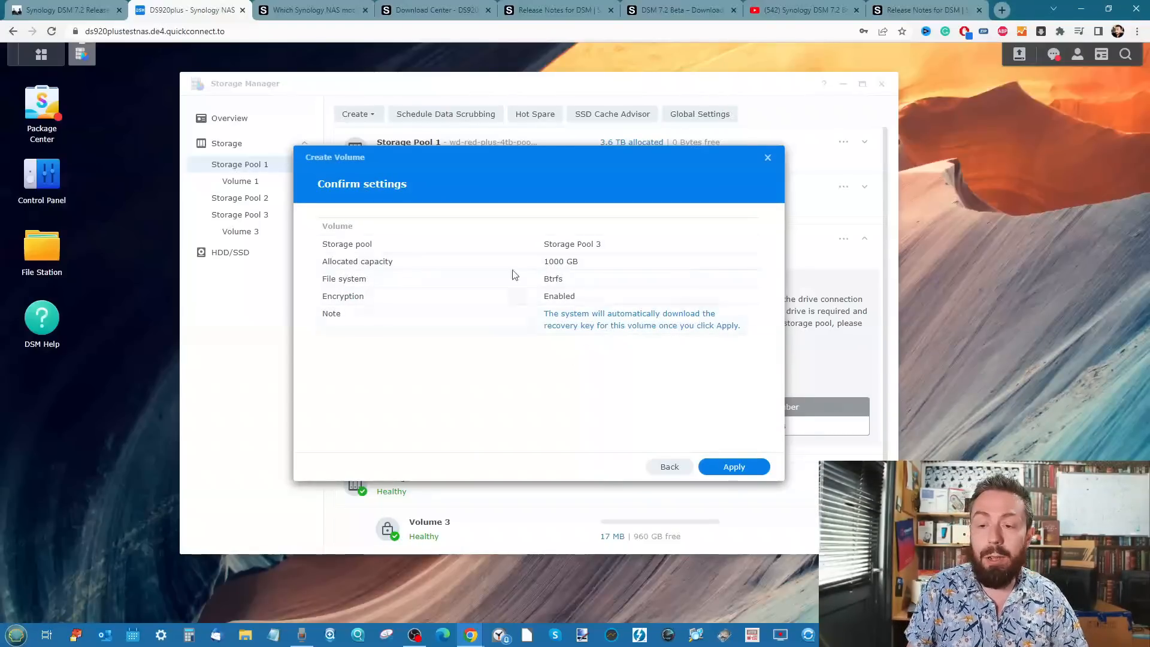
- Apply the new volume and acknowledge receiving its recovery key
click(733, 466)
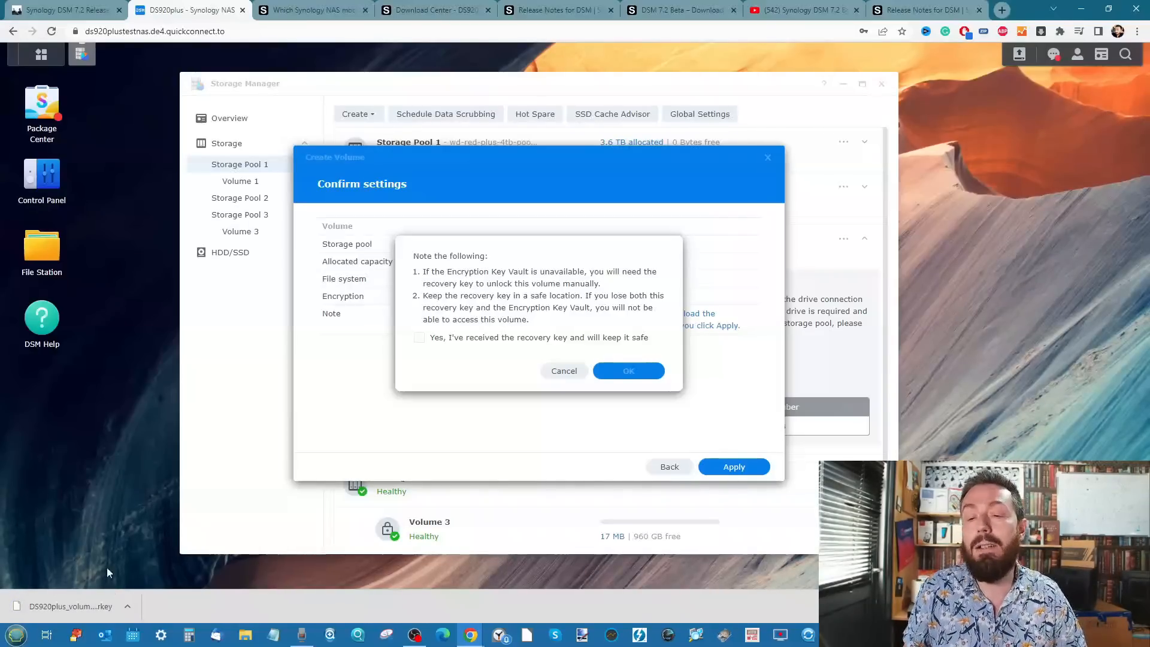
click(627, 370)
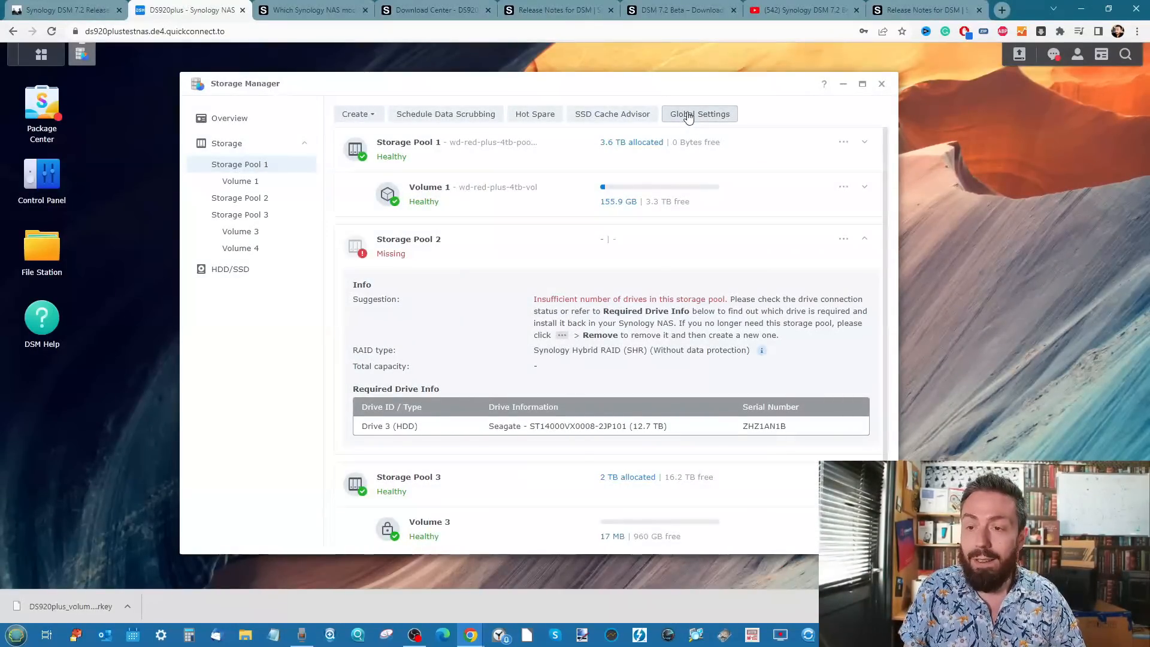
click(699, 114)
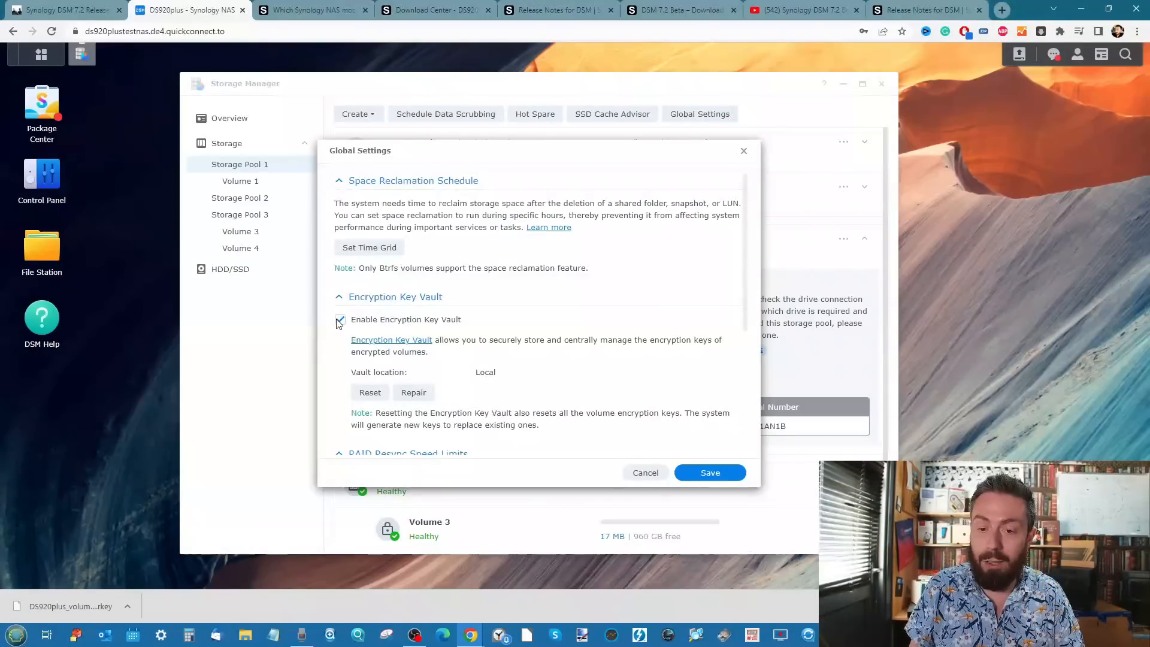
click(340, 319)
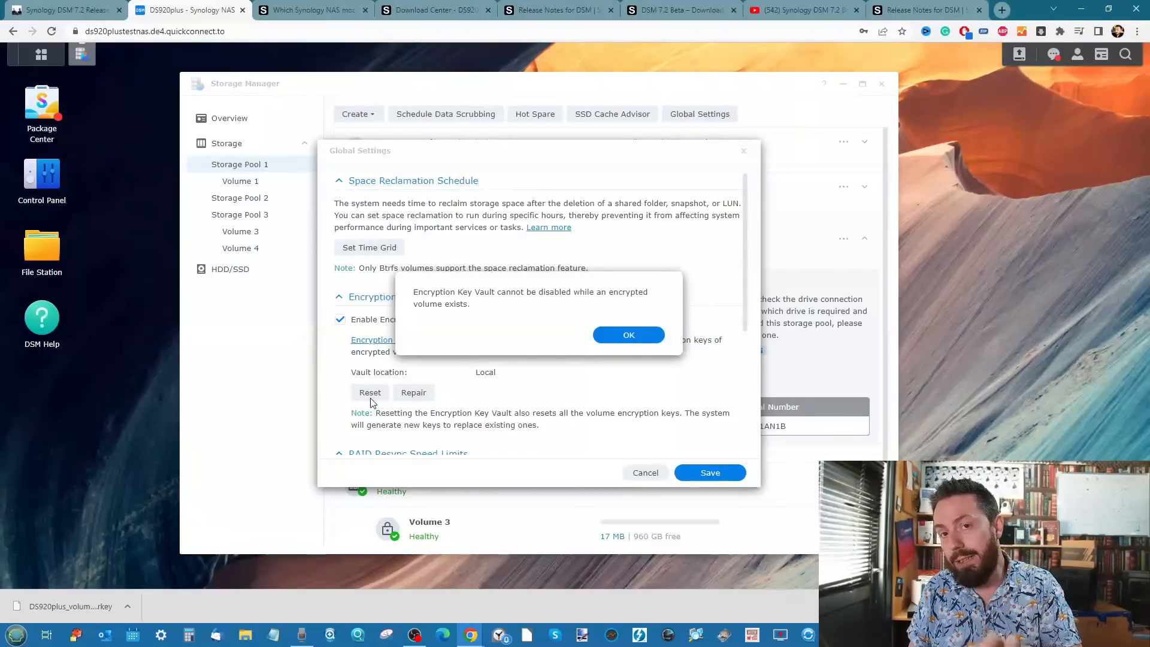
click(627, 334)
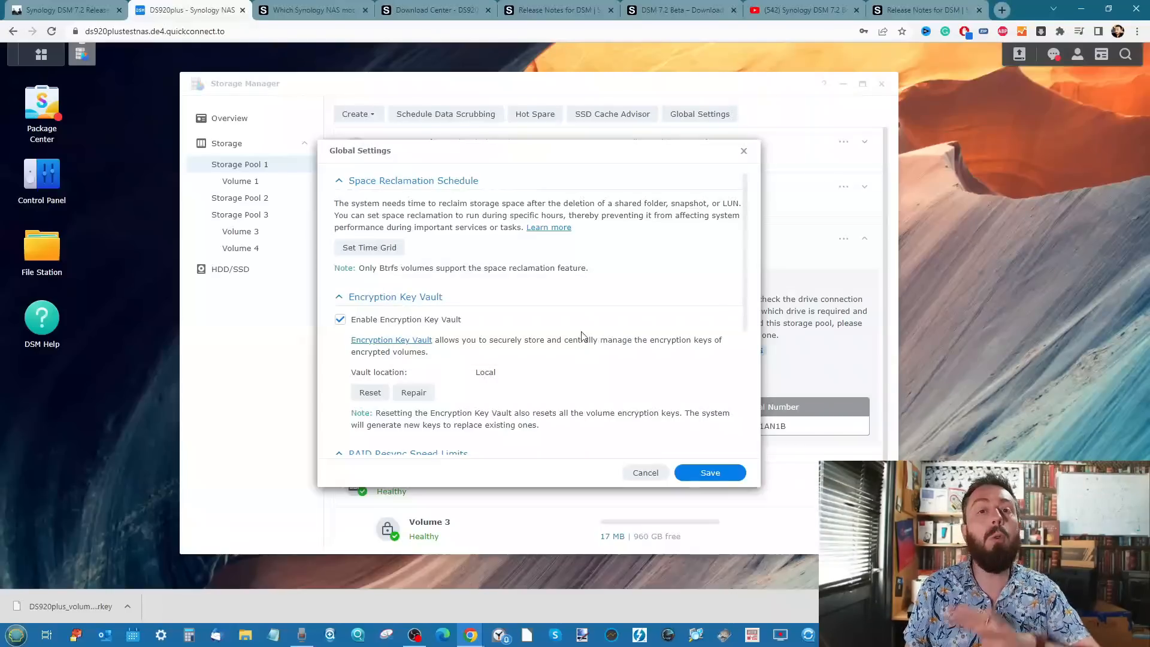
click(644, 473)
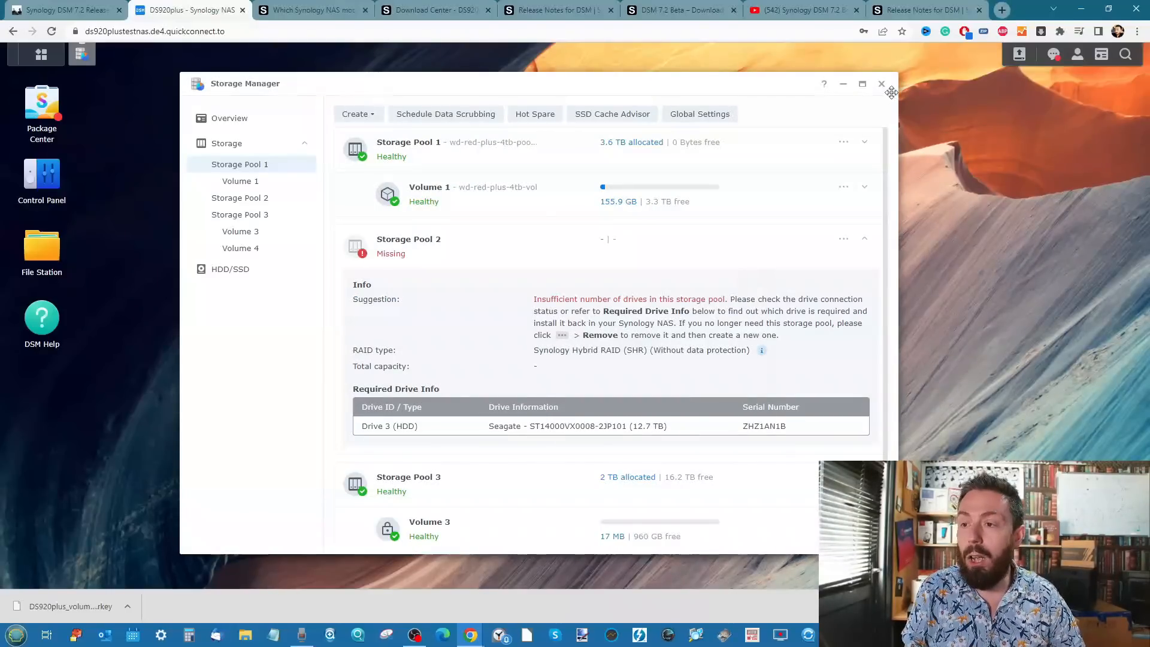
- Close Storage Manager, sign out of DSM, and bring up Norton Secure VPN
click(1077, 55)
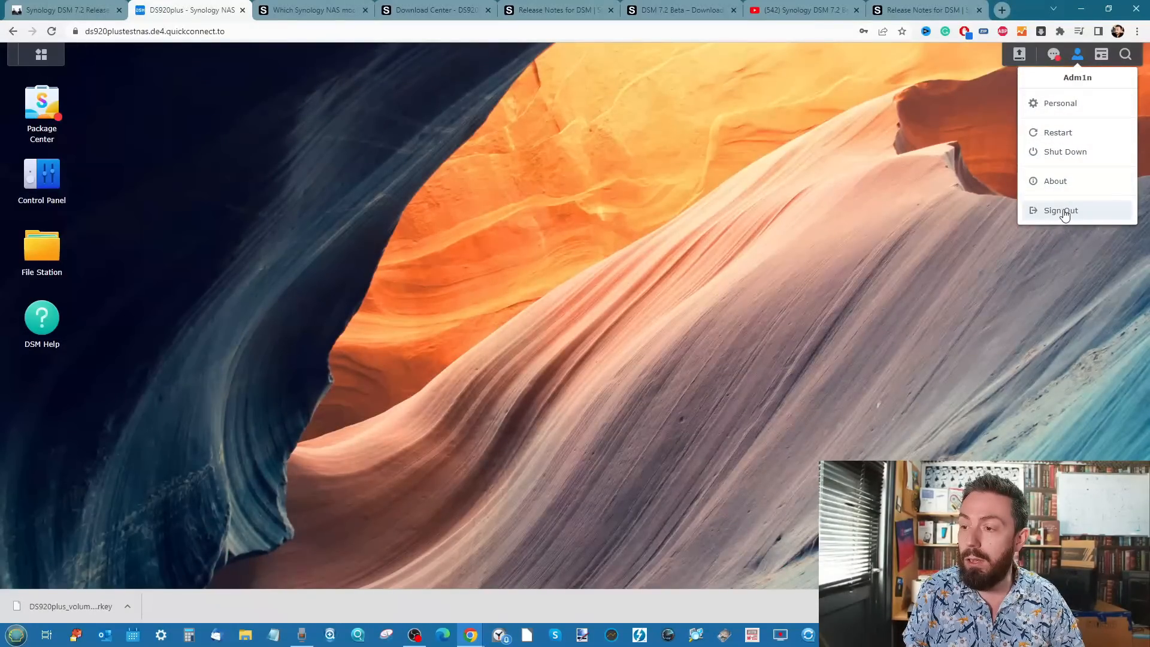
click(1061, 211)
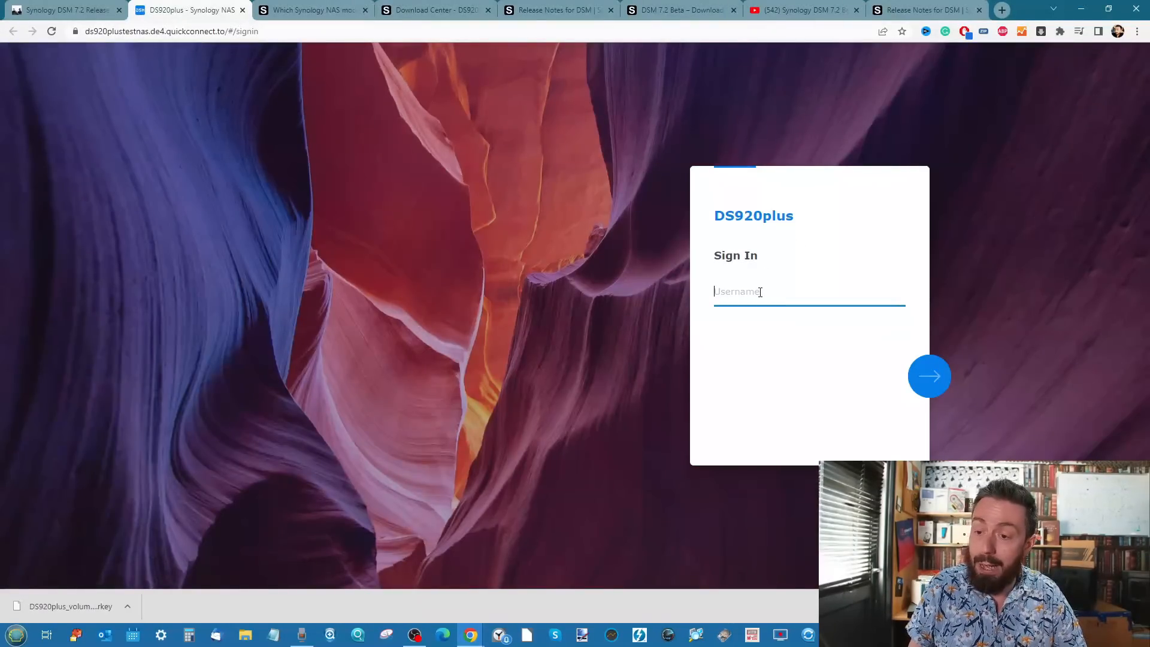
click(809, 291)
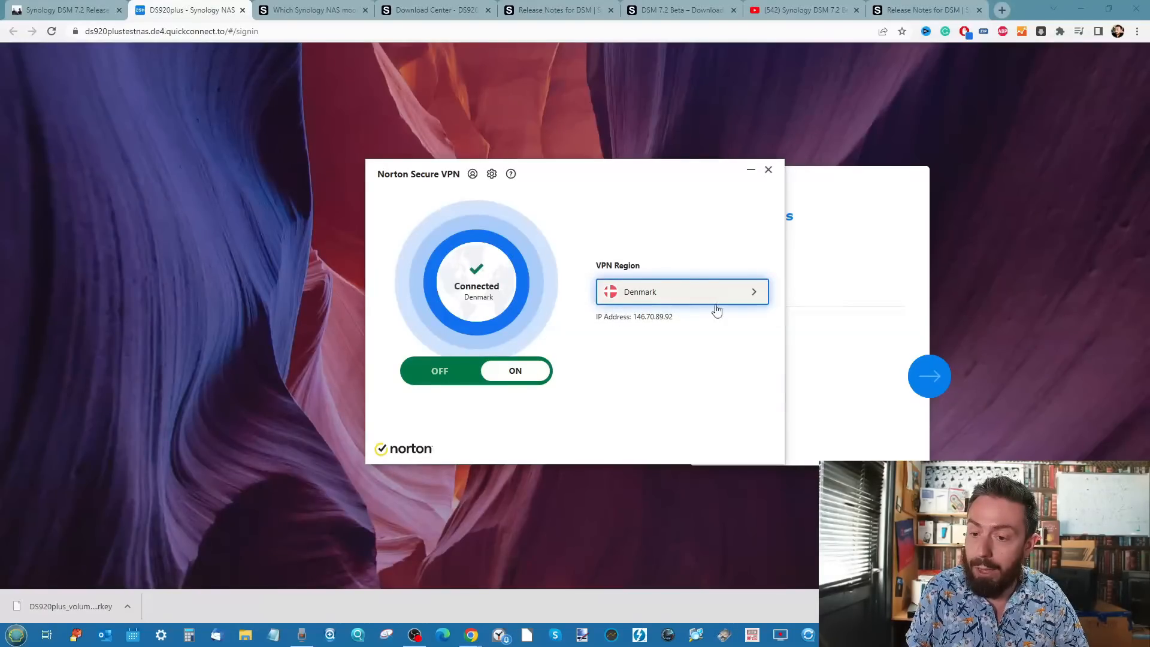
- Switch Norton Secure VPN's region from Denmark to Ireland and close its window
click(681, 291)
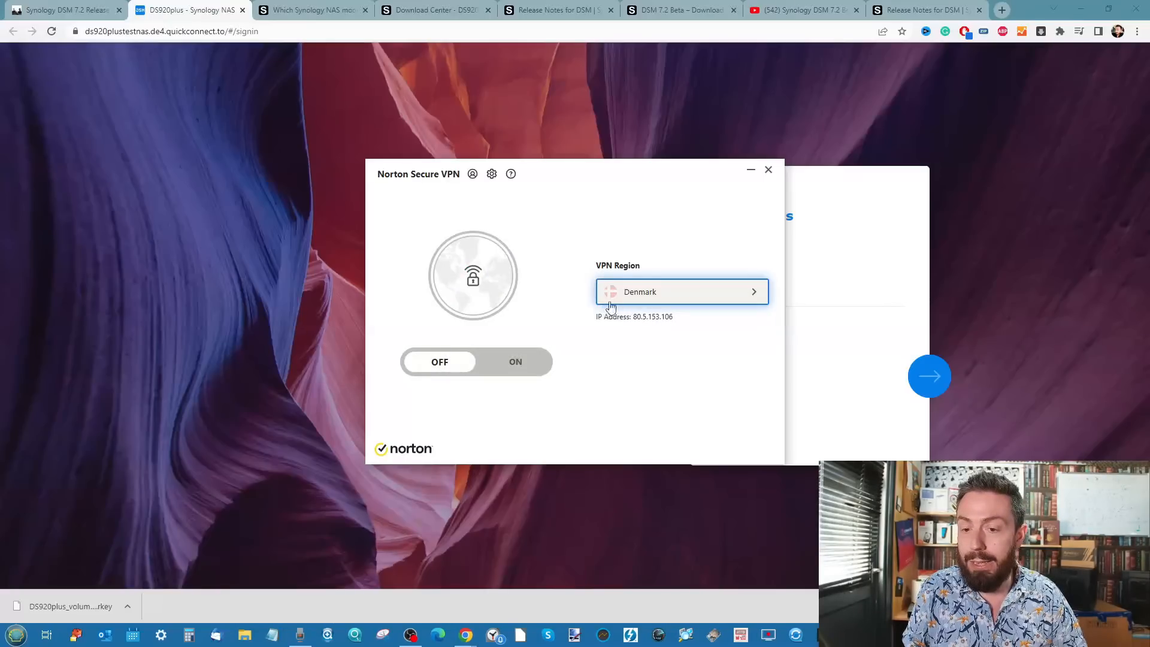
click(680, 291)
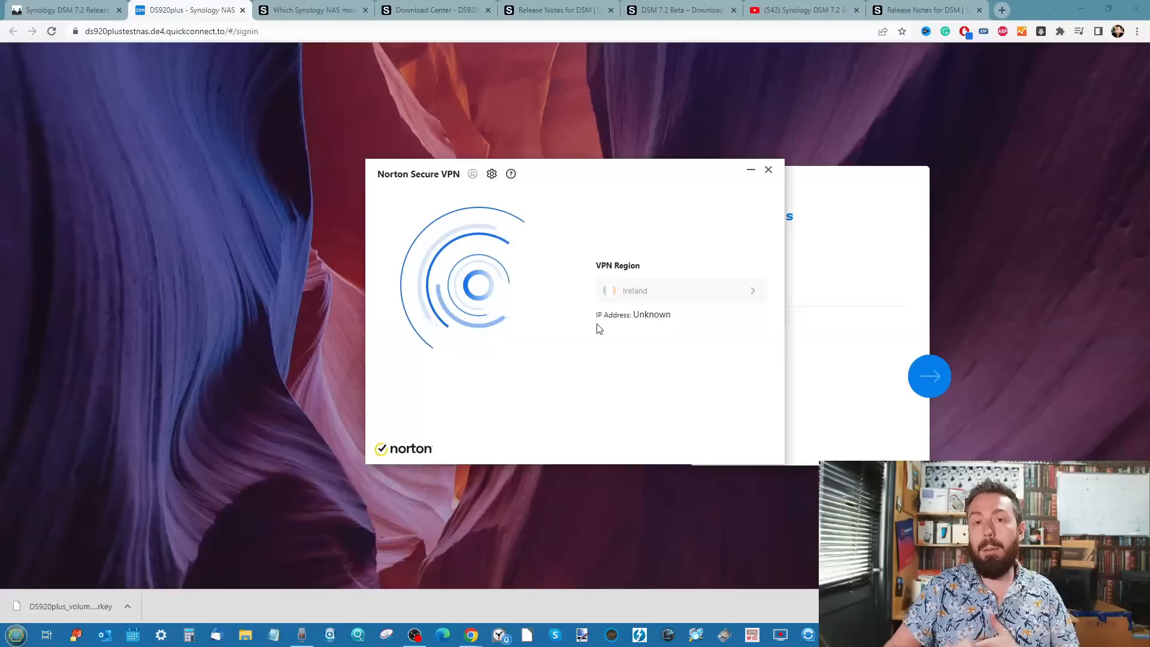
click(515, 370)
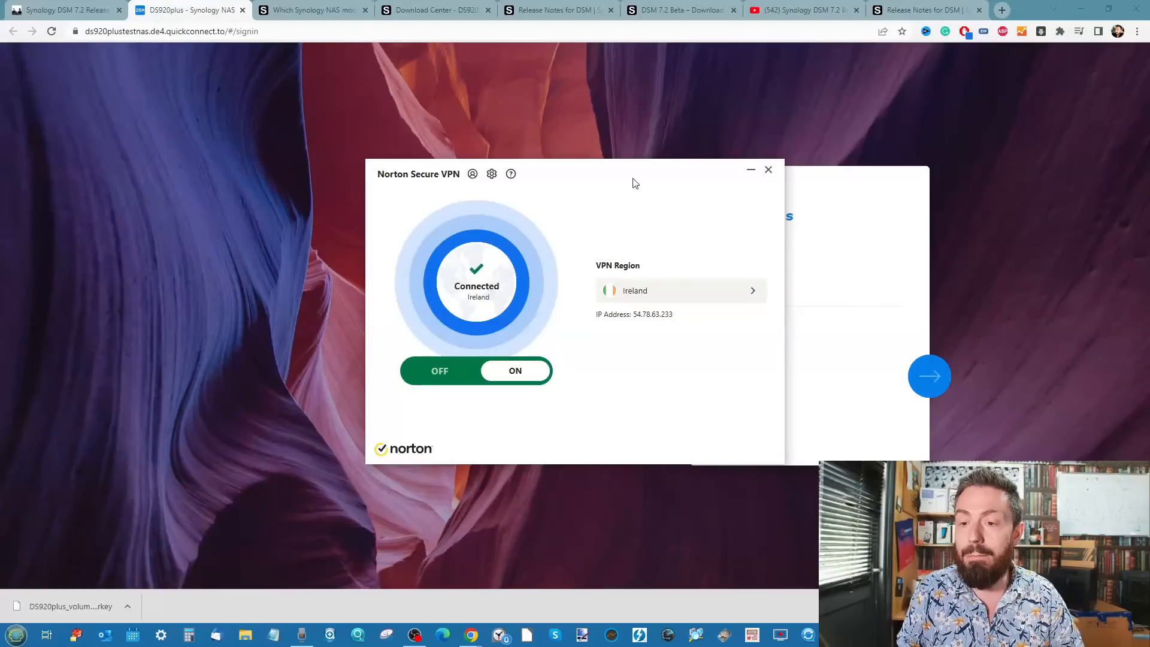
mouse_move(759, 176)
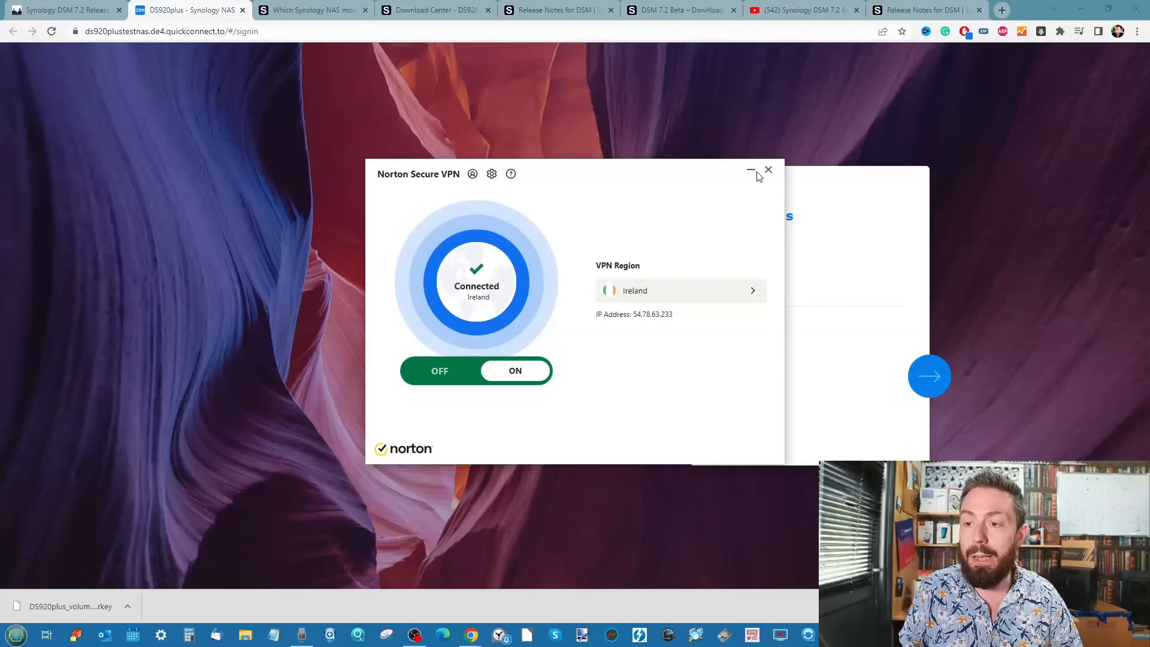
click(768, 169)
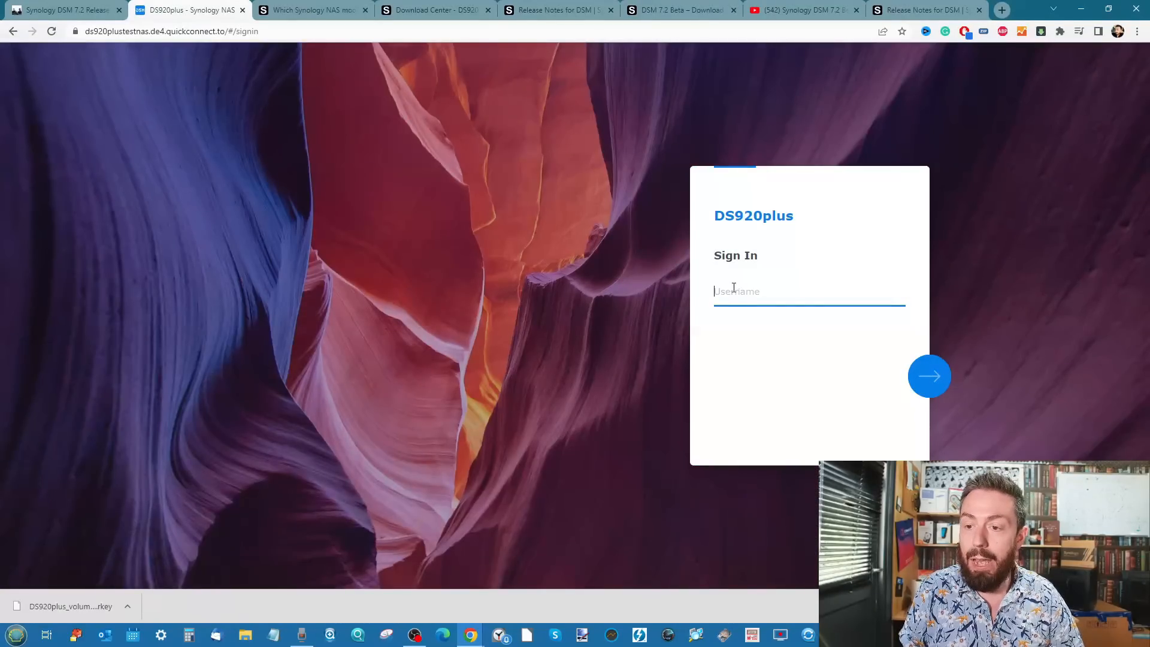
- Sign back into DSM as user A with the account password
text(A)
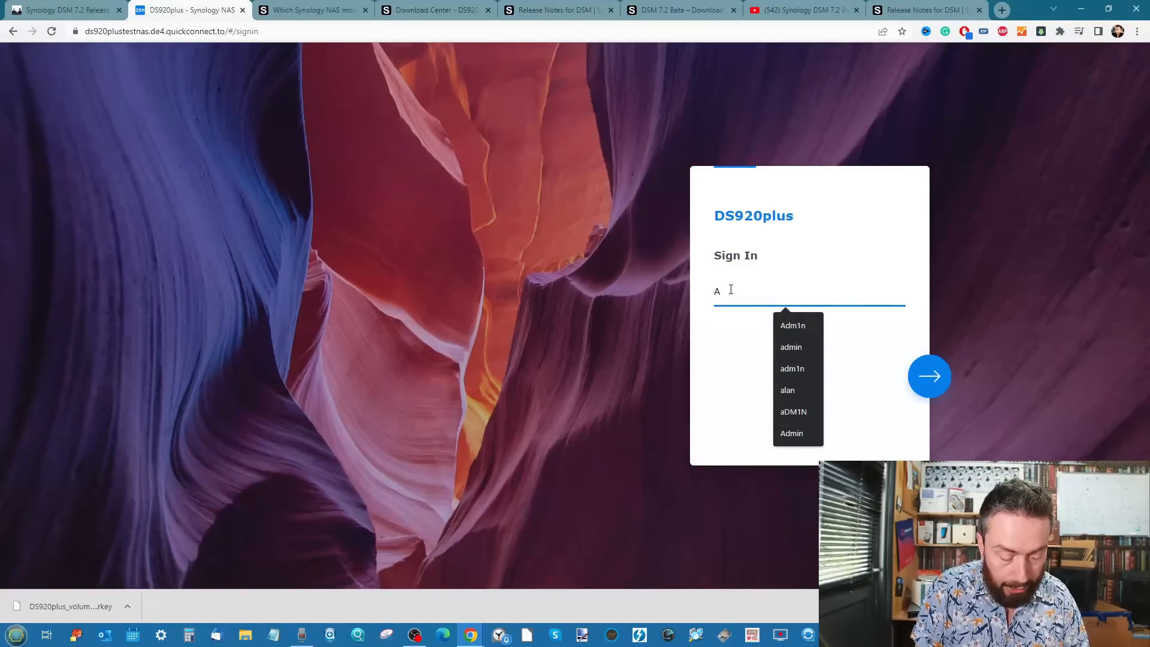
click(929, 376)
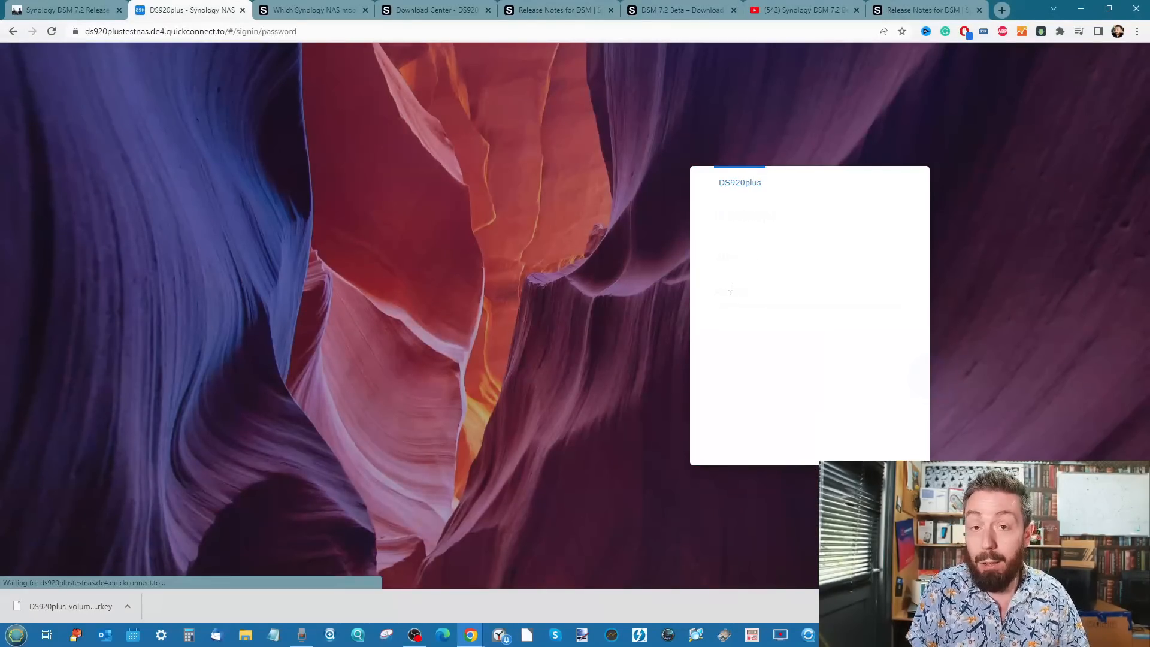
text(•••••)
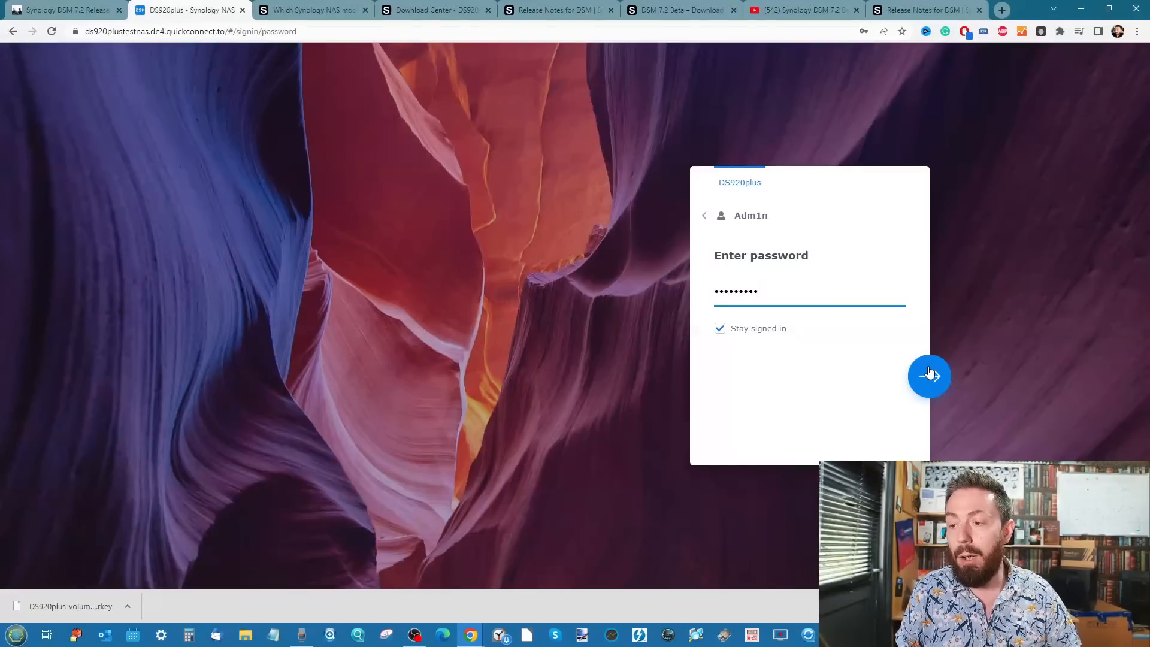
click(929, 375)
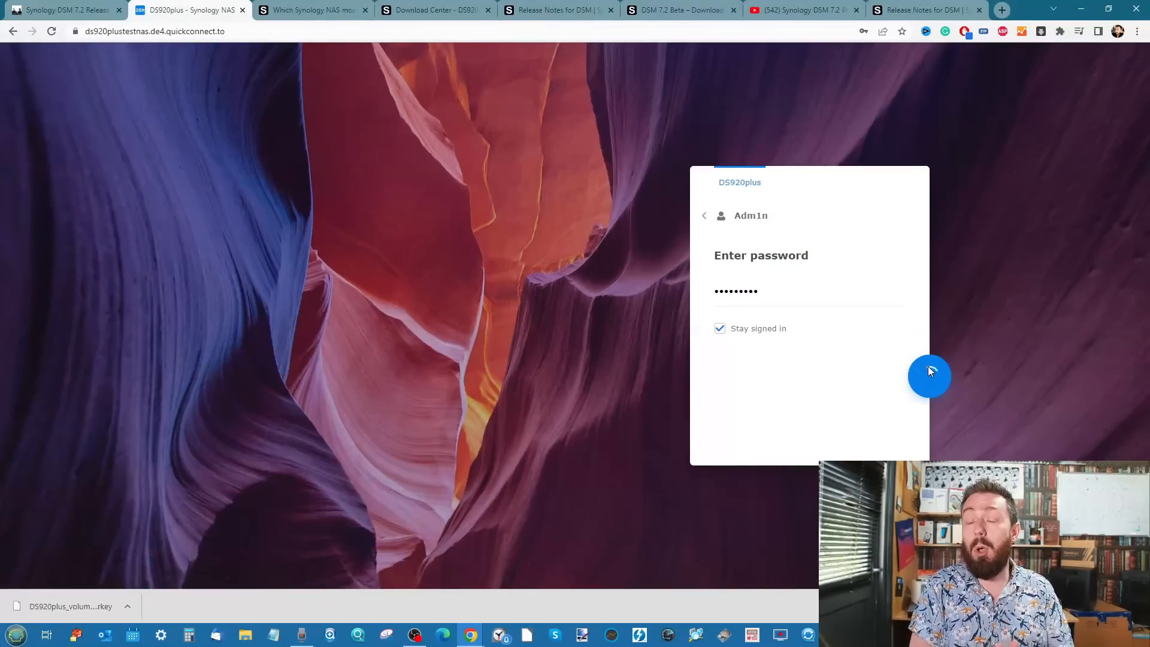
click(929, 376)
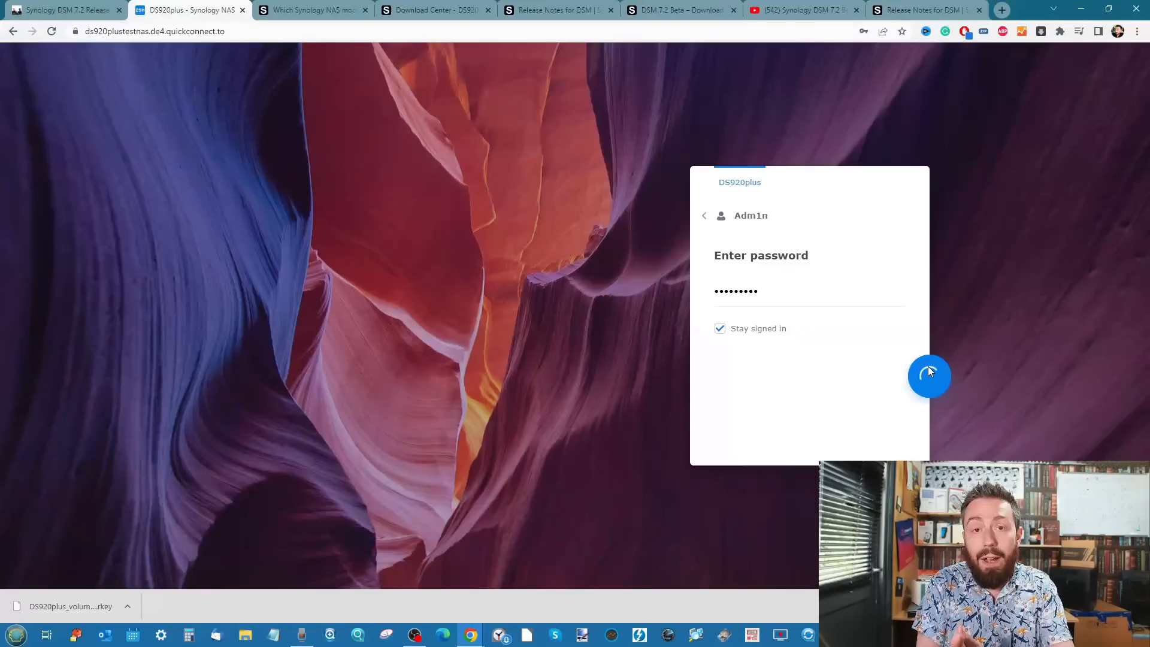
click(928, 375)
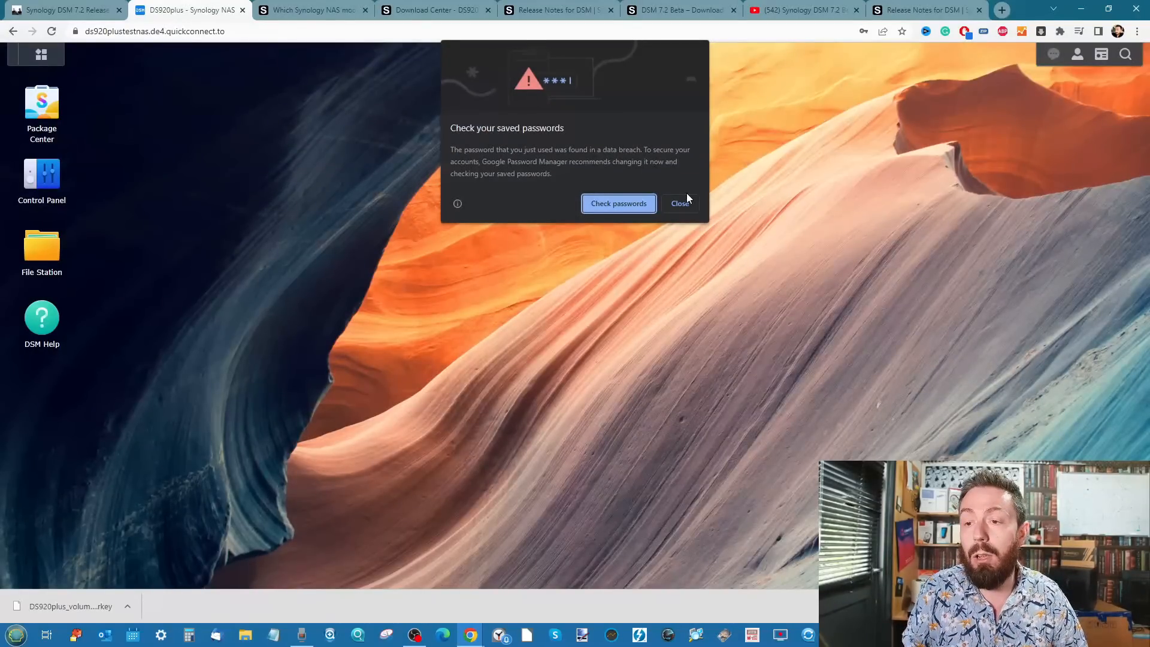
- Dismiss Chrome's breached-password warning and launch Storage Manager
click(678, 203)
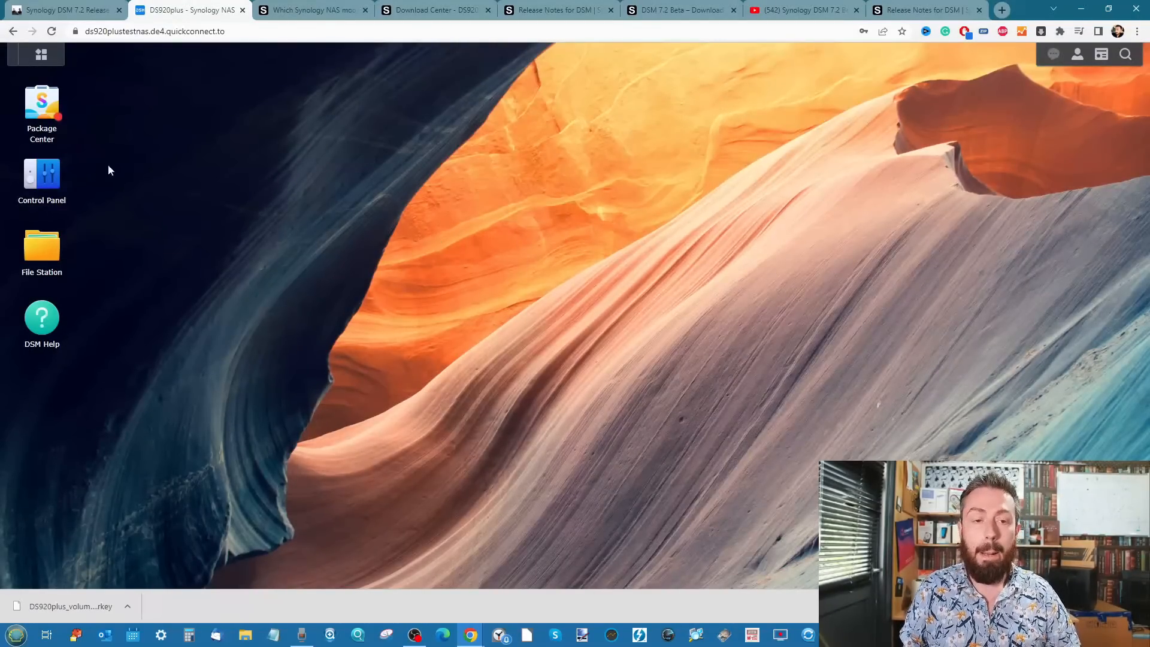
click(42, 55)
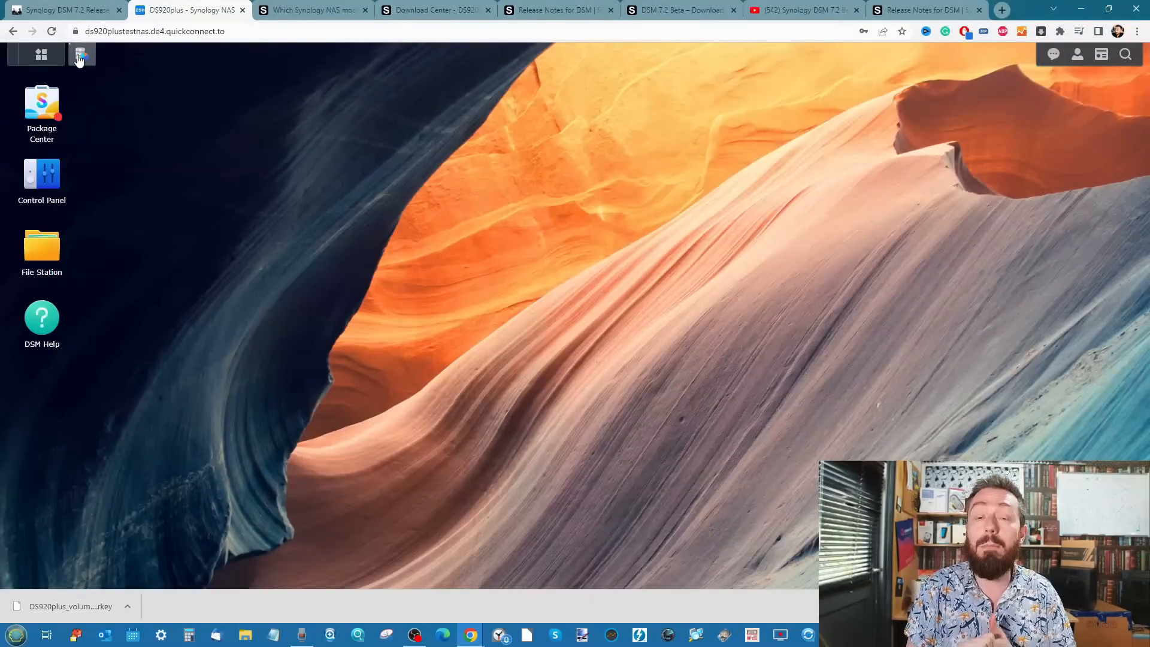
click(81, 54)
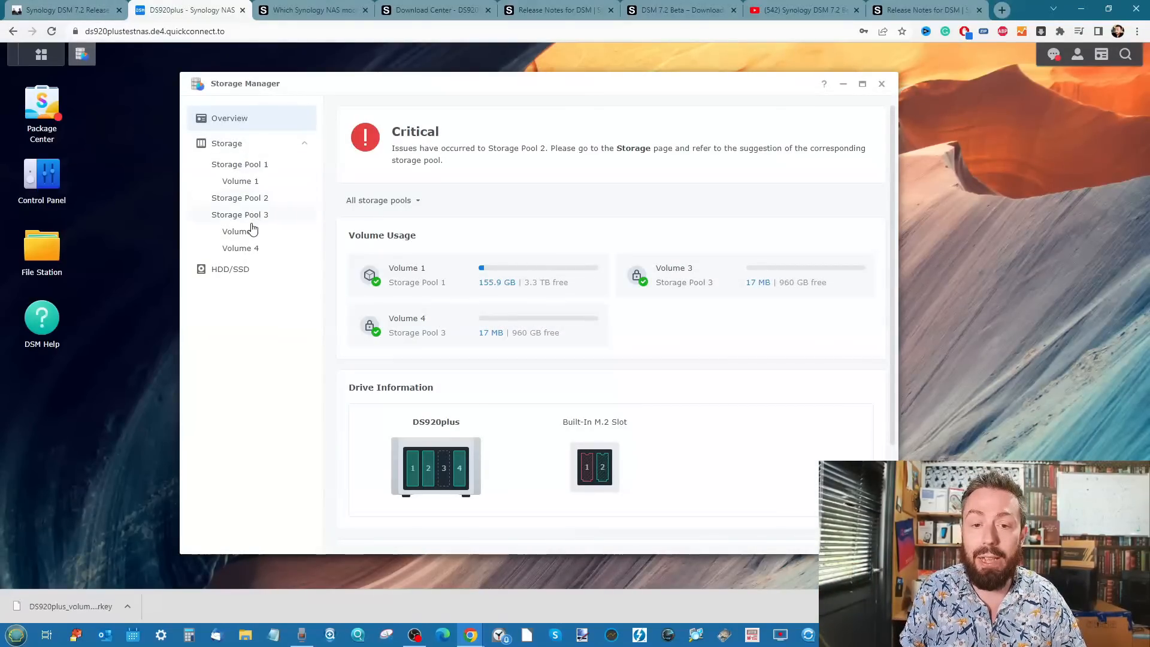
- Check Storage Pool 3's encrypted Volumes 3 and 4, then open File Station's shared folders
click(239, 214)
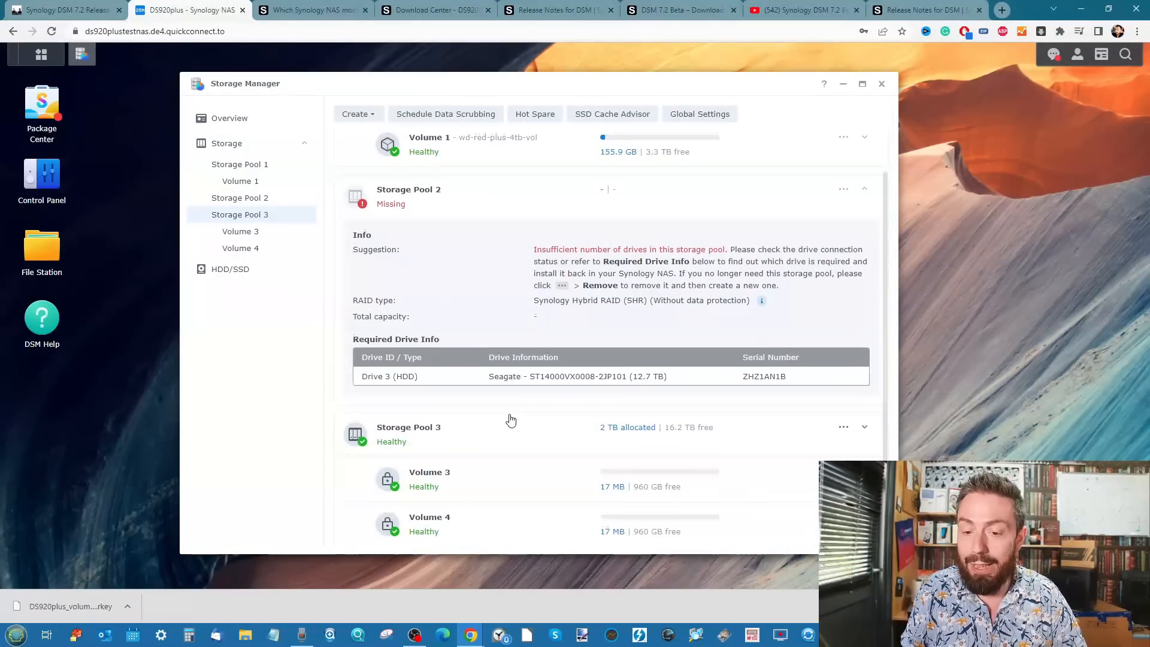
scroll(down, 3)
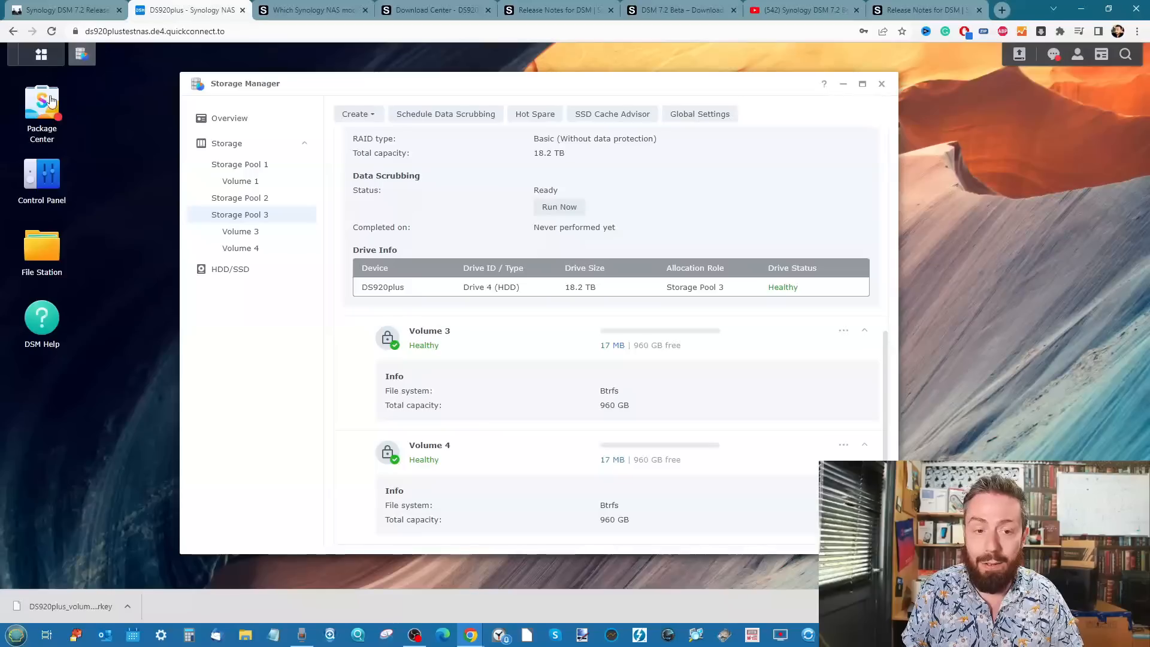
click(41, 249)
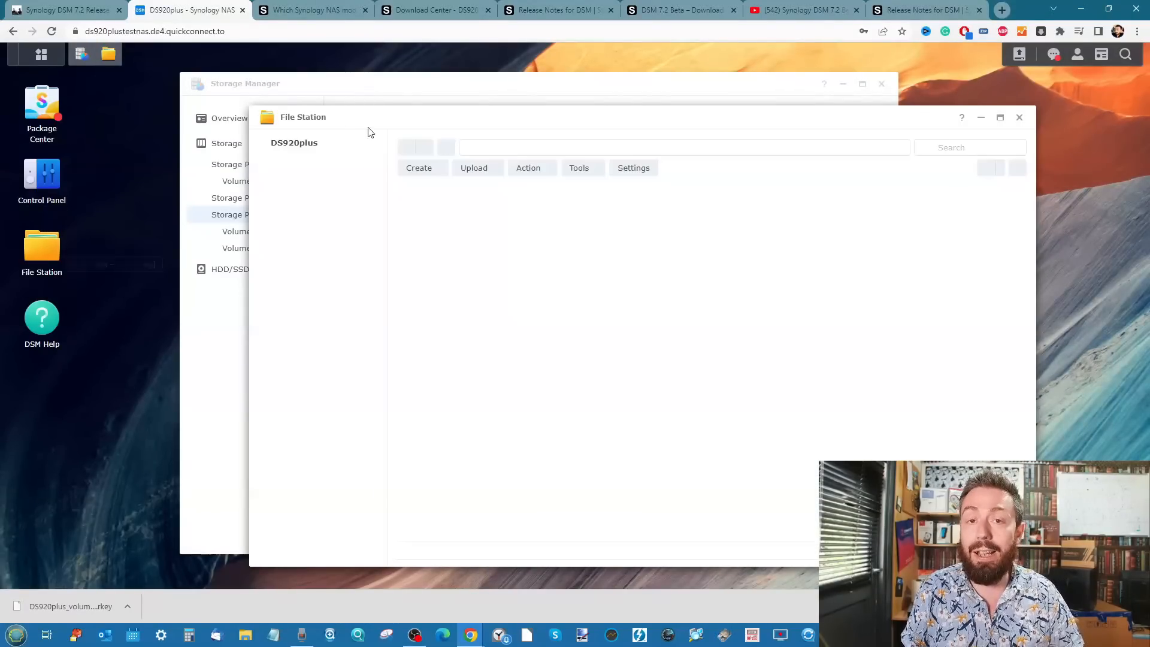
click(294, 143)
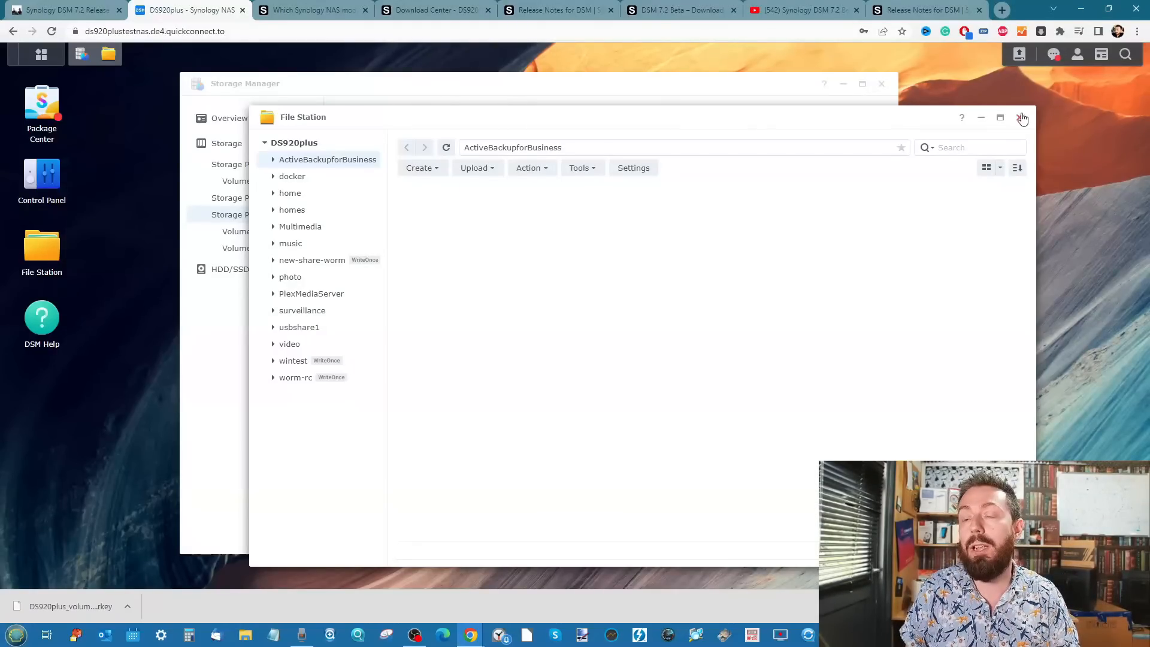
click(1021, 117)
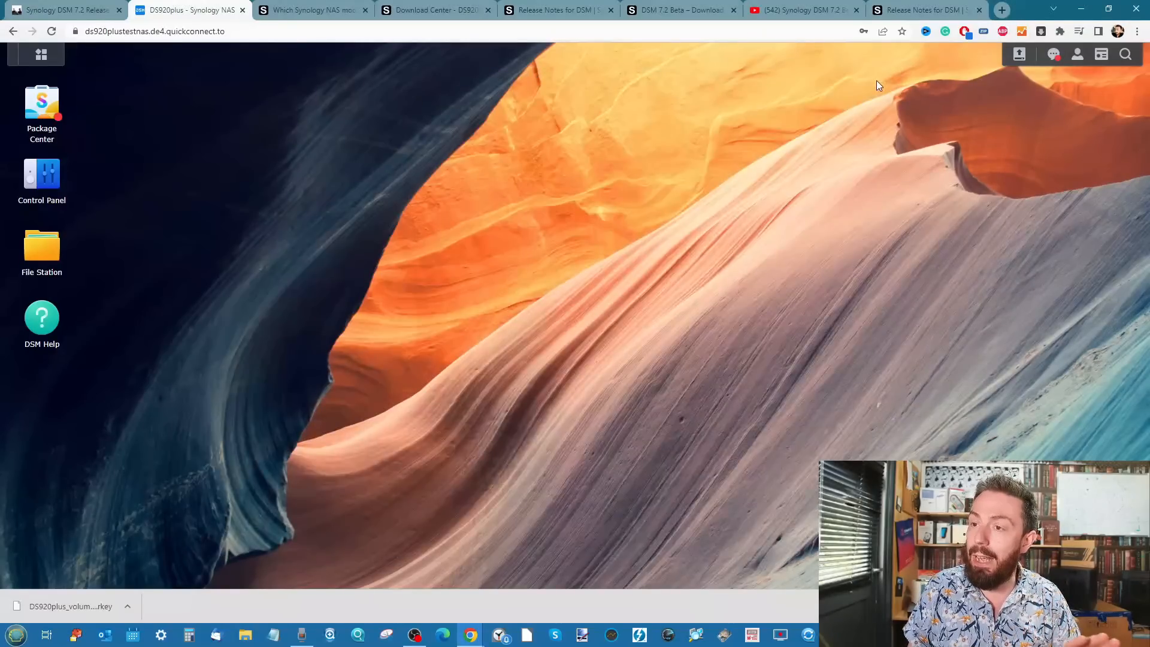
mouse_move(1070, 81)
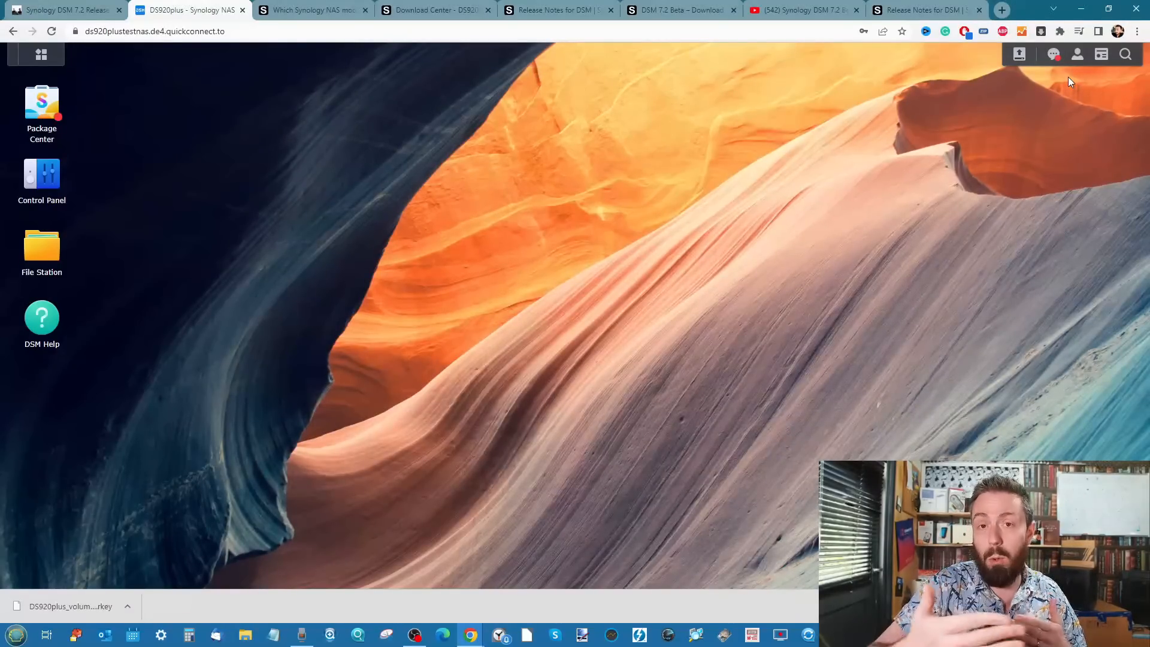
click(1077, 54)
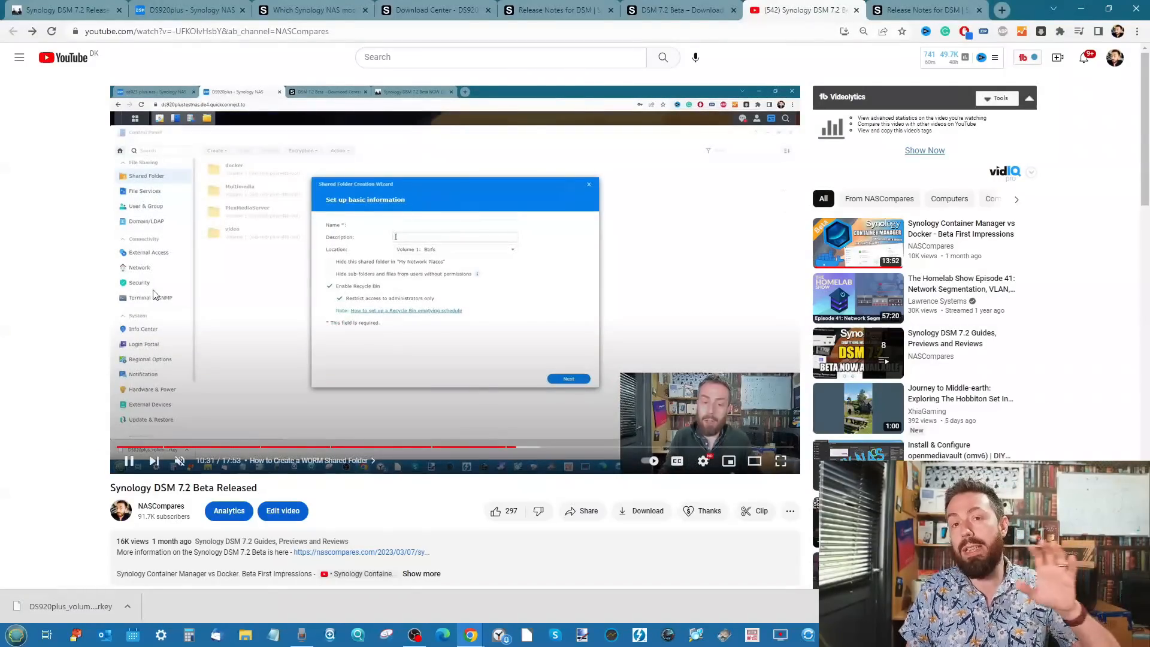
text(new)
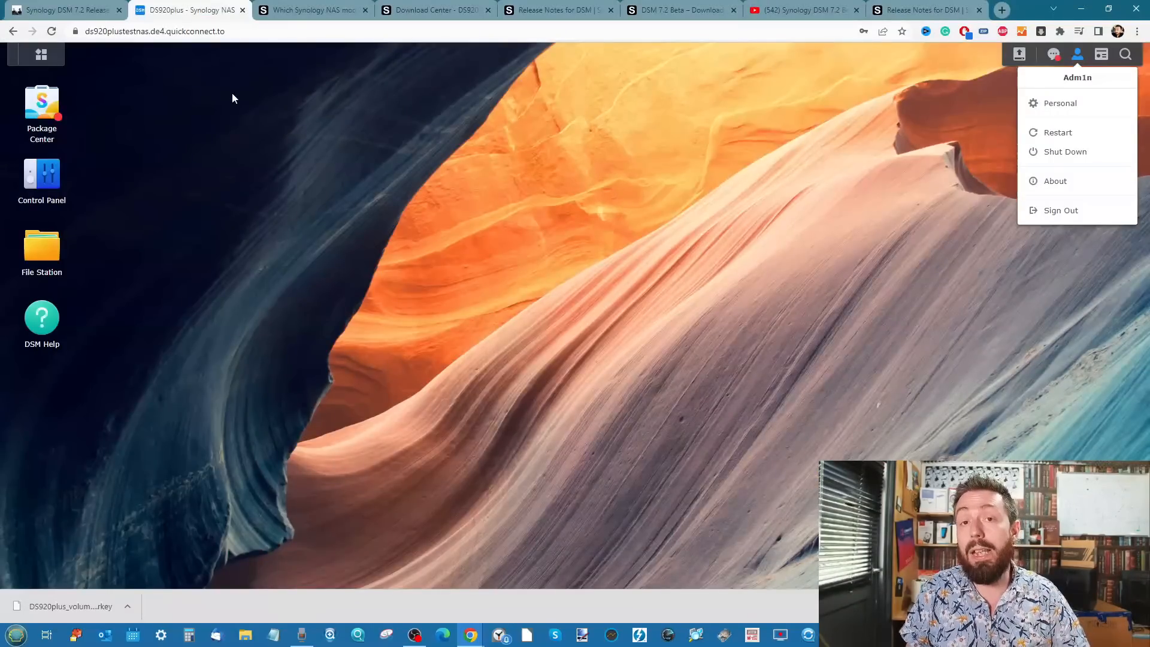
mouse_move(158, 136)
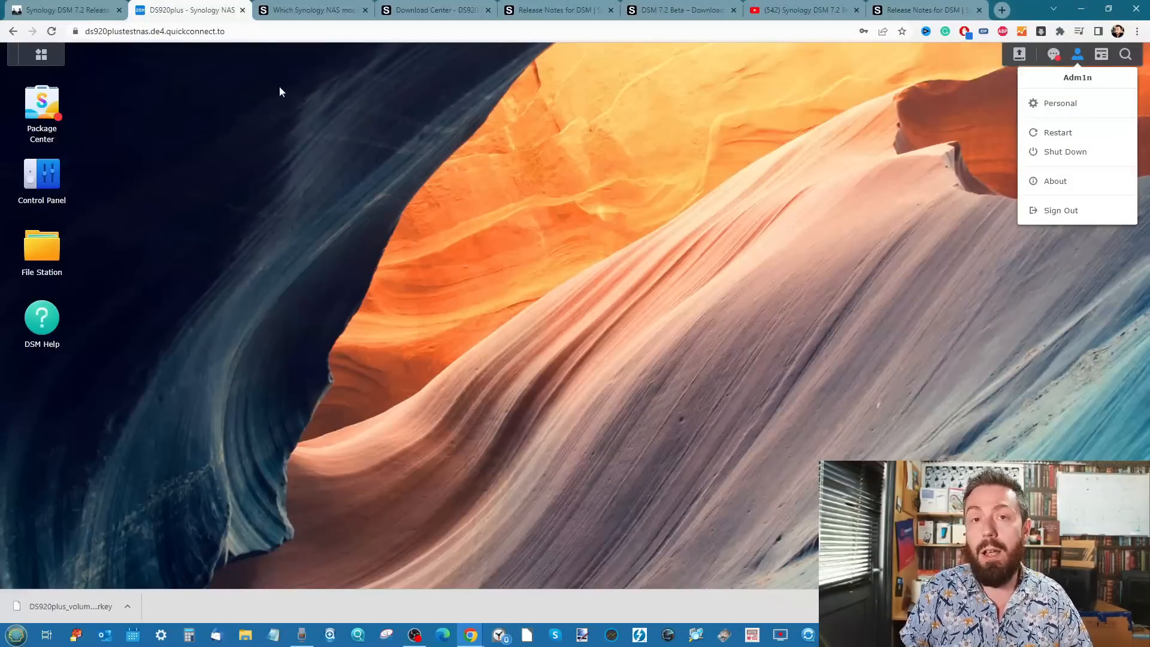
mouse_move(266, 120)
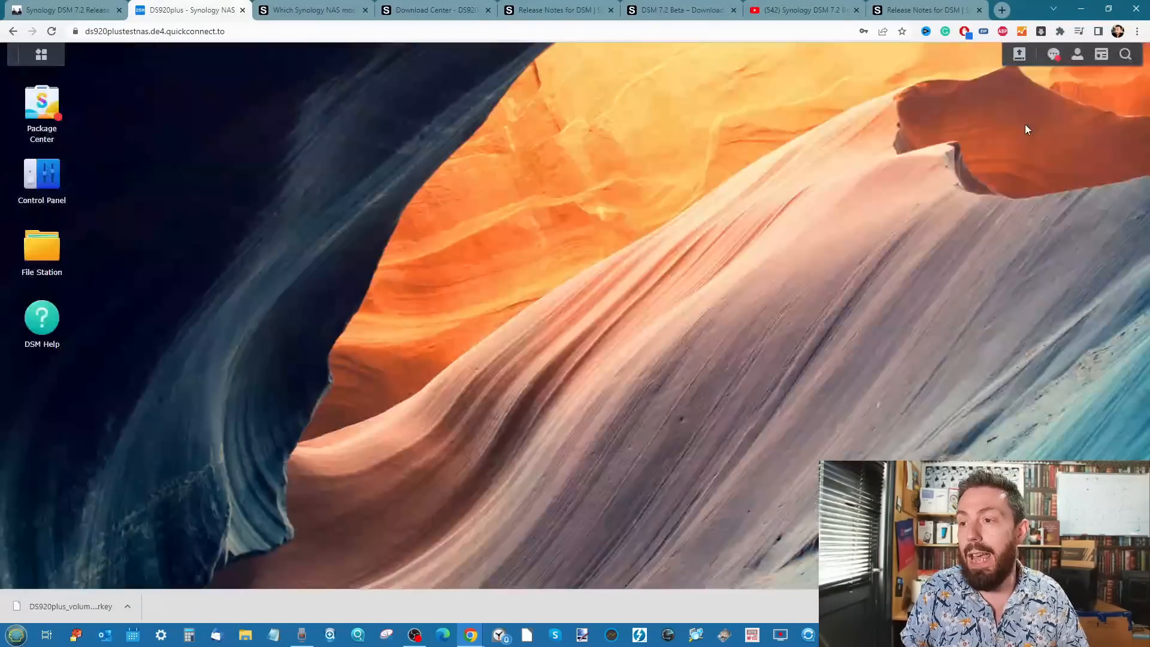
mouse_move(58, 262)
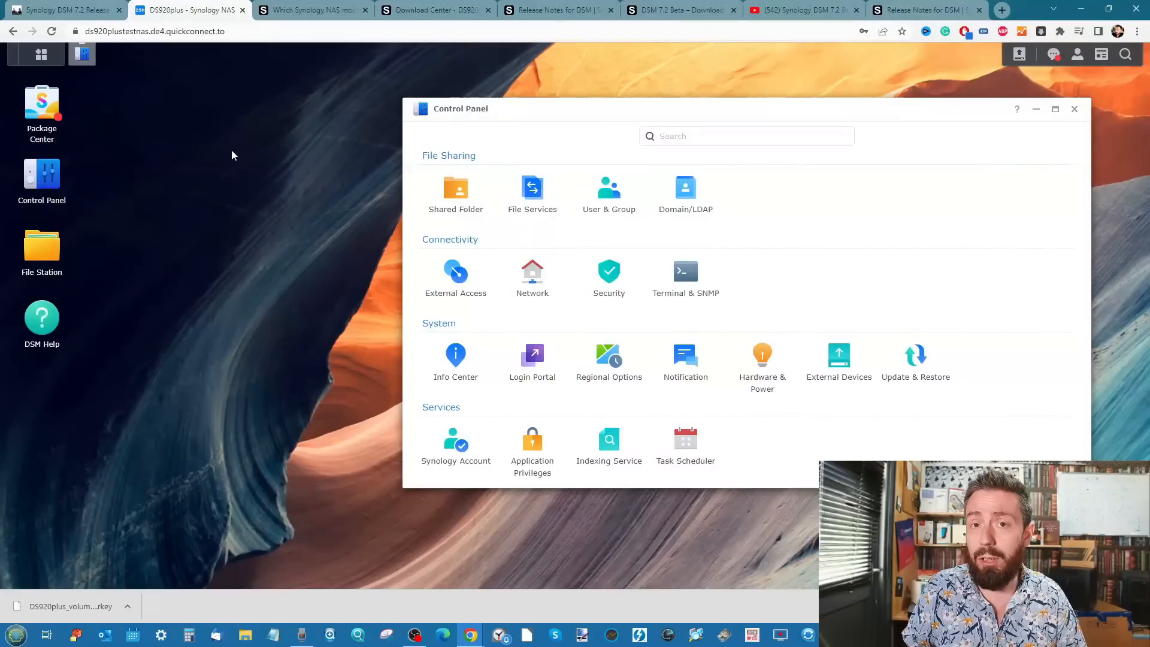
mouse_move(456, 194)
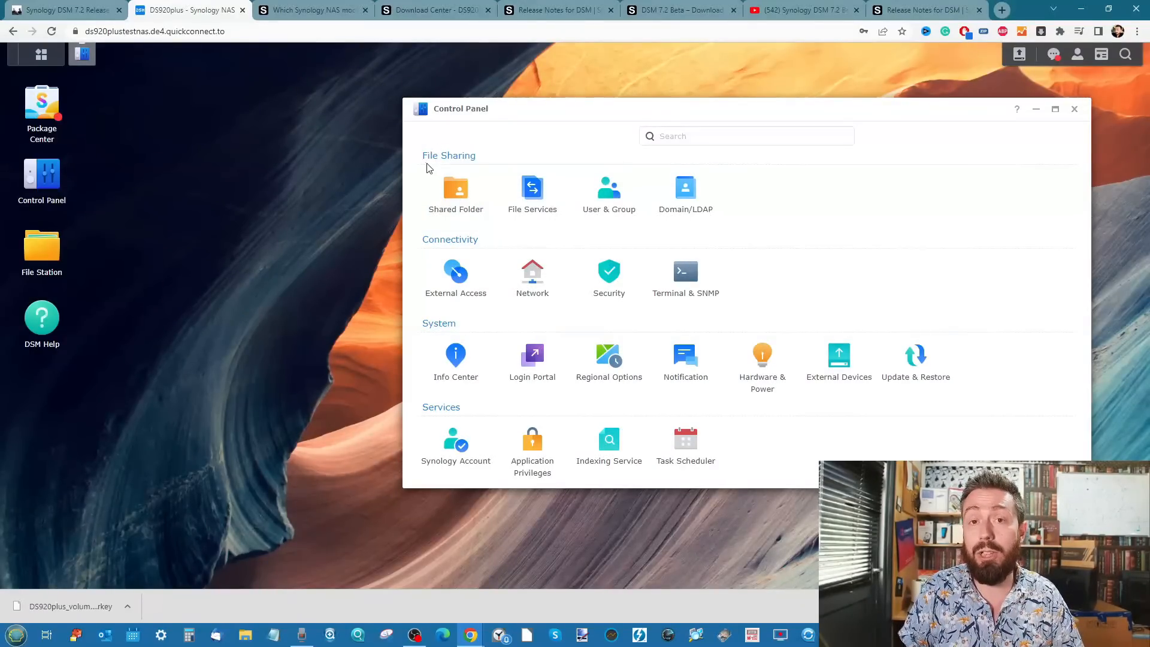
- Start a new shared folder named worm2 from Control Panel > Shared Folder
click(455, 194)
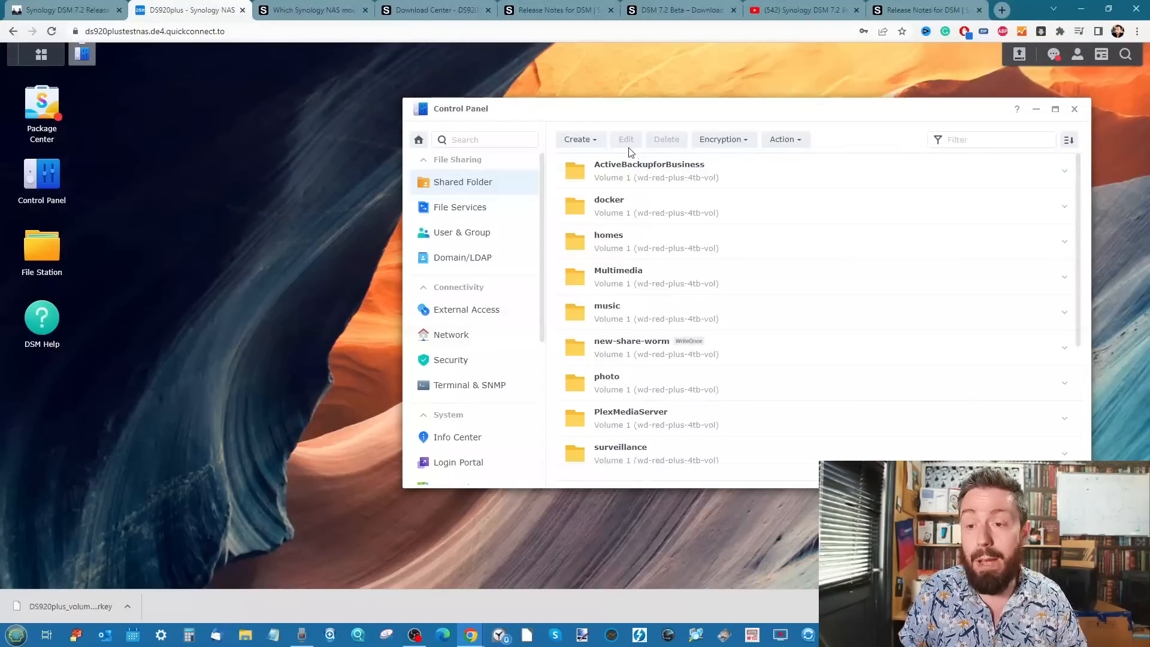
click(578, 140)
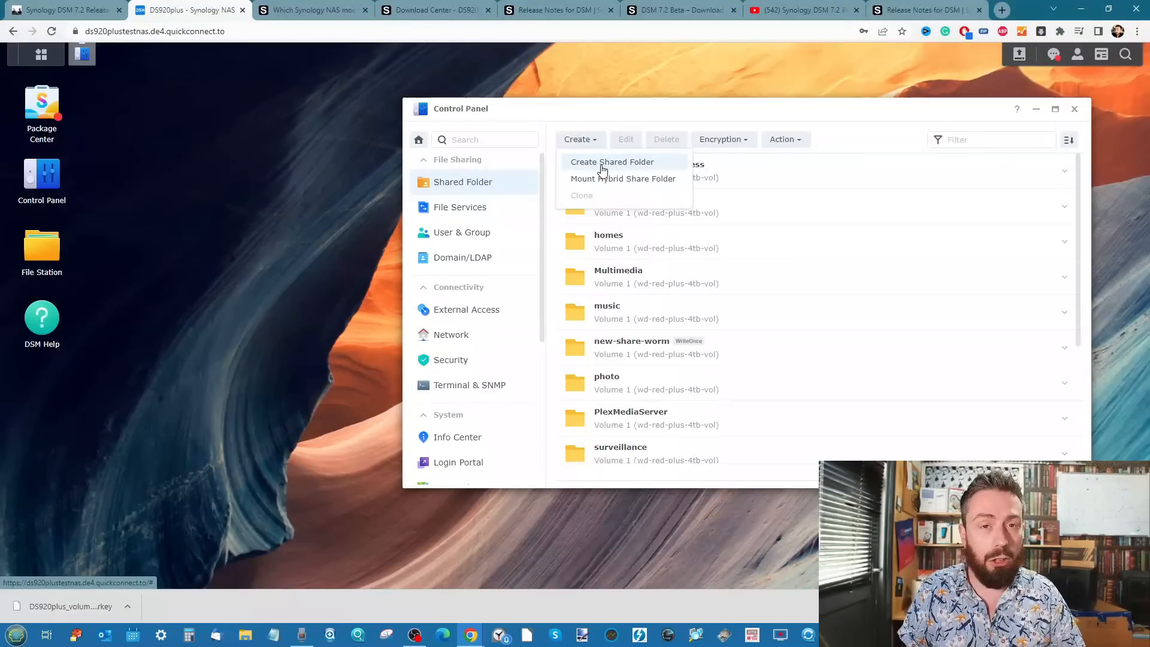
click(612, 161)
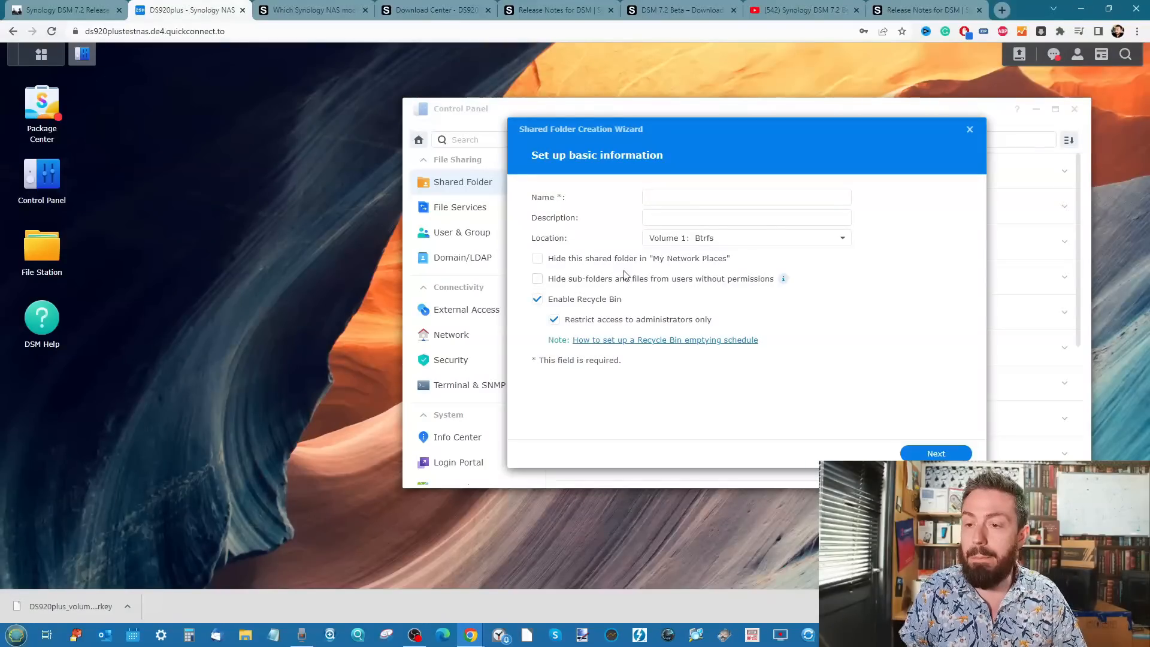
text(worm2)
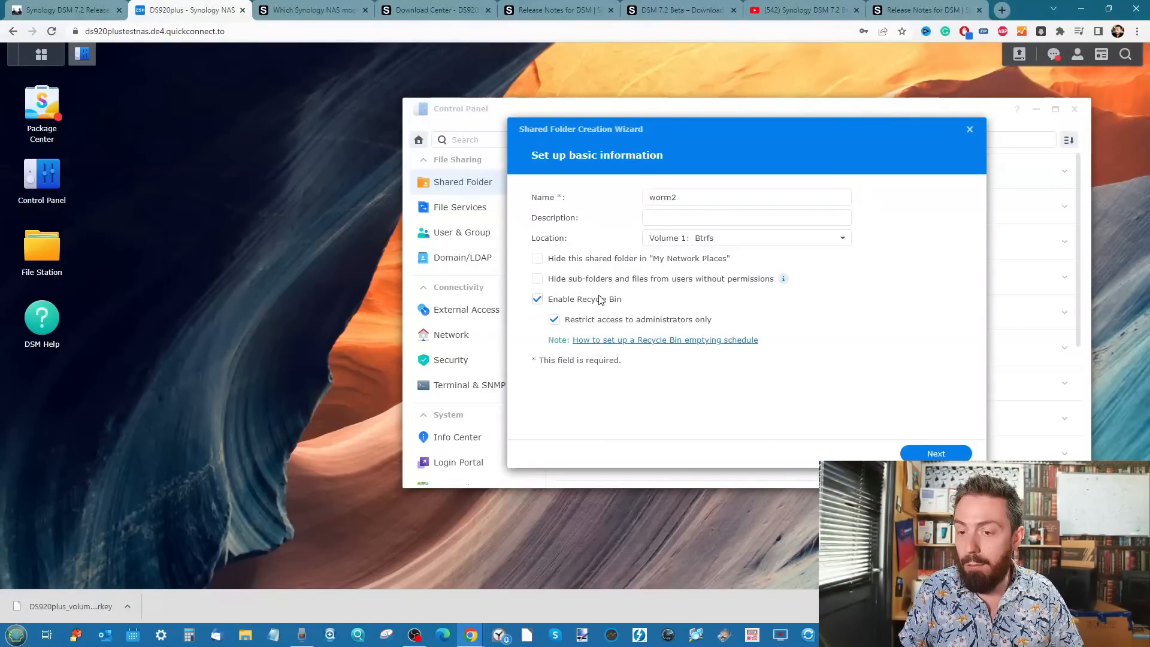
click(935, 453)
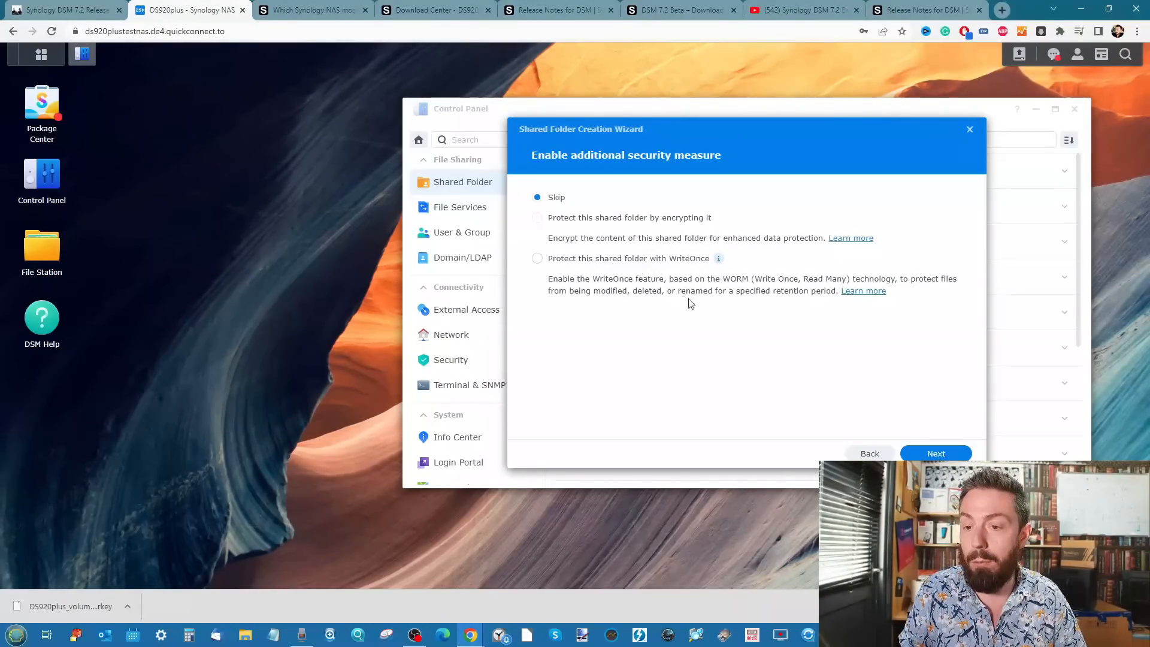
- Protect worm2 with WriteOnce in Enterprise mode
click(538, 258)
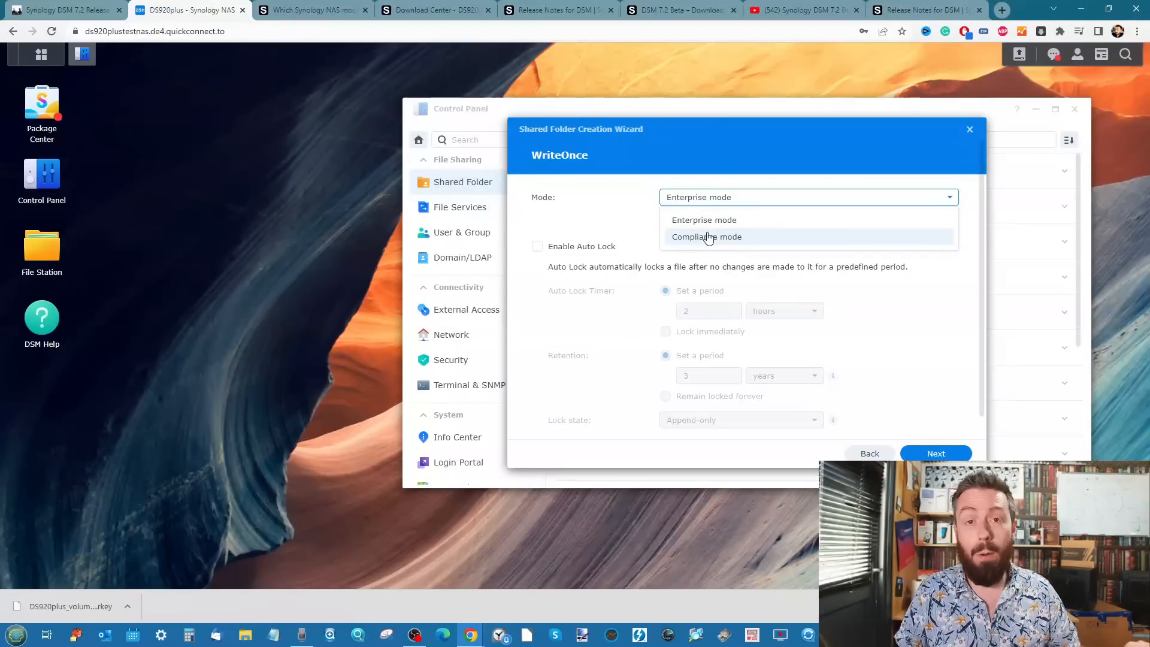
click(703, 219)
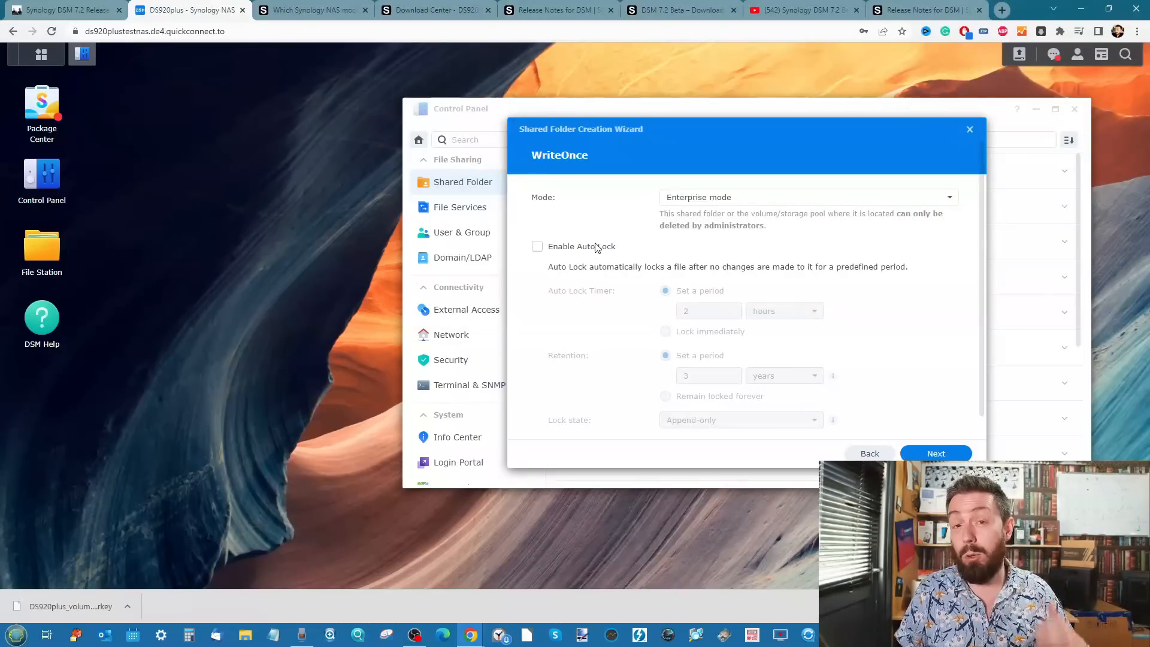
click(536, 246)
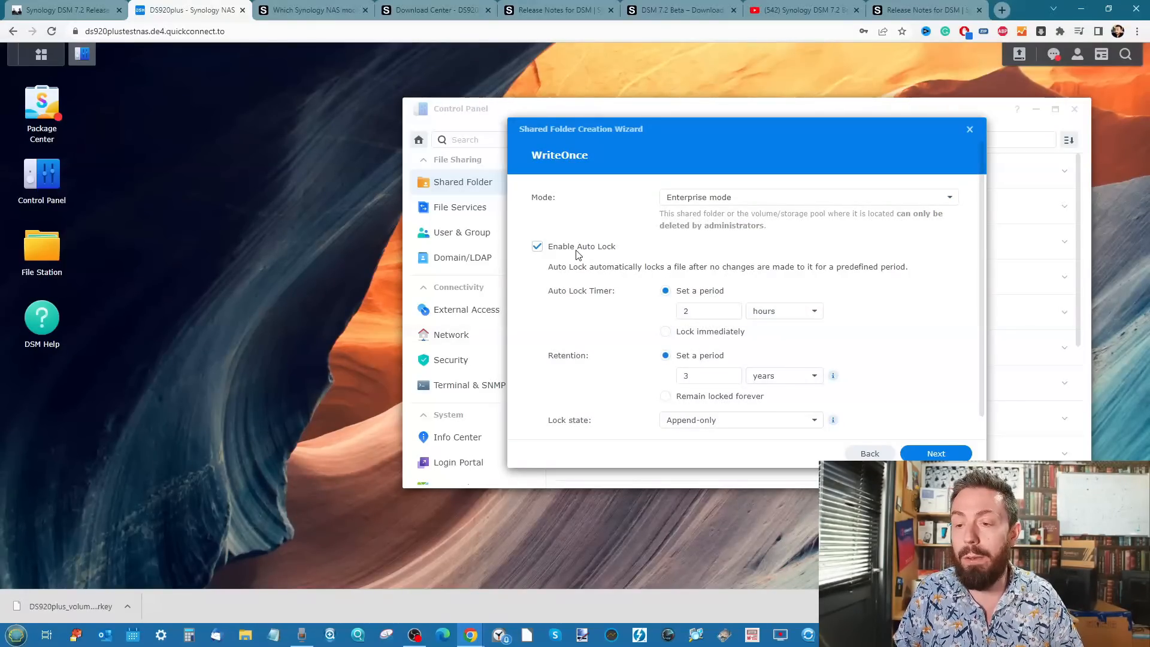
- Pass advanced settings and summary, create worm2, and apply default user permissions
click(936, 454)
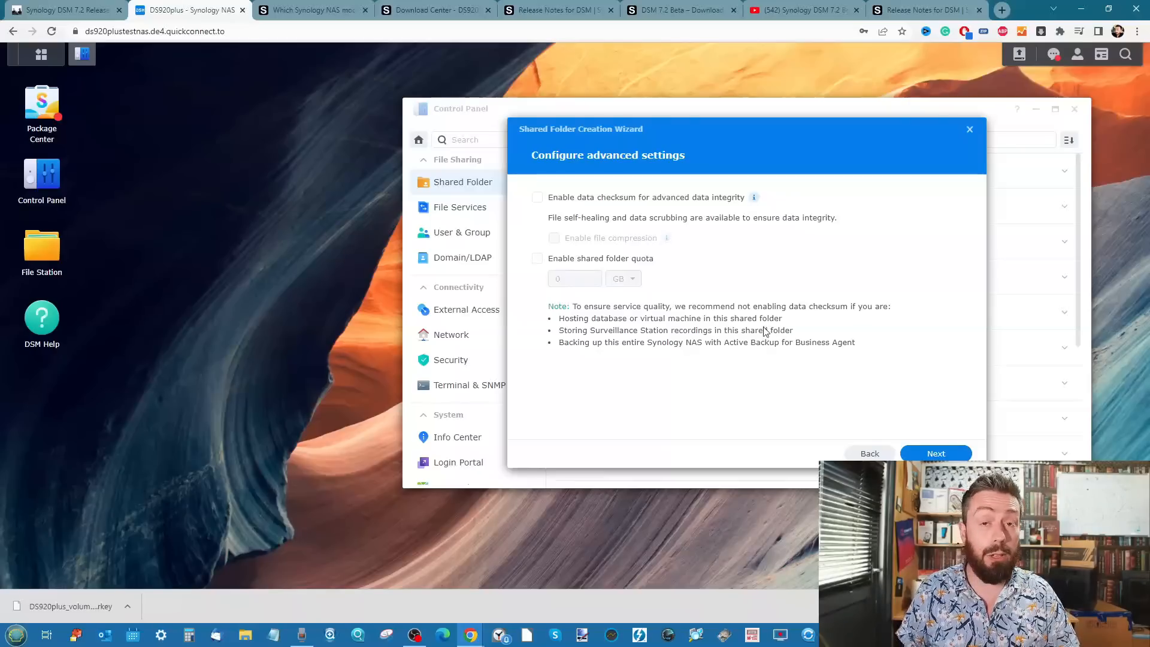
click(935, 453)
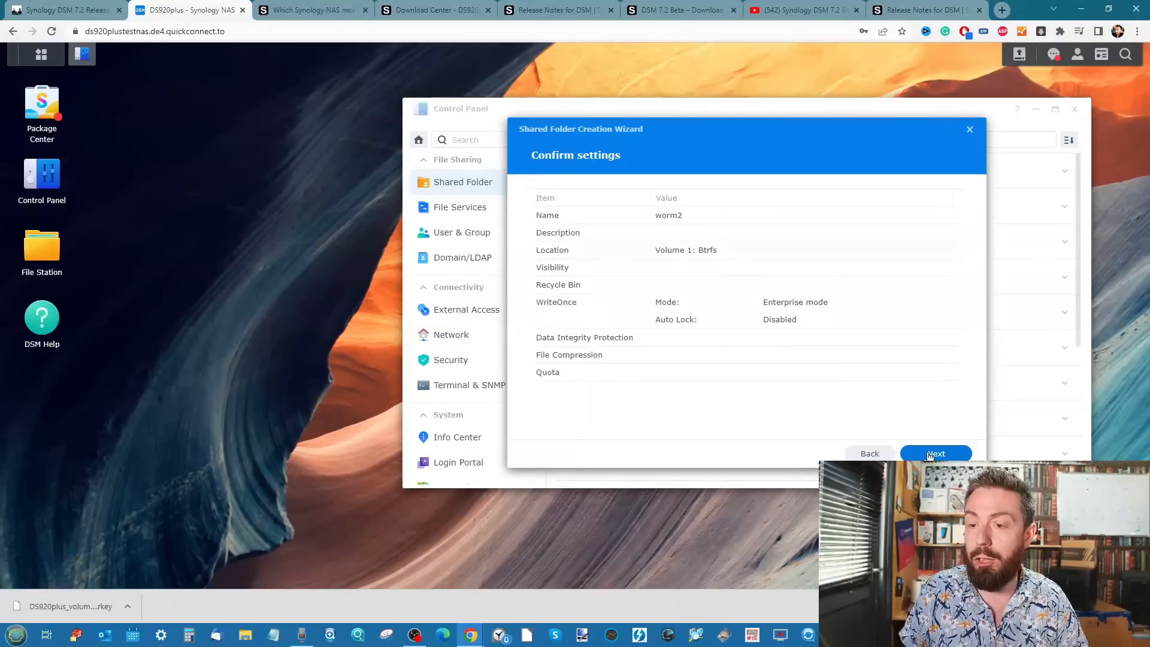
click(935, 454)
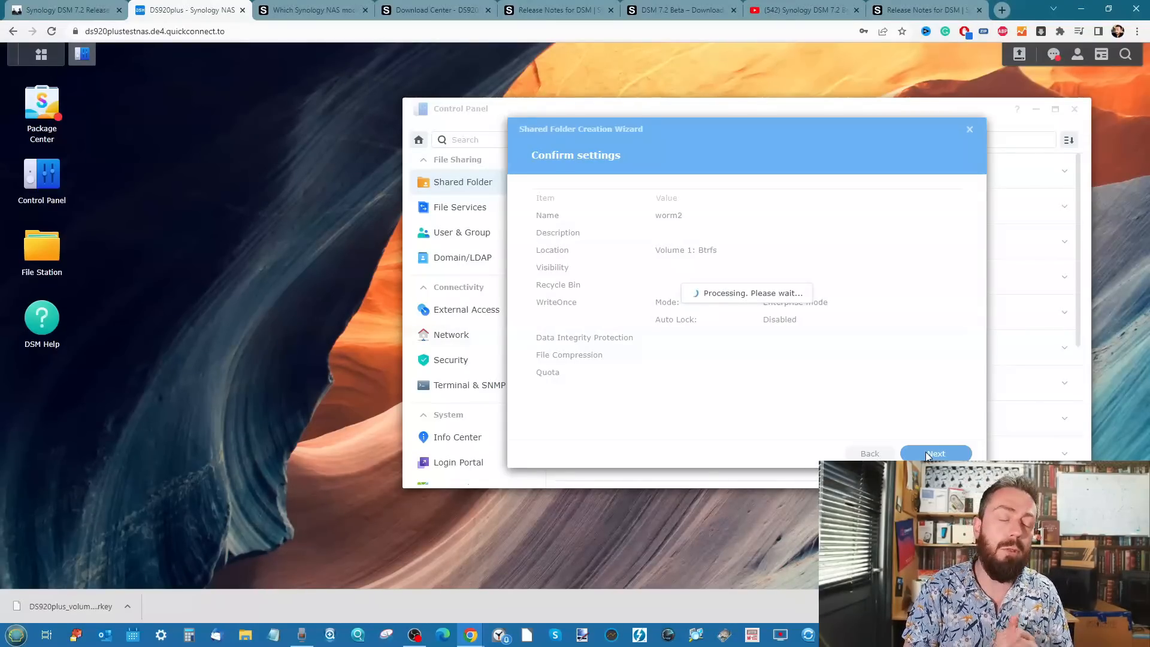
click(935, 454)
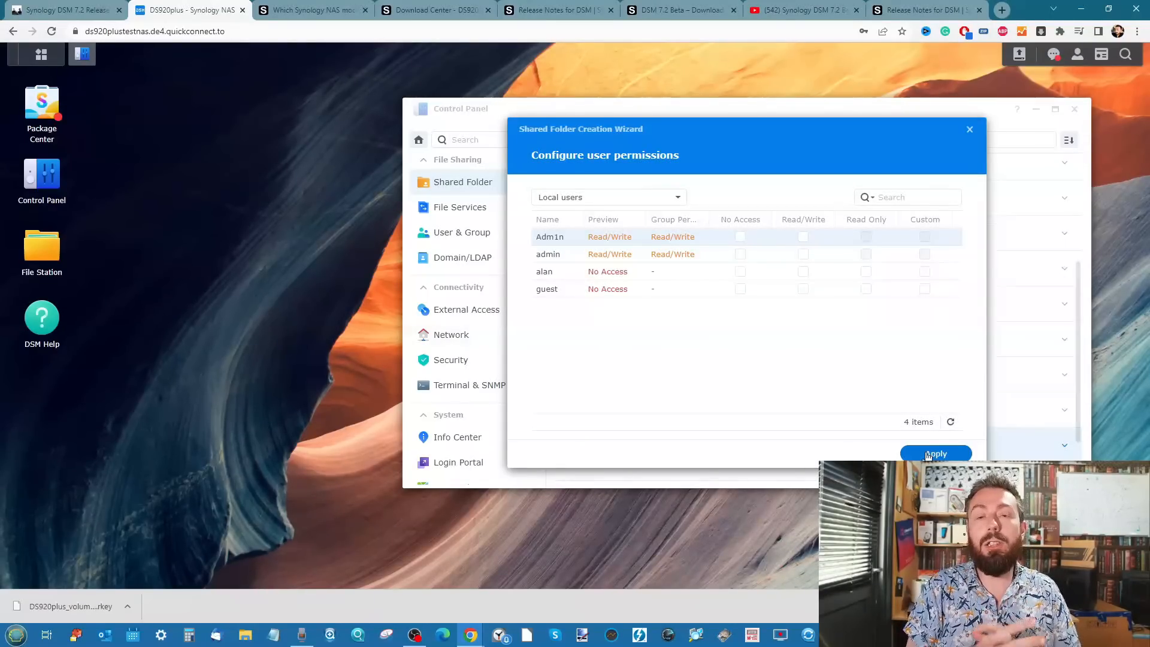
click(803, 236)
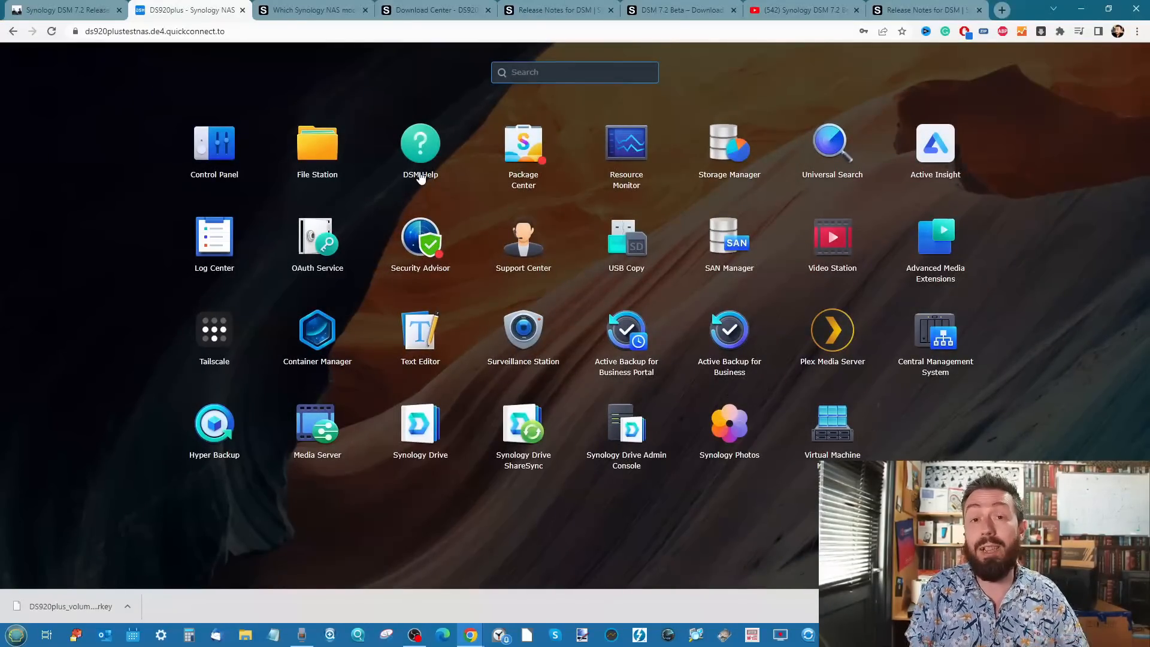
mouse_move(420, 143)
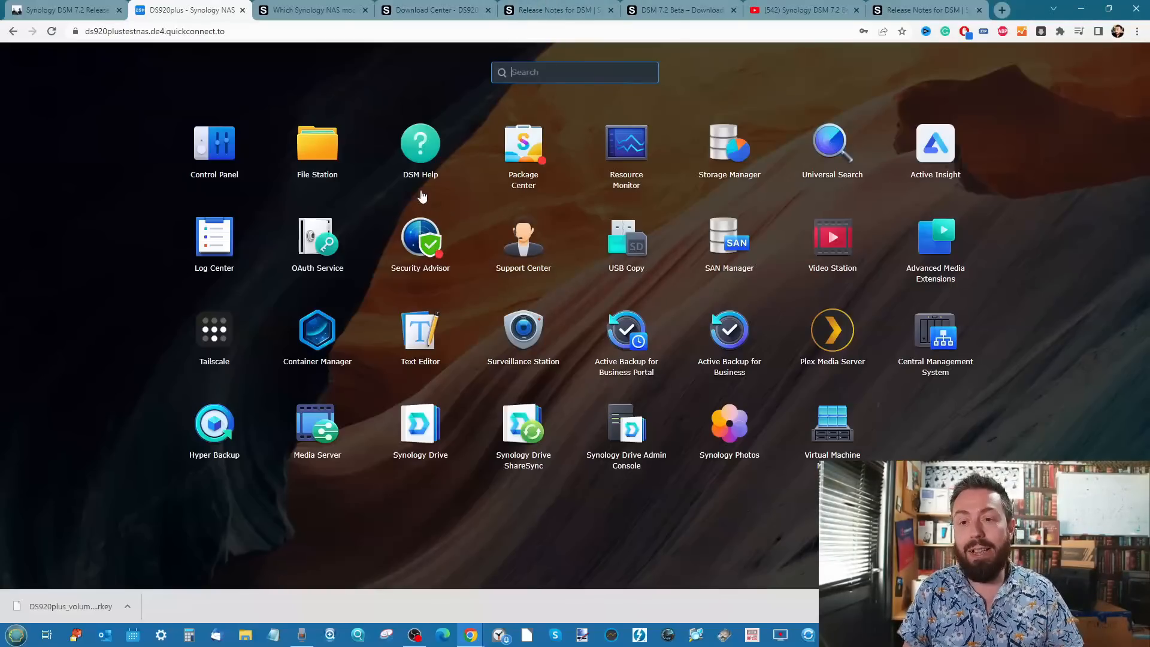
mouse_move(728, 143)
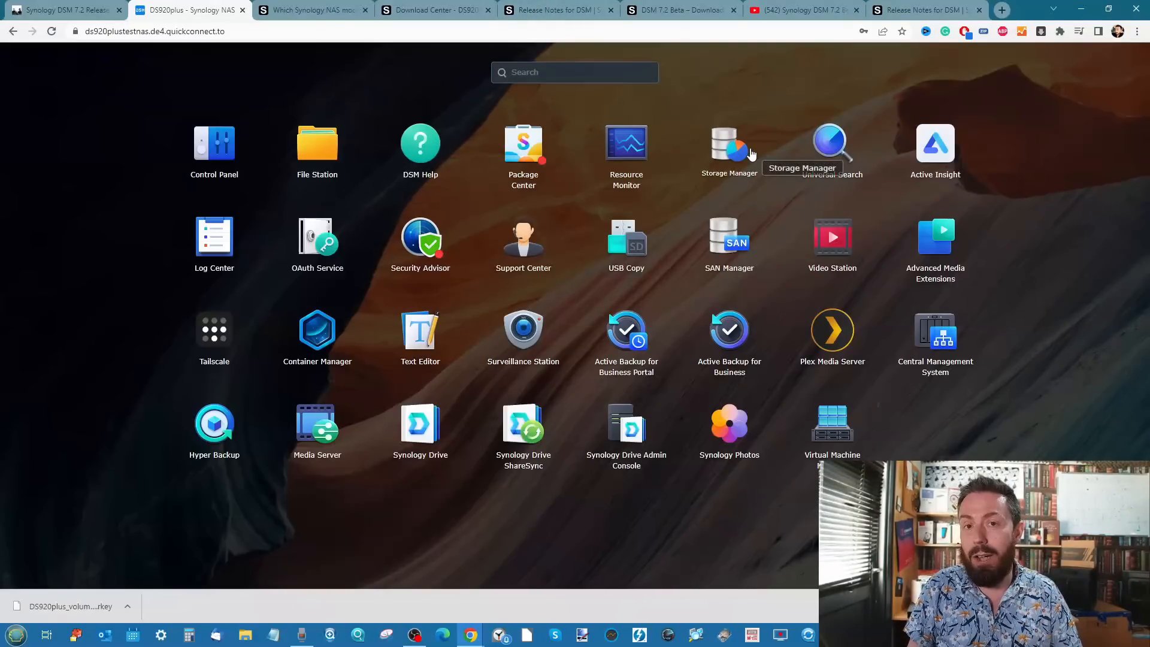
- Launch Storage Manager to view the Encryption Key Vault global settings
click(729, 144)
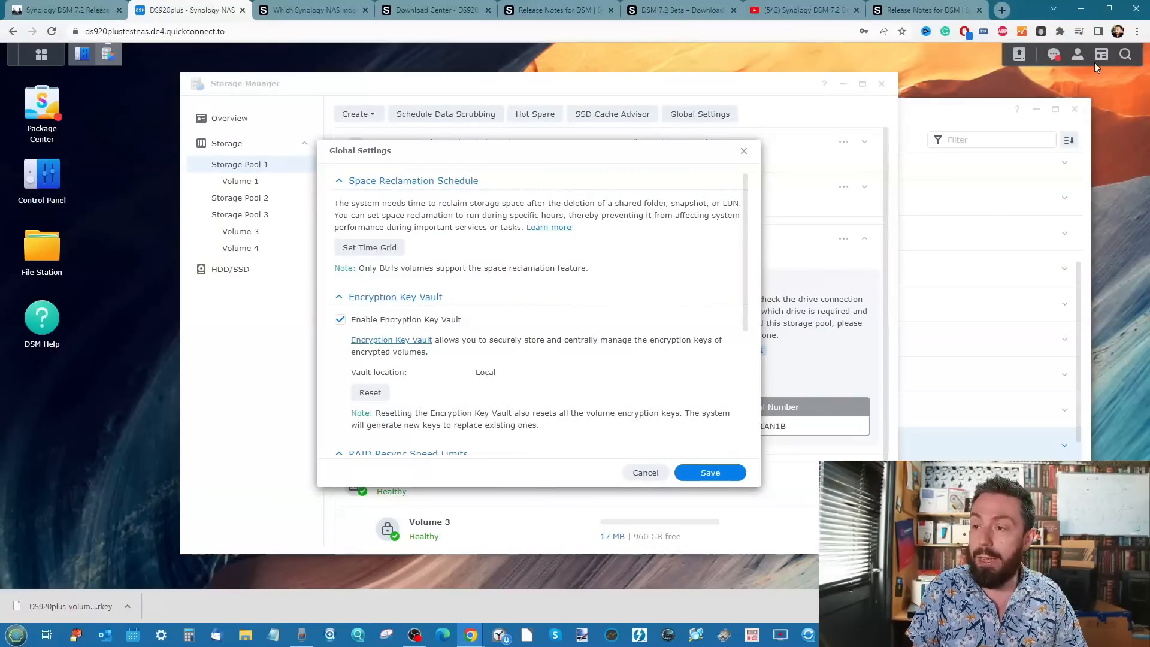
- Leave DSM via the account menu and scroll the NASCompares DSM 7.2 RC article
click(1077, 53)
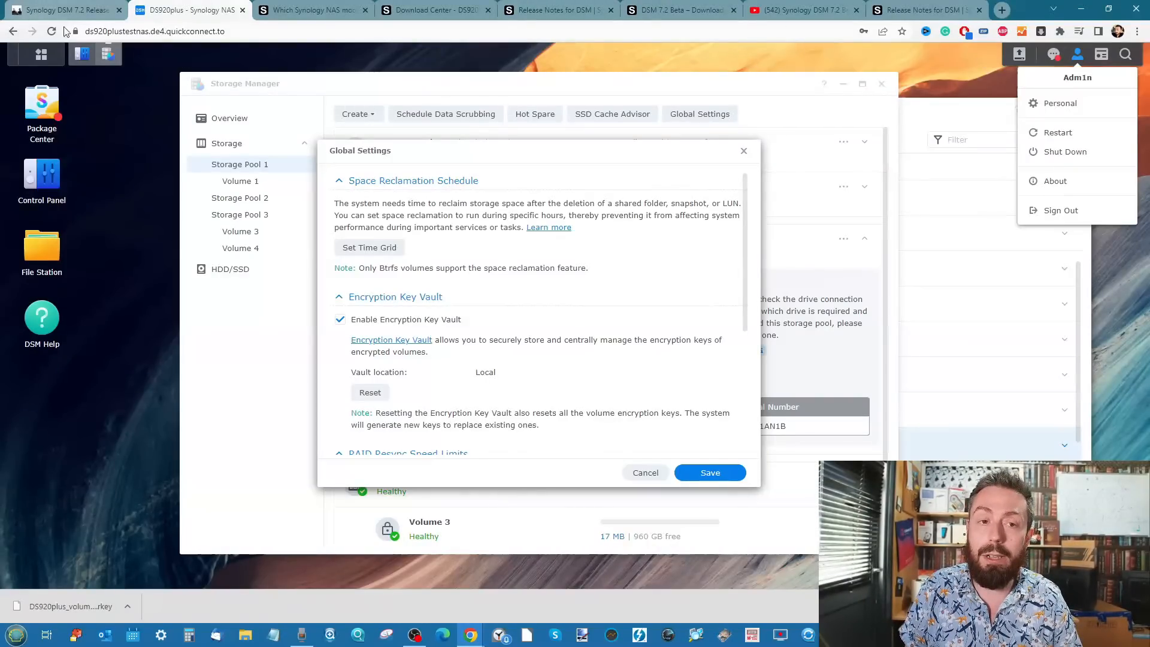
click(63, 10)
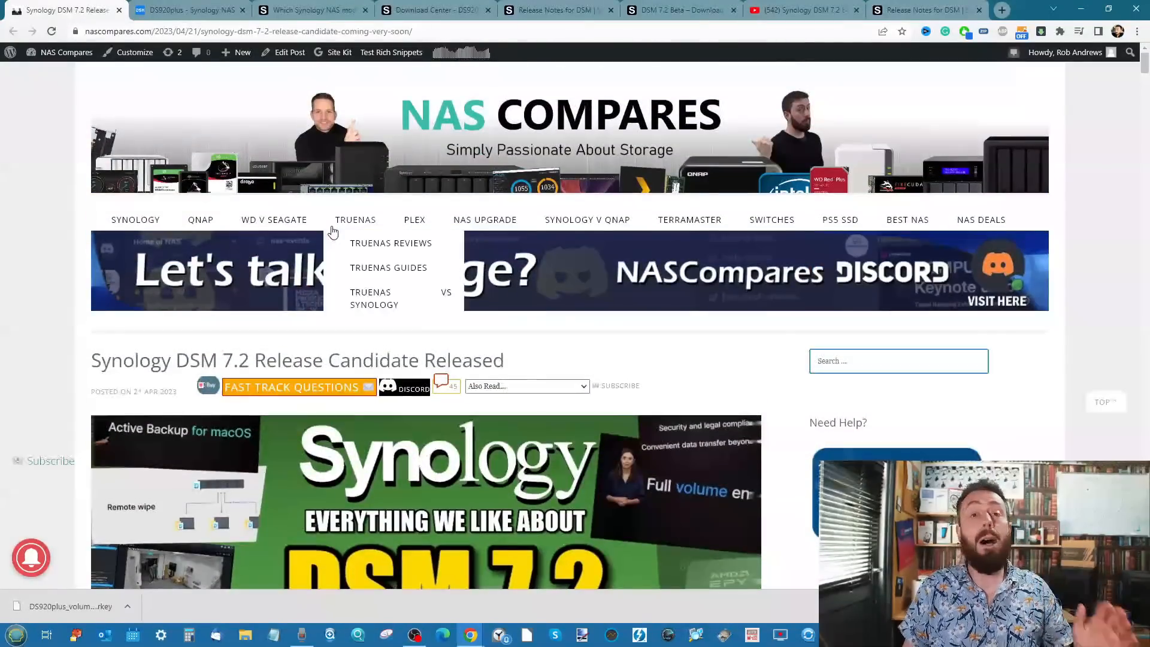
scroll(down, 3)
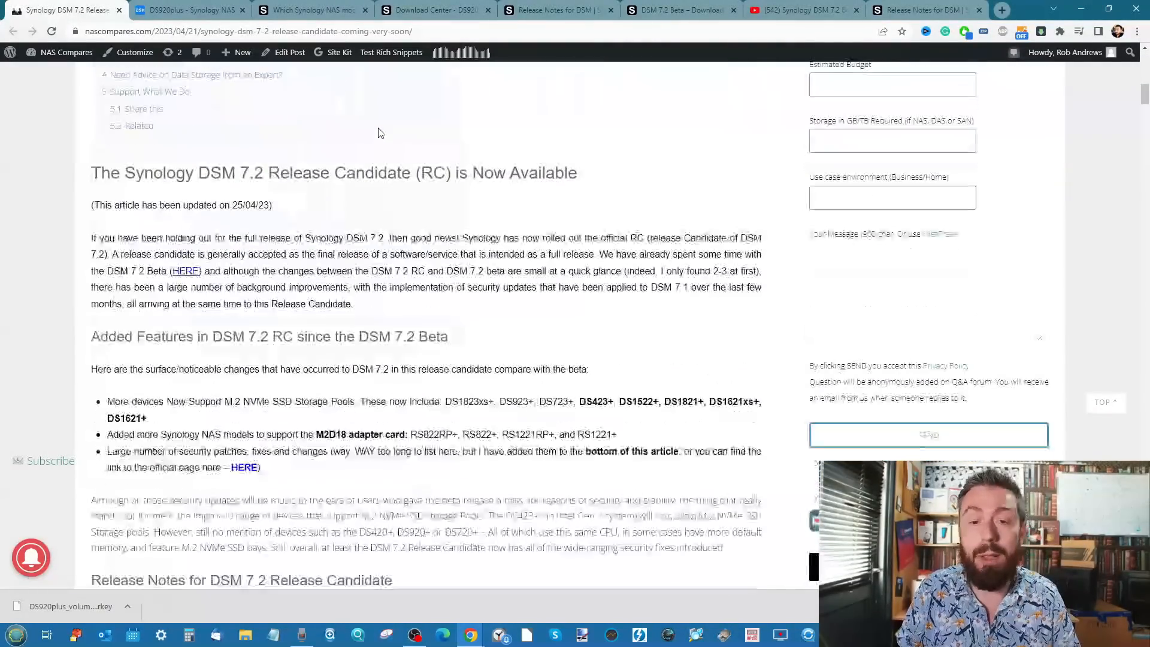